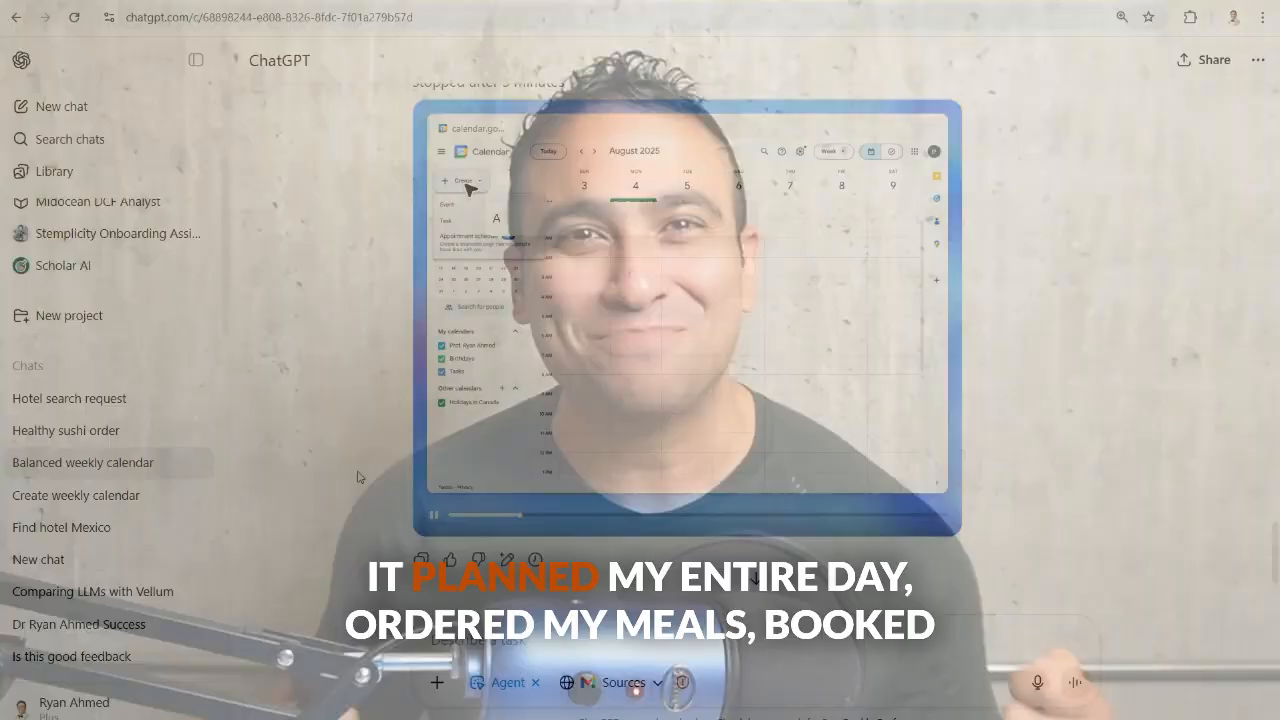
- Switch a new ChatGPT chat into Agent mode from the Tools menu
{"action": "left_click", "coordinate": [64, 432]}
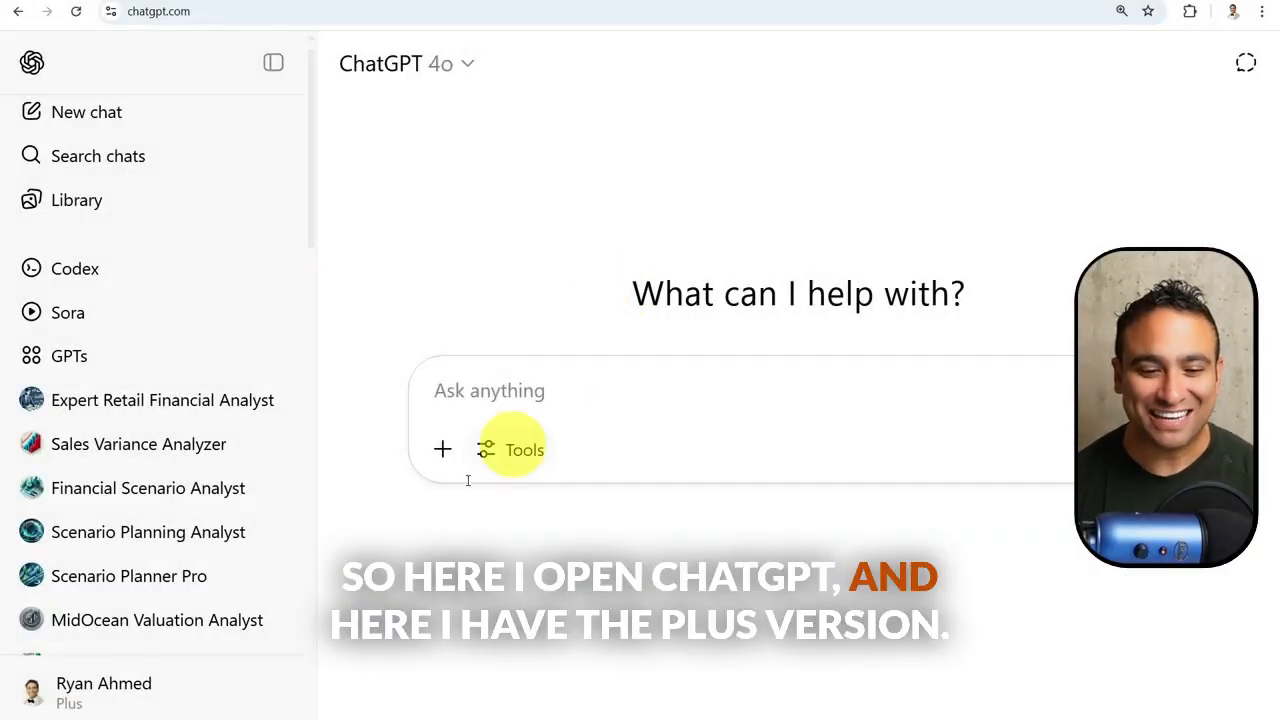
{"action": "mouse_move", "coordinate": [500, 302]}
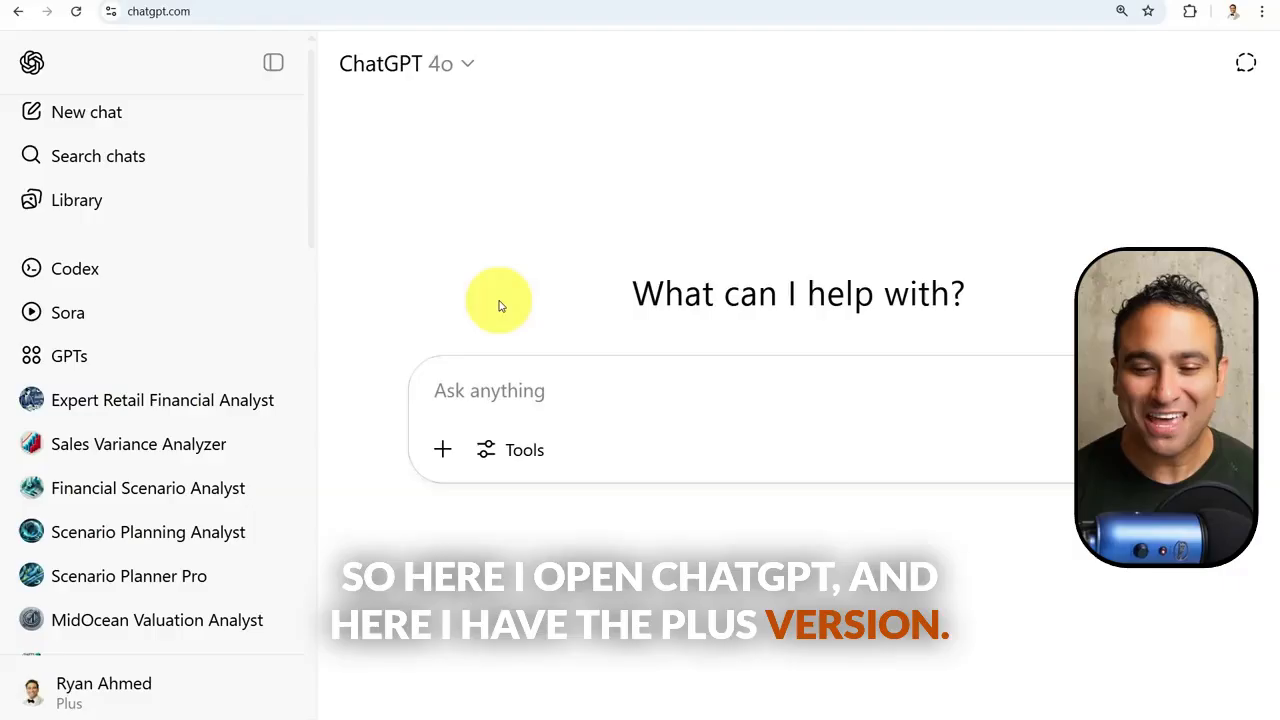
{"action": "left_click", "coordinate": [510, 450]}
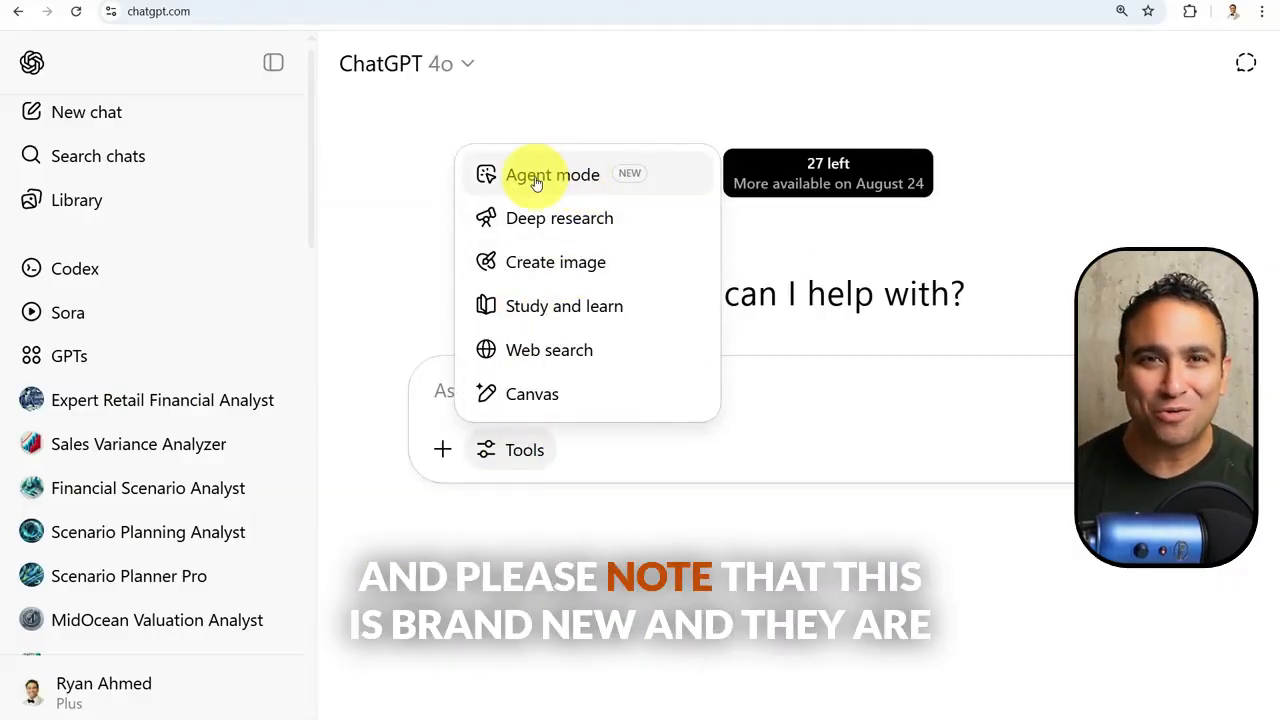
{"action": "mouse_move", "coordinate": [566, 184]}
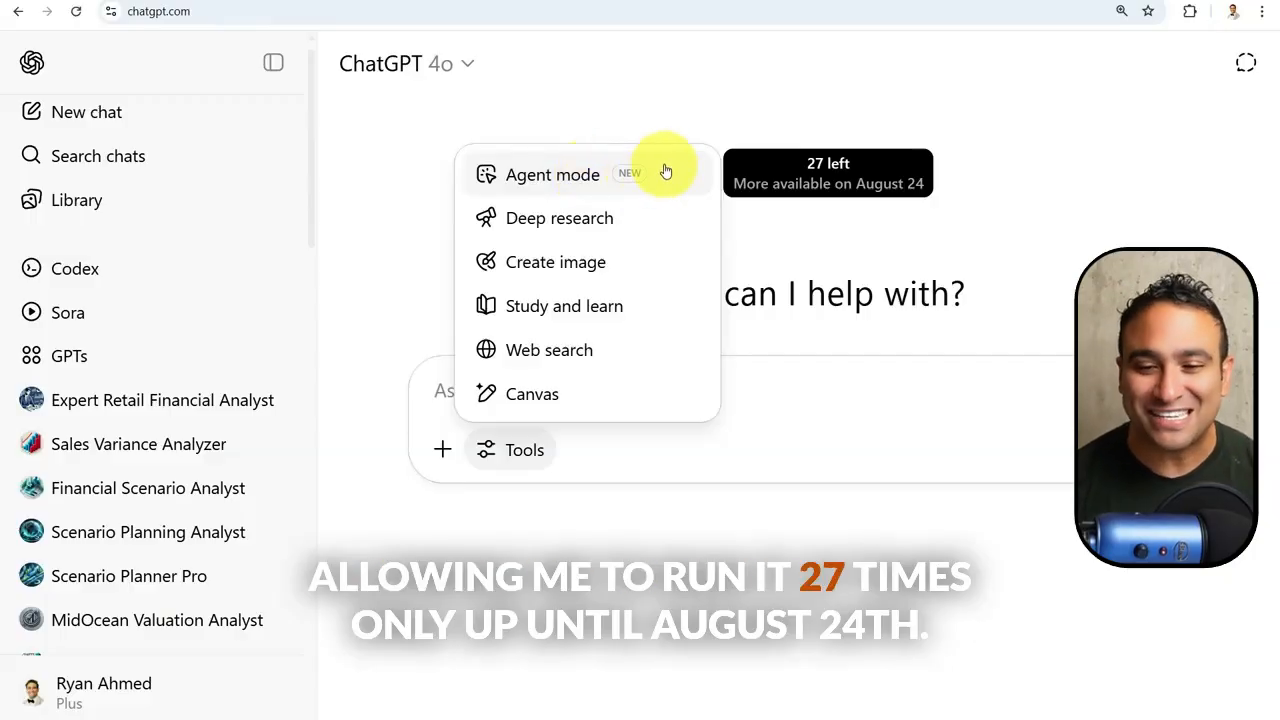
{"action": "mouse_move", "coordinate": [552, 174]}
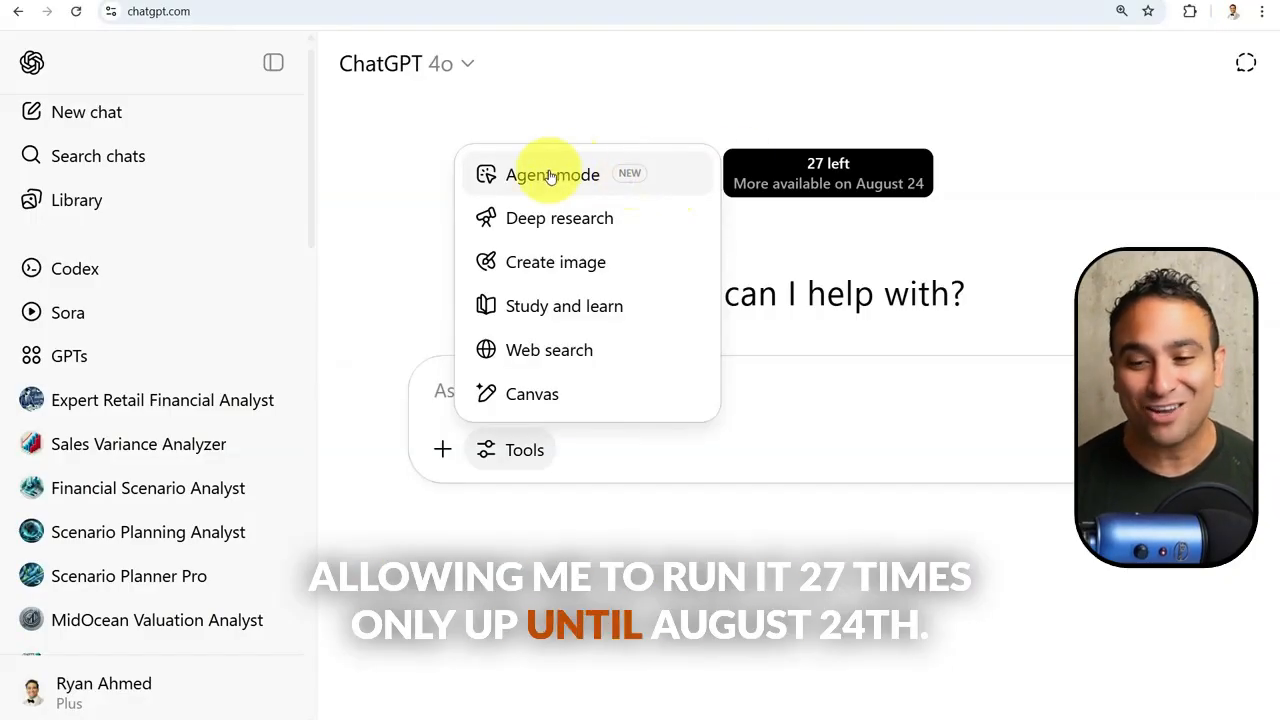
{"action": "left_click", "coordinate": [552, 174]}
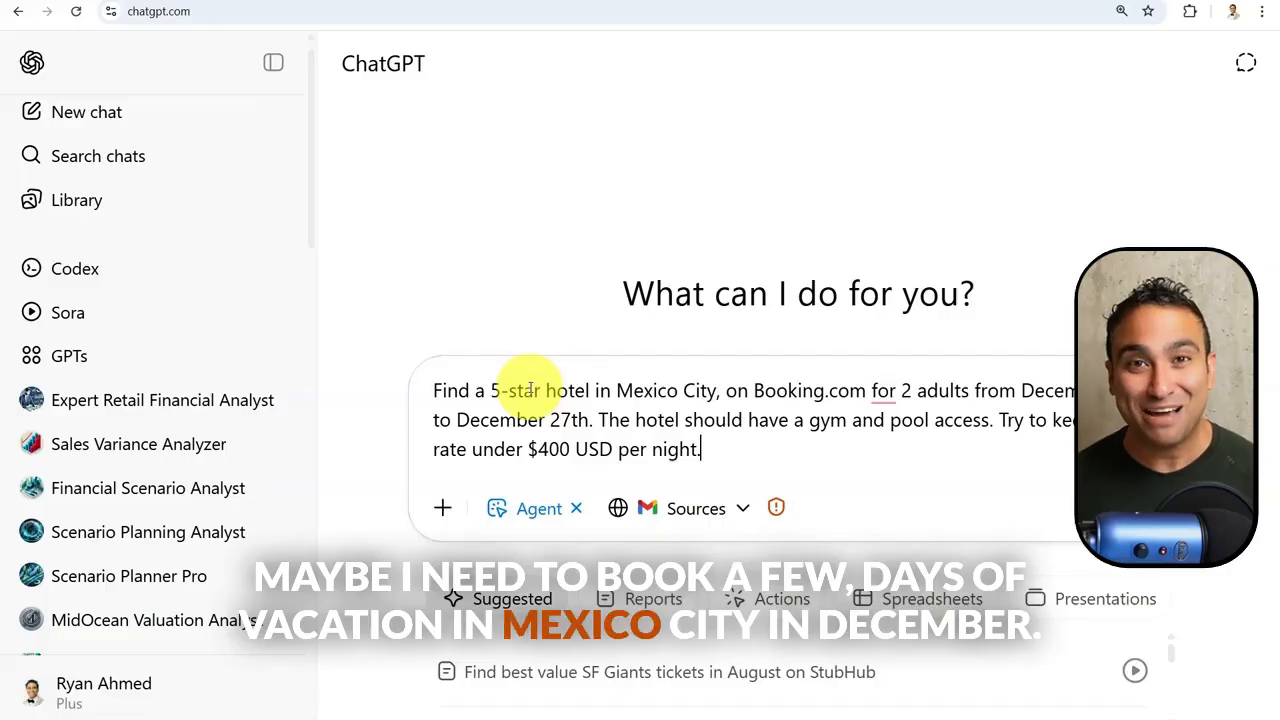
{"action": "mouse_move", "coordinate": [588, 206]}
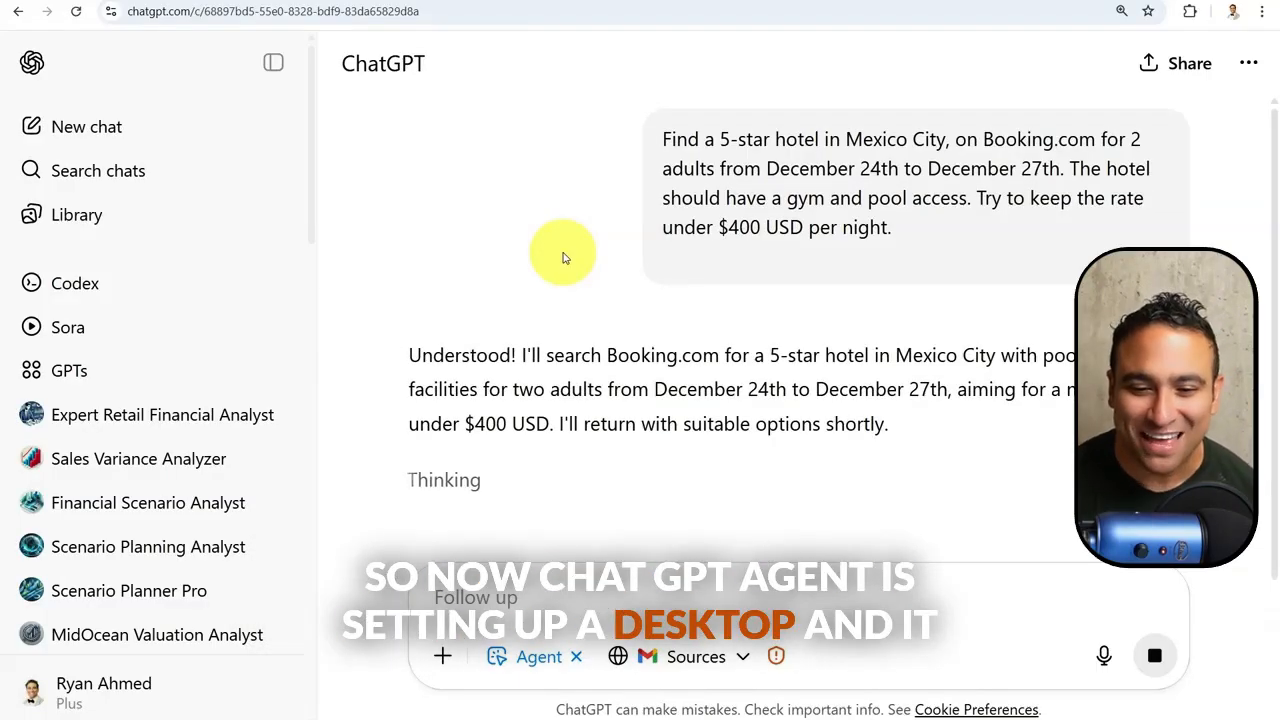
- Scroll down to watch the agent's Booking.com preview as it enters search dates
{"action": "scroll", "scroll_direction": "down", "scroll_amount": 3}
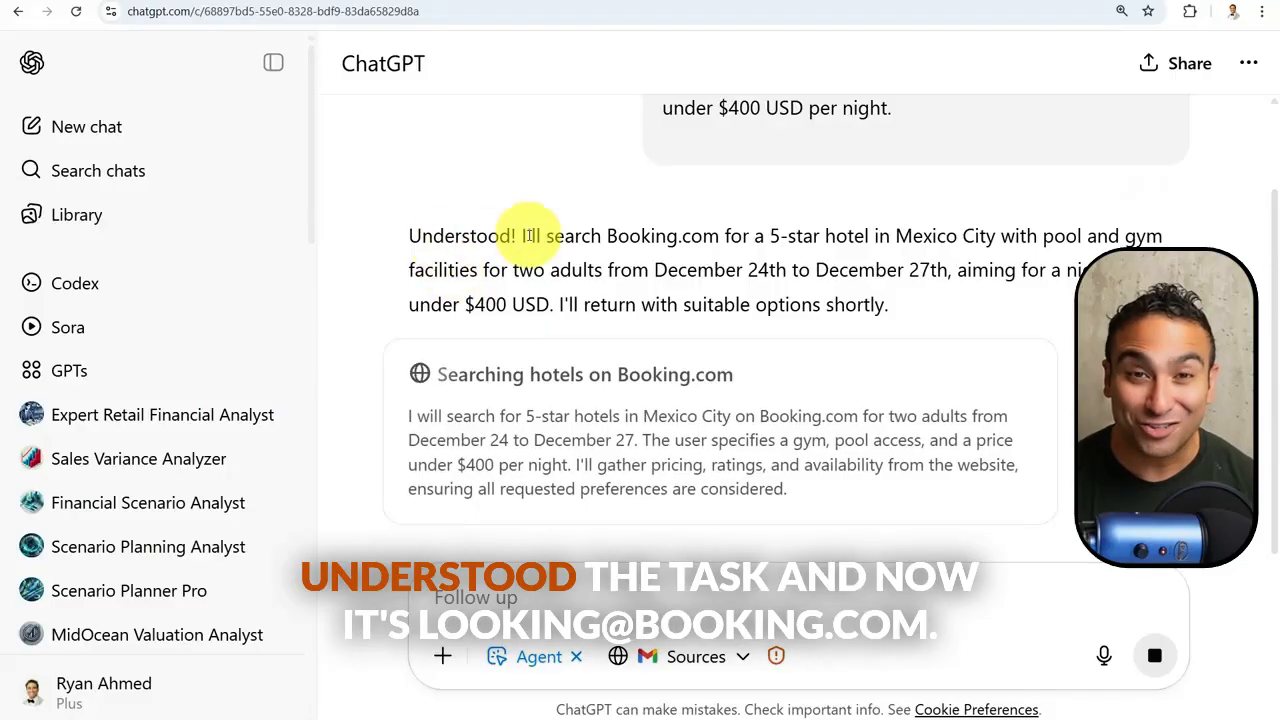
{"action": "scroll", "scroll_direction": "down", "scroll_amount": 3}
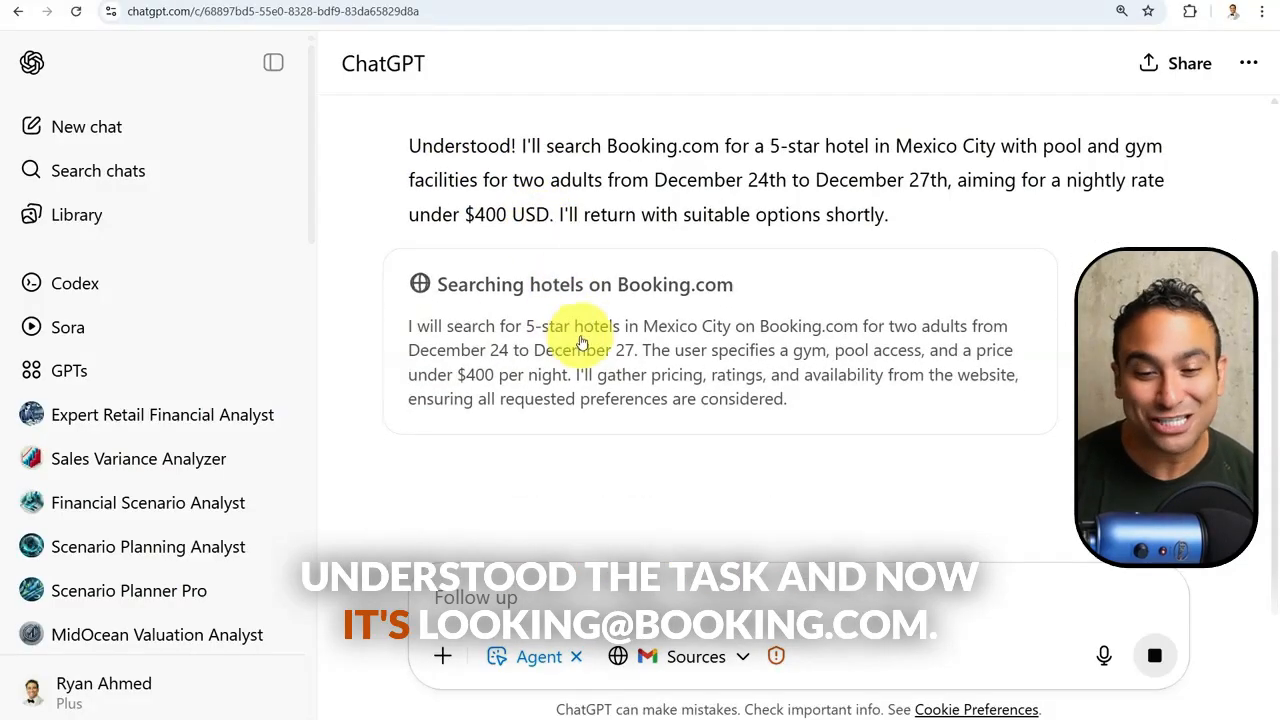
{"action": "mouse_move", "coordinate": [652, 376]}
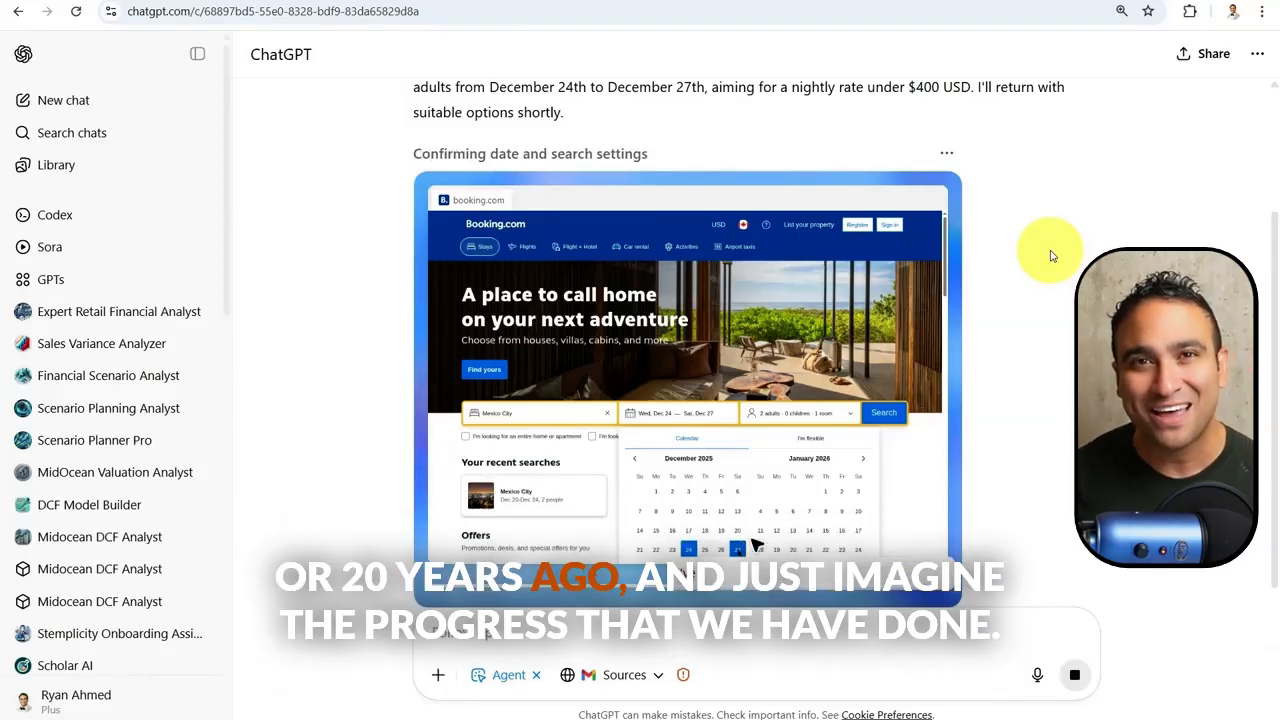
{"action": "left_click", "coordinate": [884, 412]}
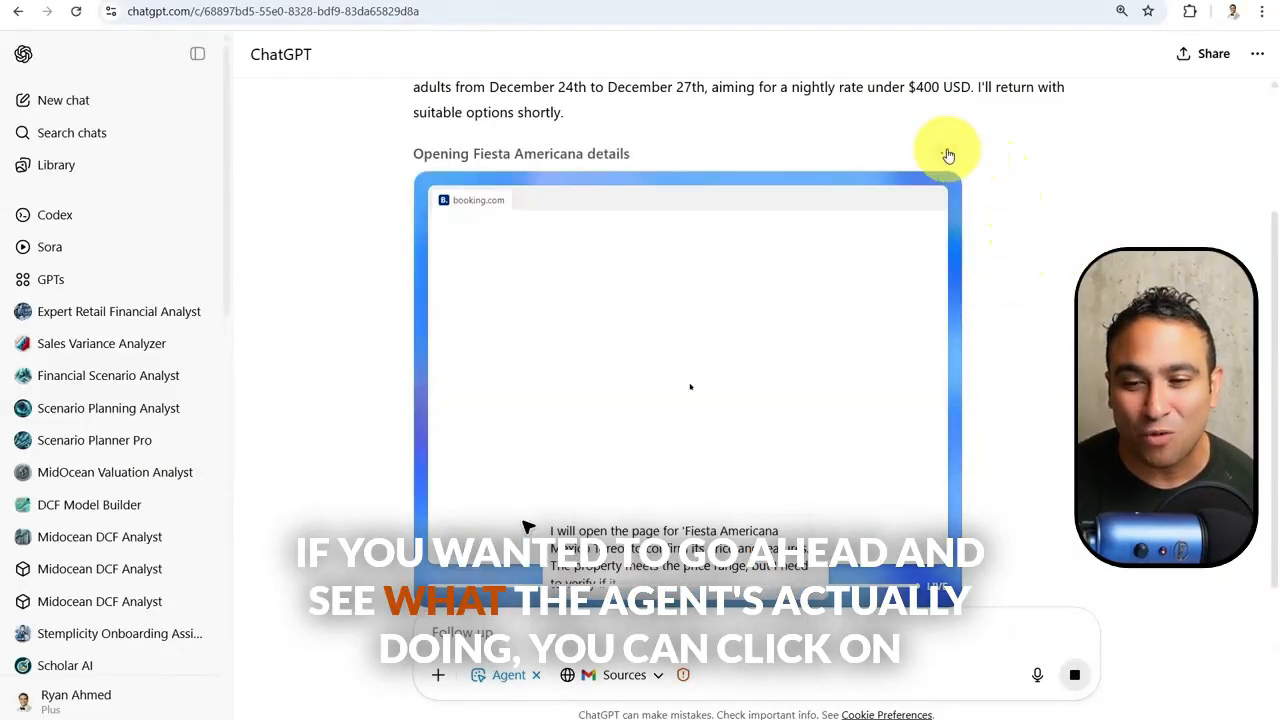
- Show the agent's Activity log and scroll through its sub-tasks and screenshots
{"action": "left_click", "coordinate": [948, 152]}
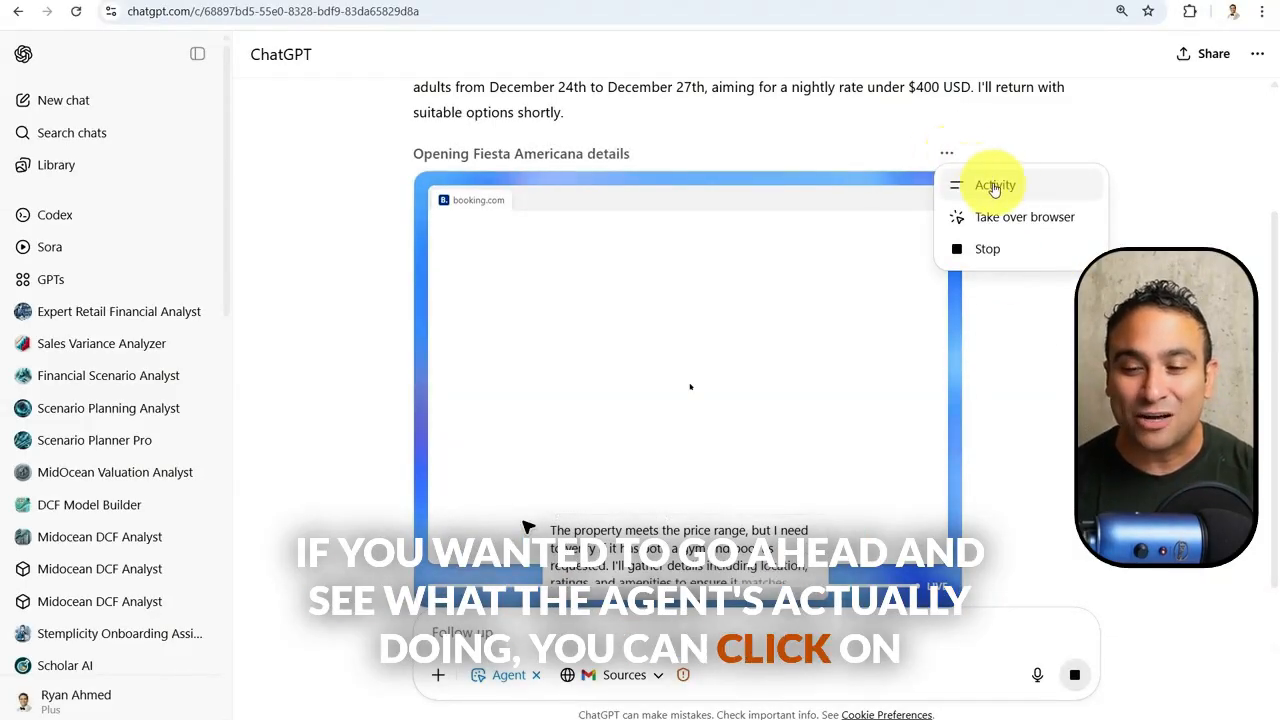
{"action": "left_click", "coordinate": [996, 184]}
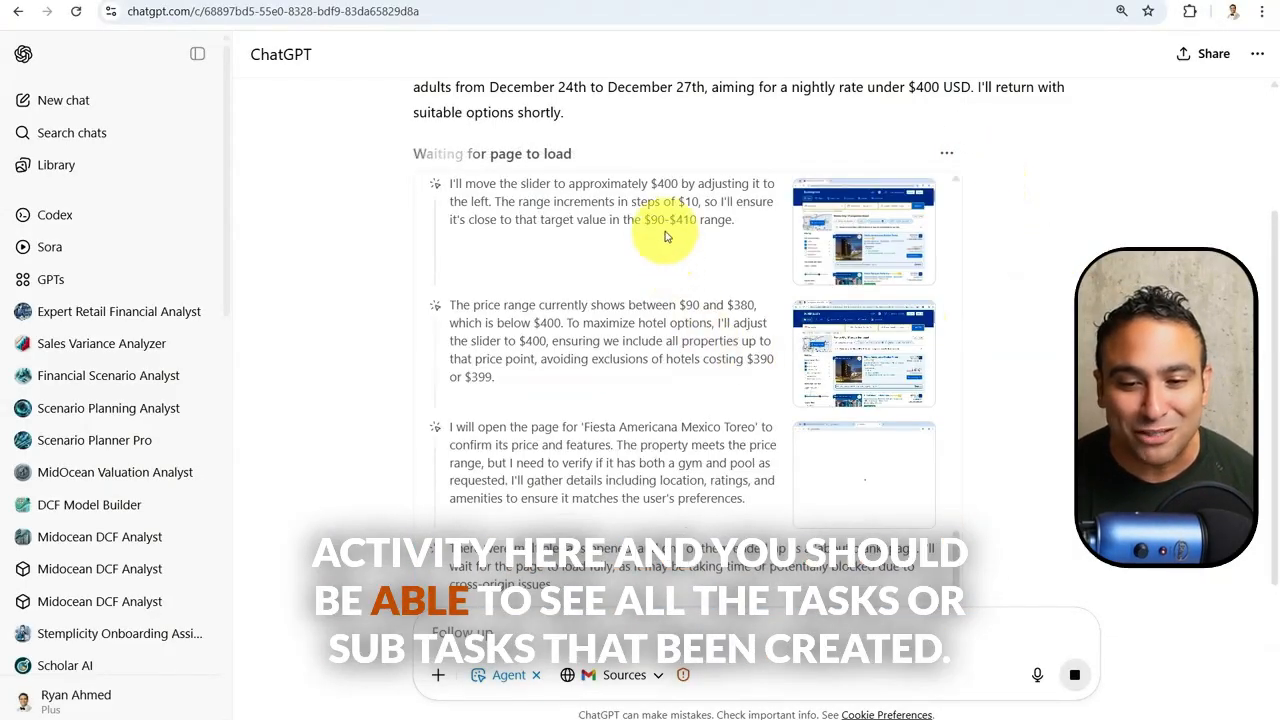
{"action": "scroll", "scroll_direction": "down", "scroll_amount": 3}
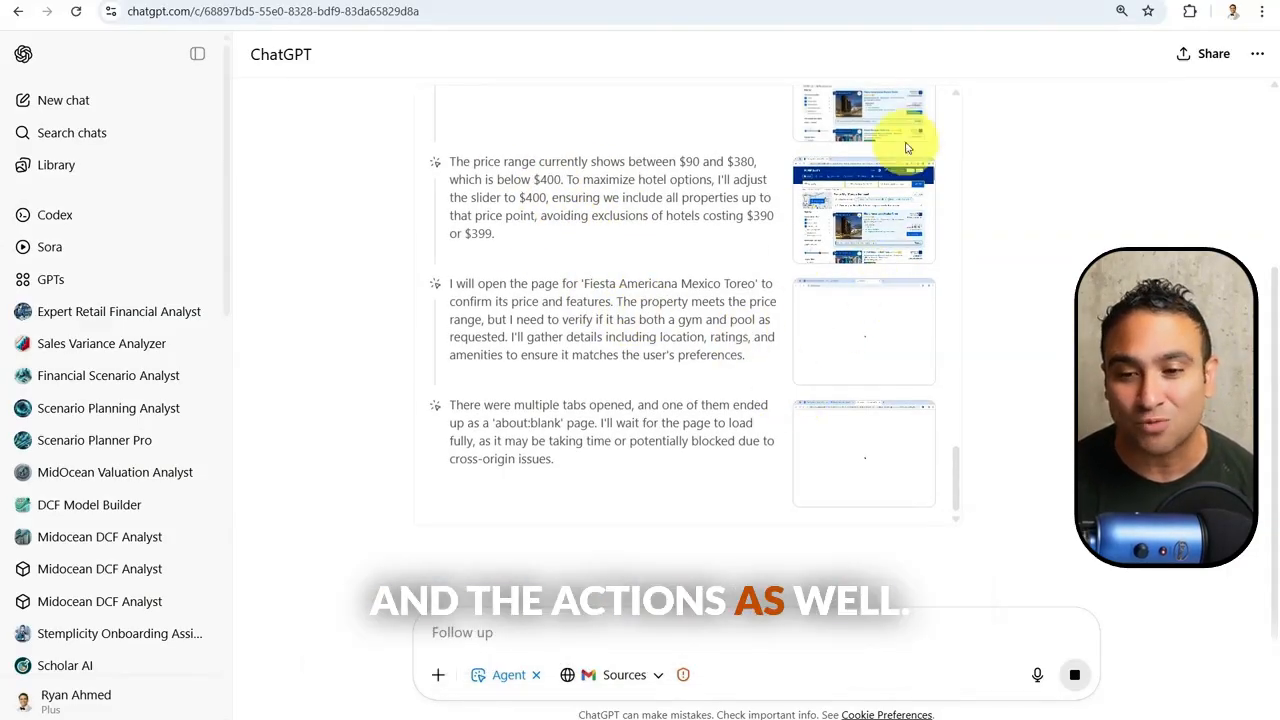
{"action": "left_click", "coordinate": [948, 340]}
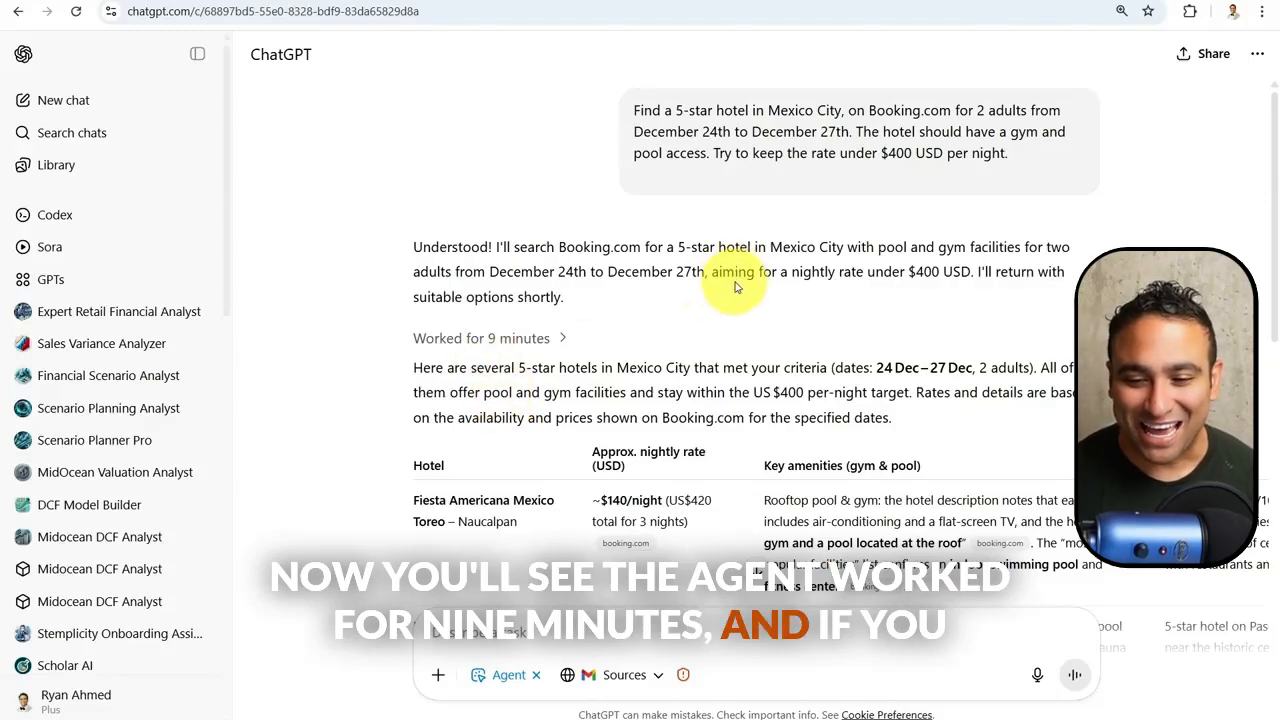
- Review the hotel results table: Fiesta Americana ~$140, Barceló ~$173, Marquis Reforma ~$192
{"action": "scroll", "scroll_direction": "down", "scroll_amount": 3}
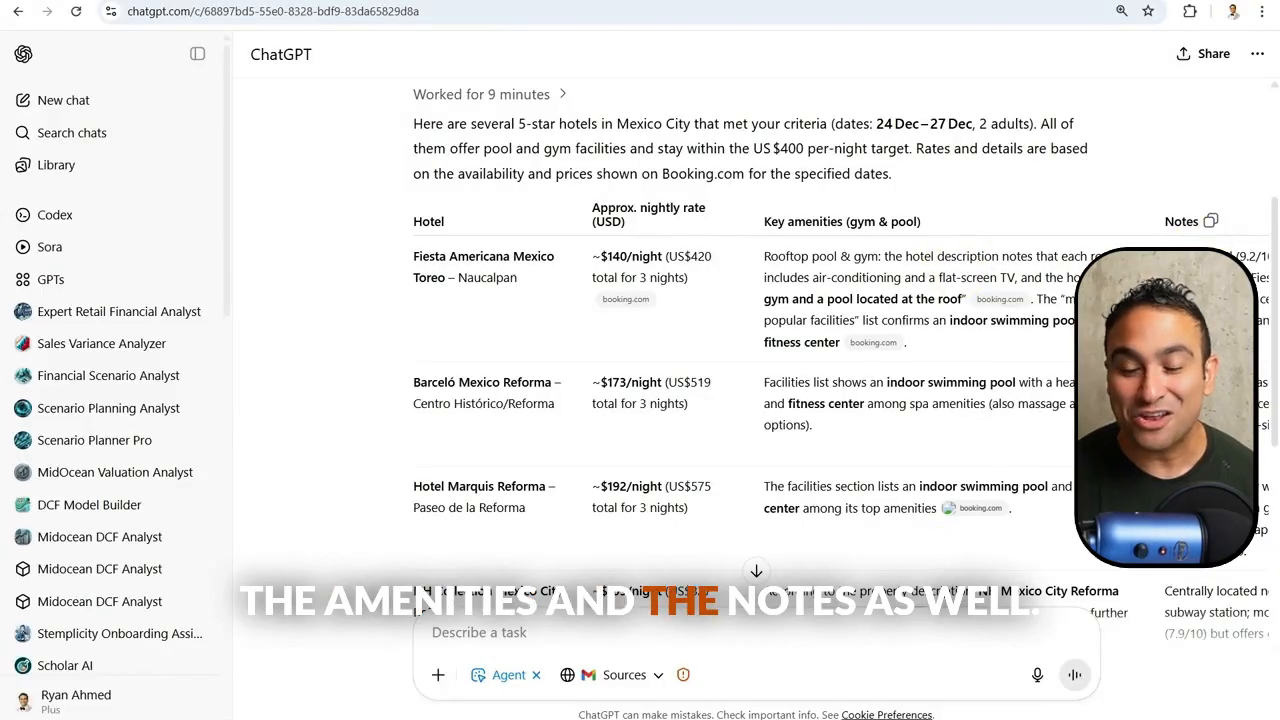
{"action": "scroll", "scroll_direction": "down", "scroll_amount": 3}
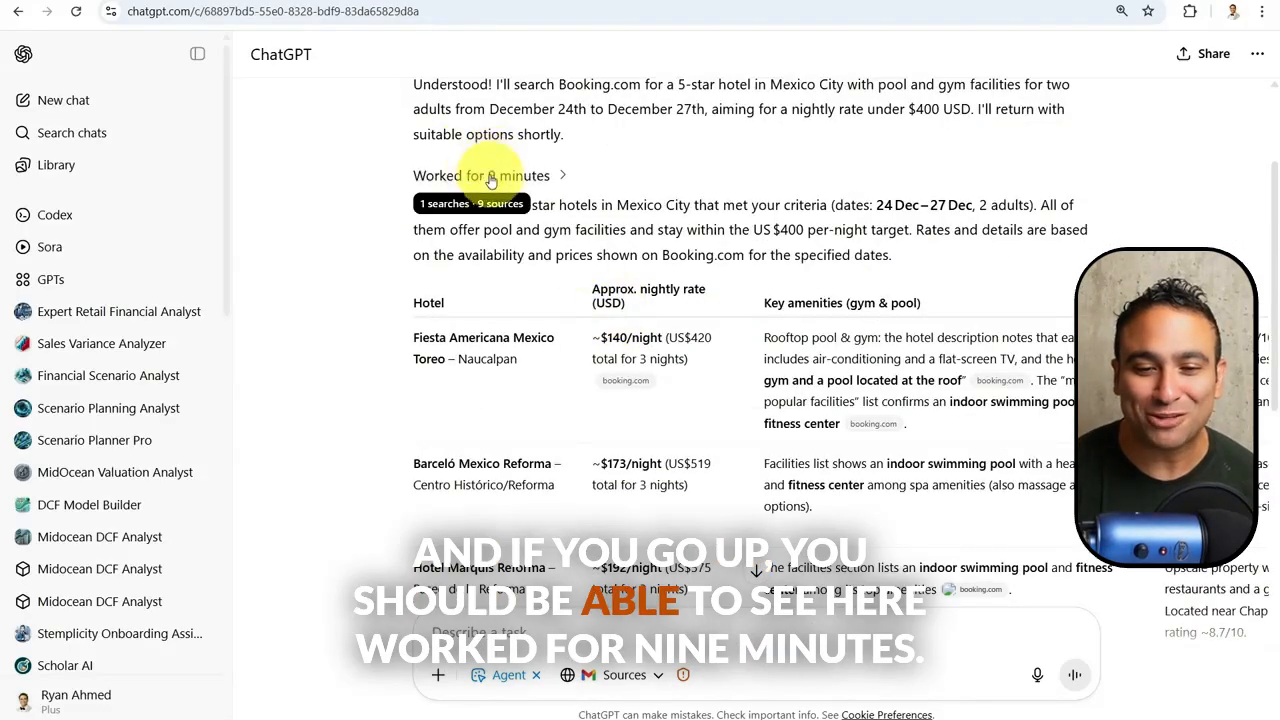
- Replay the agent's nine-minute work session from 'Worked for 9 minutes'
{"action": "left_click", "coordinate": [480, 176]}
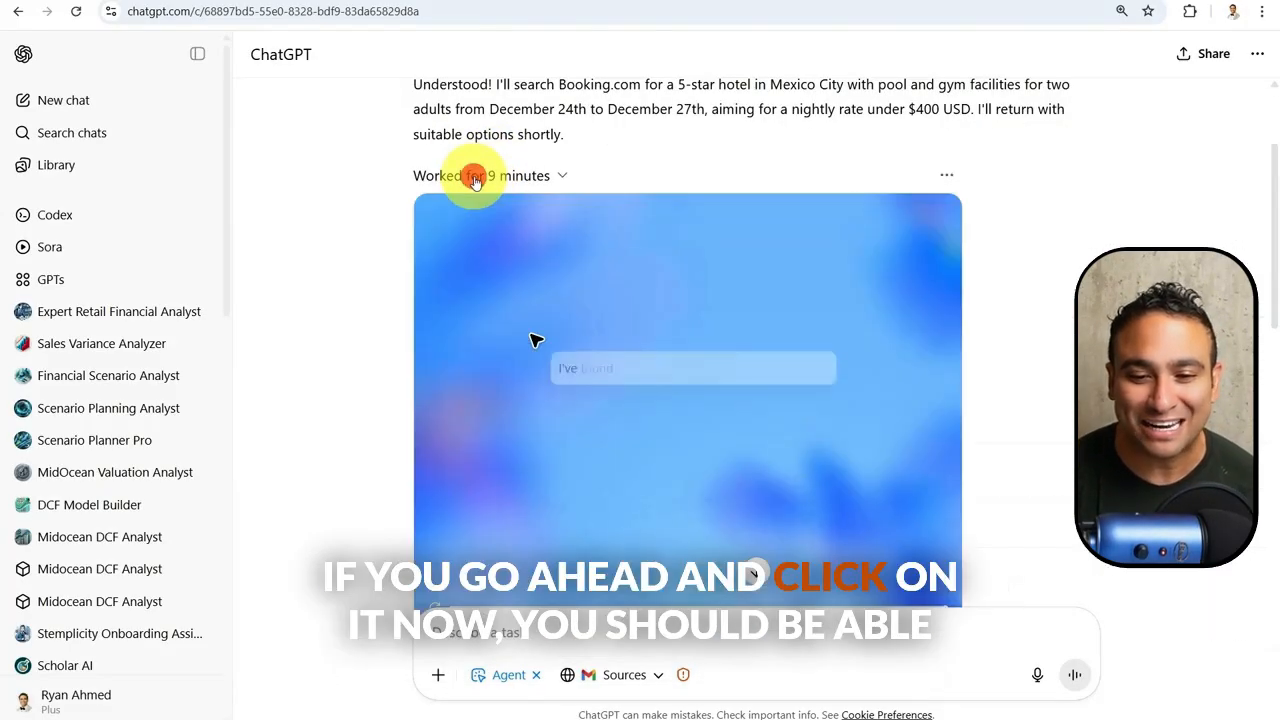
{"action": "left_click", "coordinate": [476, 176]}
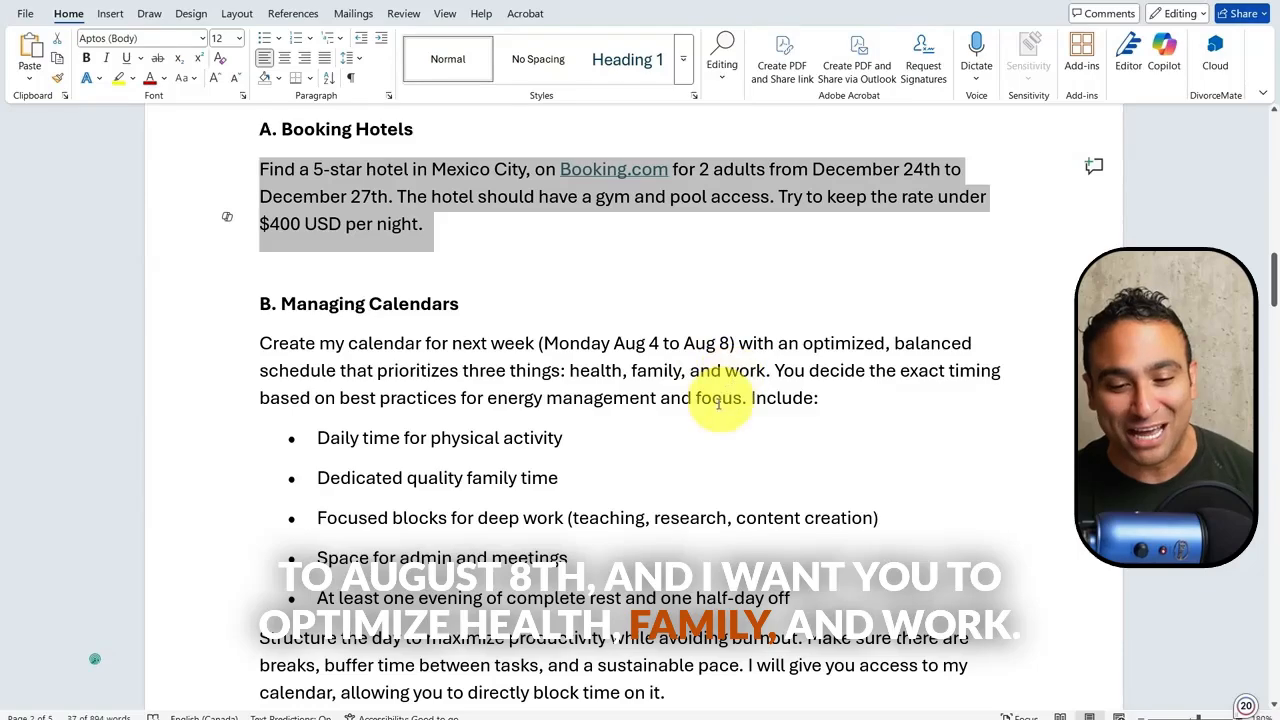
- Scroll to section B in Word and select the Managing Calendars prompt paragraph
{"action": "scroll", "scroll_direction": "down", "scroll_amount": 3}
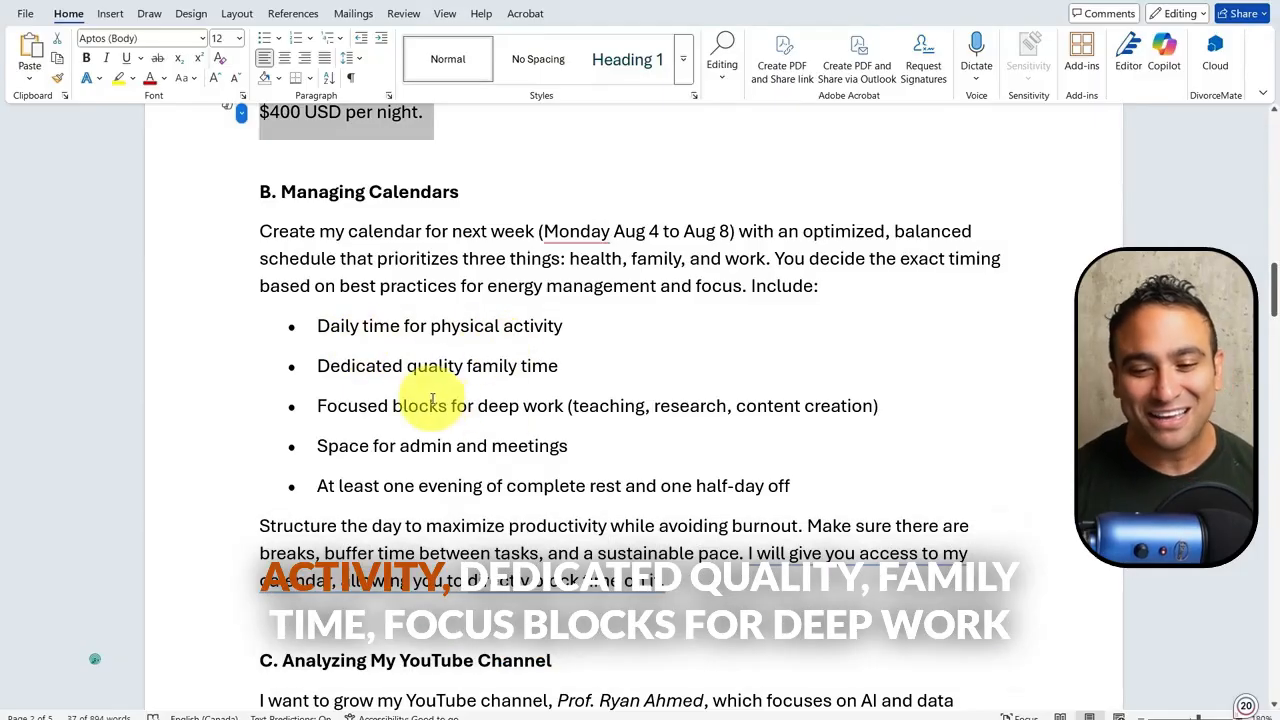
{"action": "scroll", "scroll_direction": "down", "scroll_amount": 3}
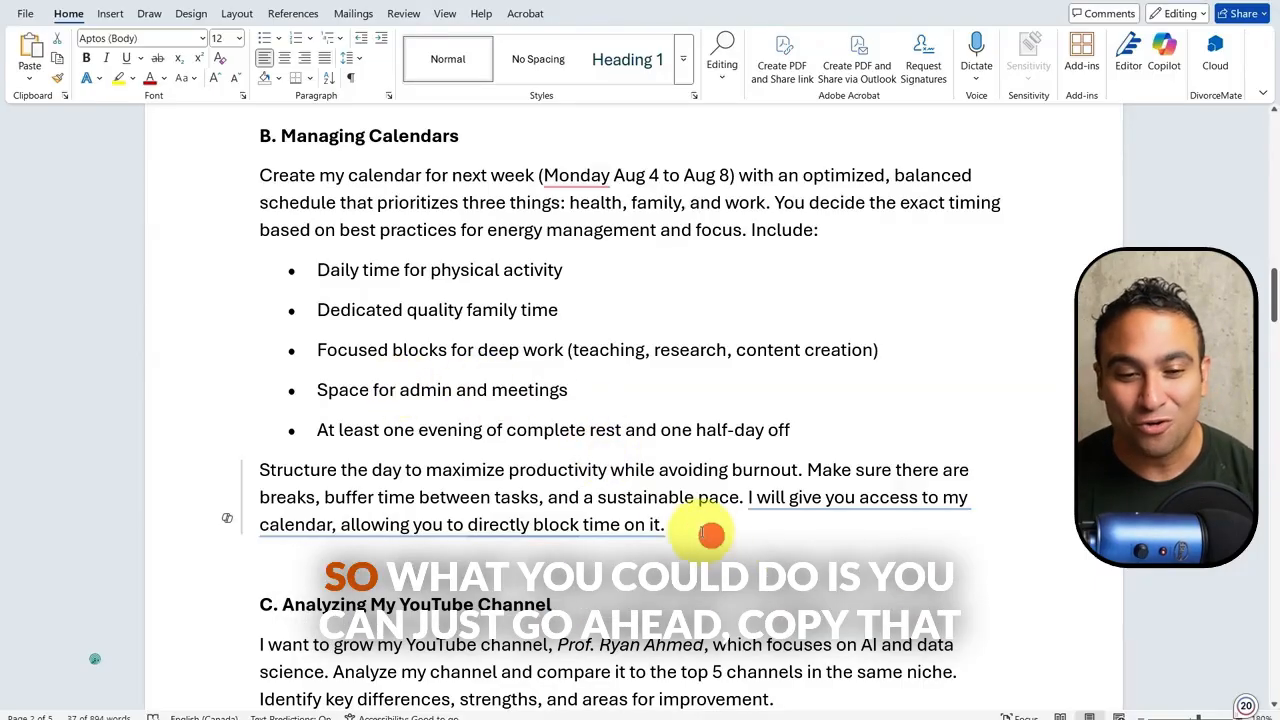
{"action": "left_click_drag", "start_coordinate": [260, 174], "coordinate": [664, 524]}
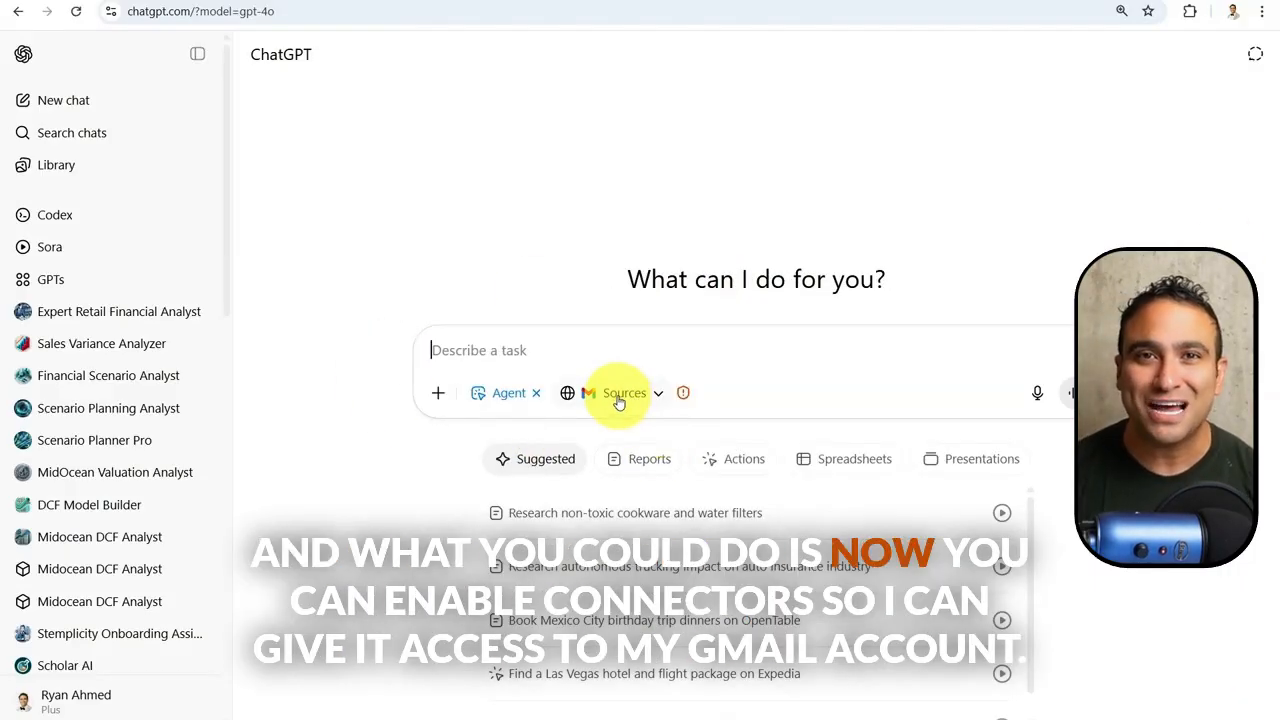
- Show the agent chat's Sources list with web search and Gmail enabled
{"action": "left_click", "coordinate": [620, 392]}
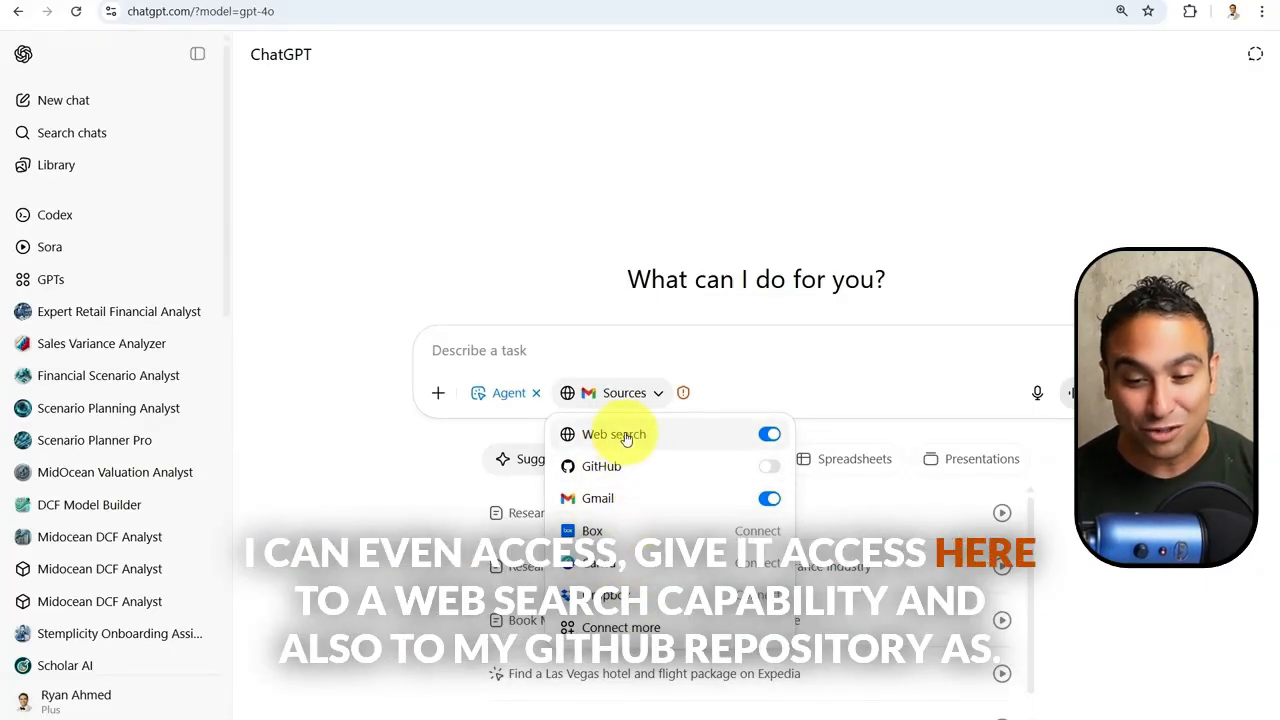
{"action": "mouse_move", "coordinate": [624, 468]}
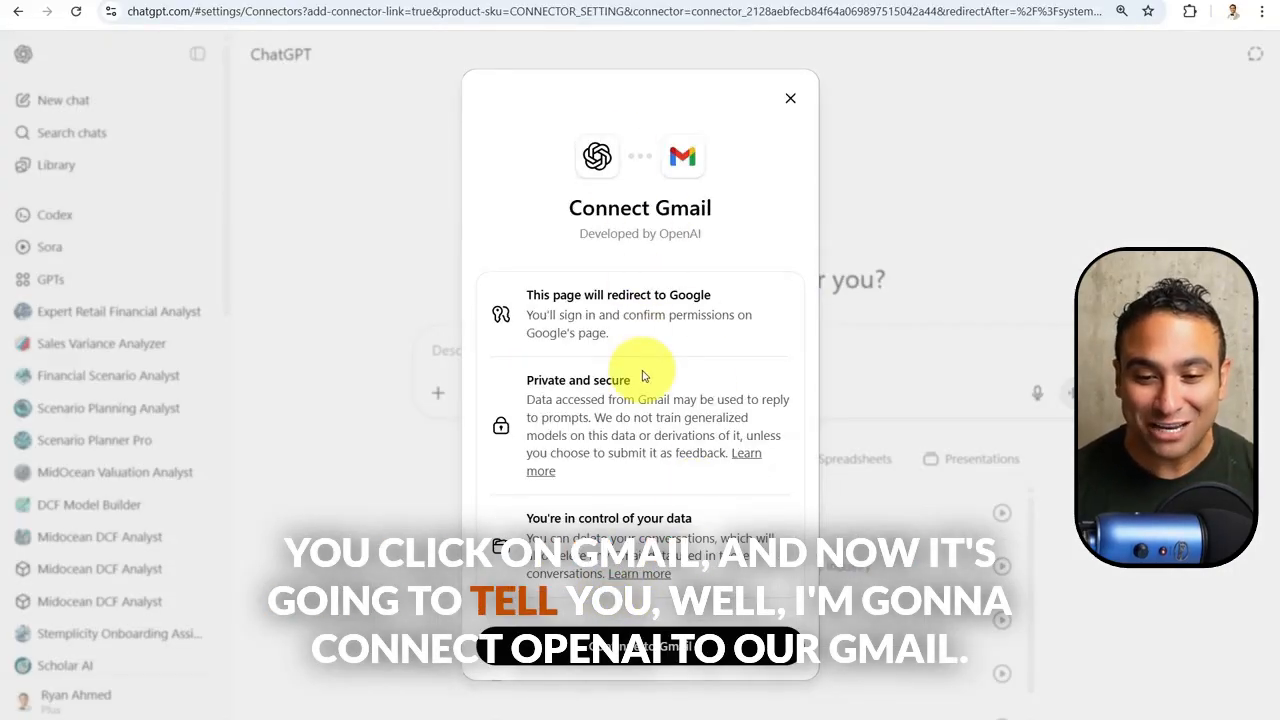
{"action": "mouse_move", "coordinate": [724, 184]}
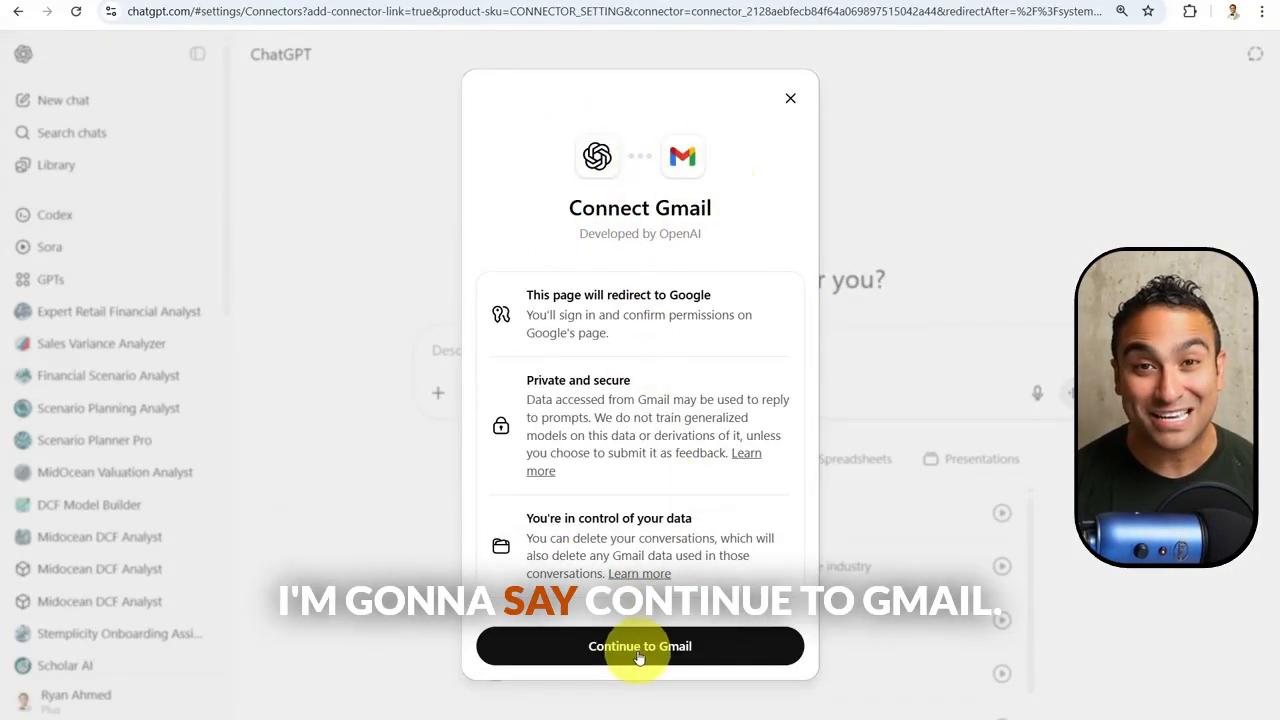
- Continue to Gmail from the Connect Gmail dialog to start Google sign-in
{"action": "left_click", "coordinate": [640, 646]}
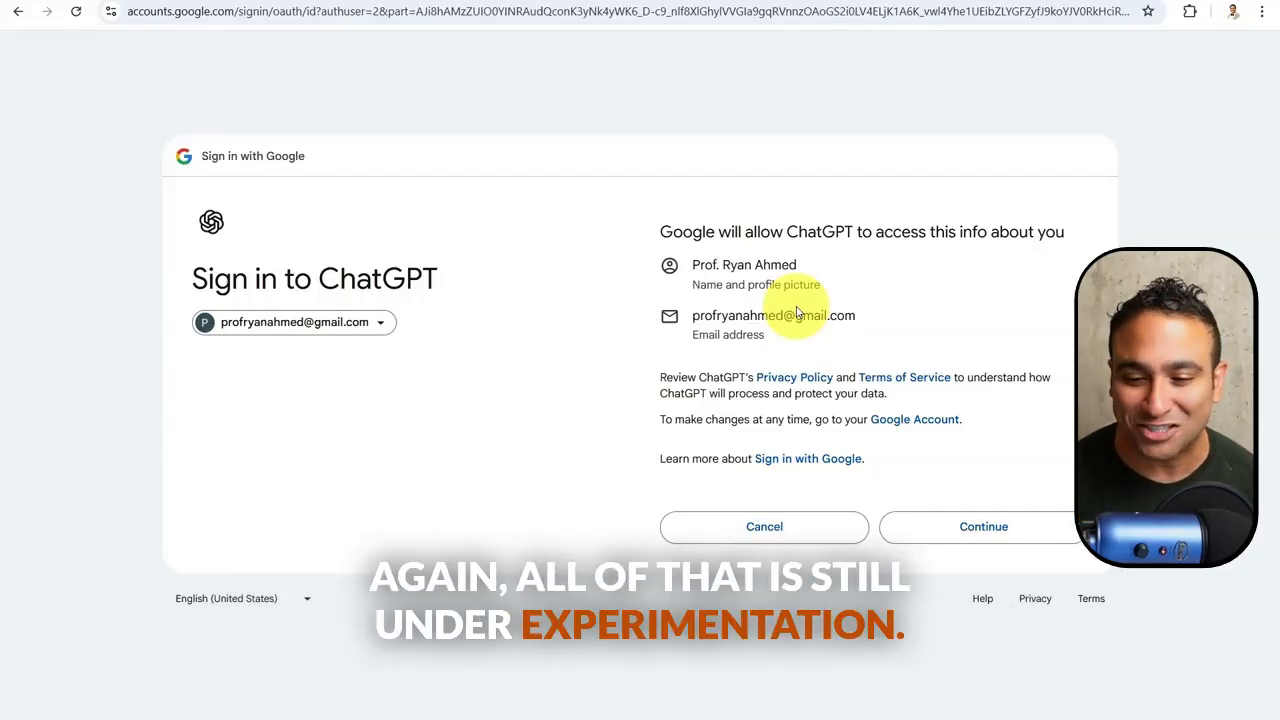
- Approve and confirm ChatGPT's access to the Google account
{"action": "left_click", "coordinate": [984, 528]}
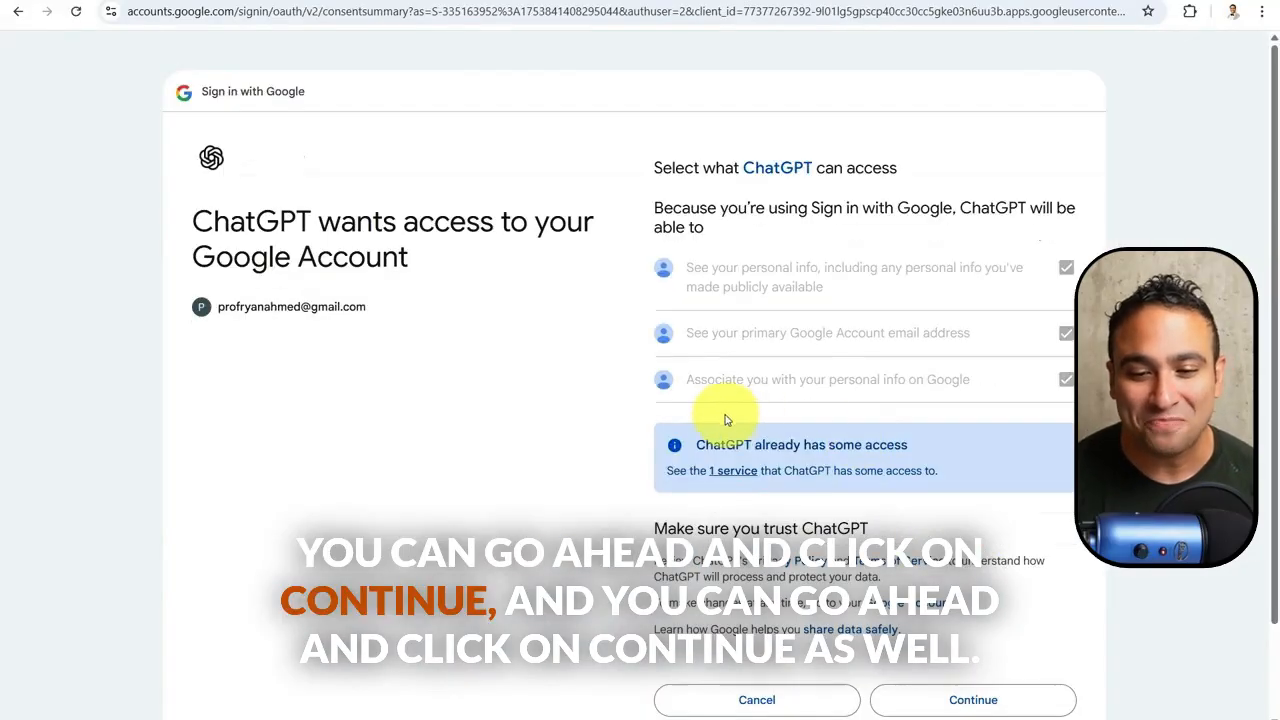
{"action": "left_click", "coordinate": [972, 700]}
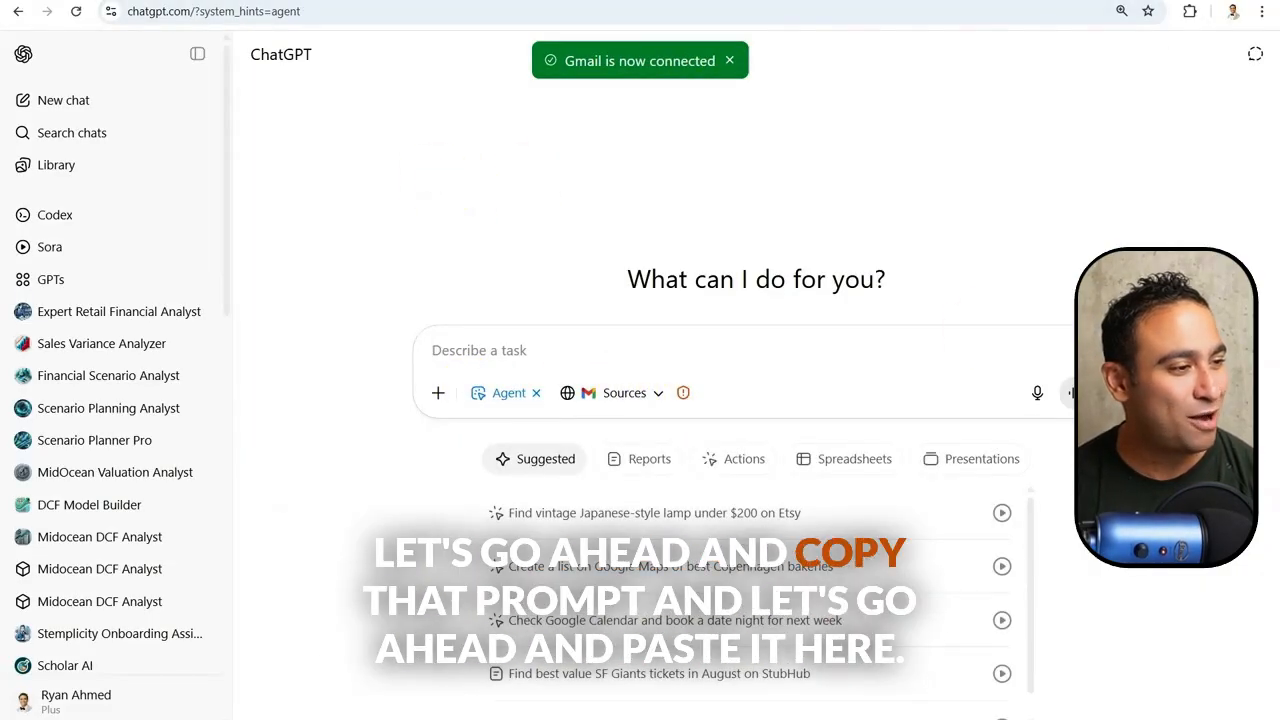
{"action": "mouse_move", "coordinate": [502, 376]}
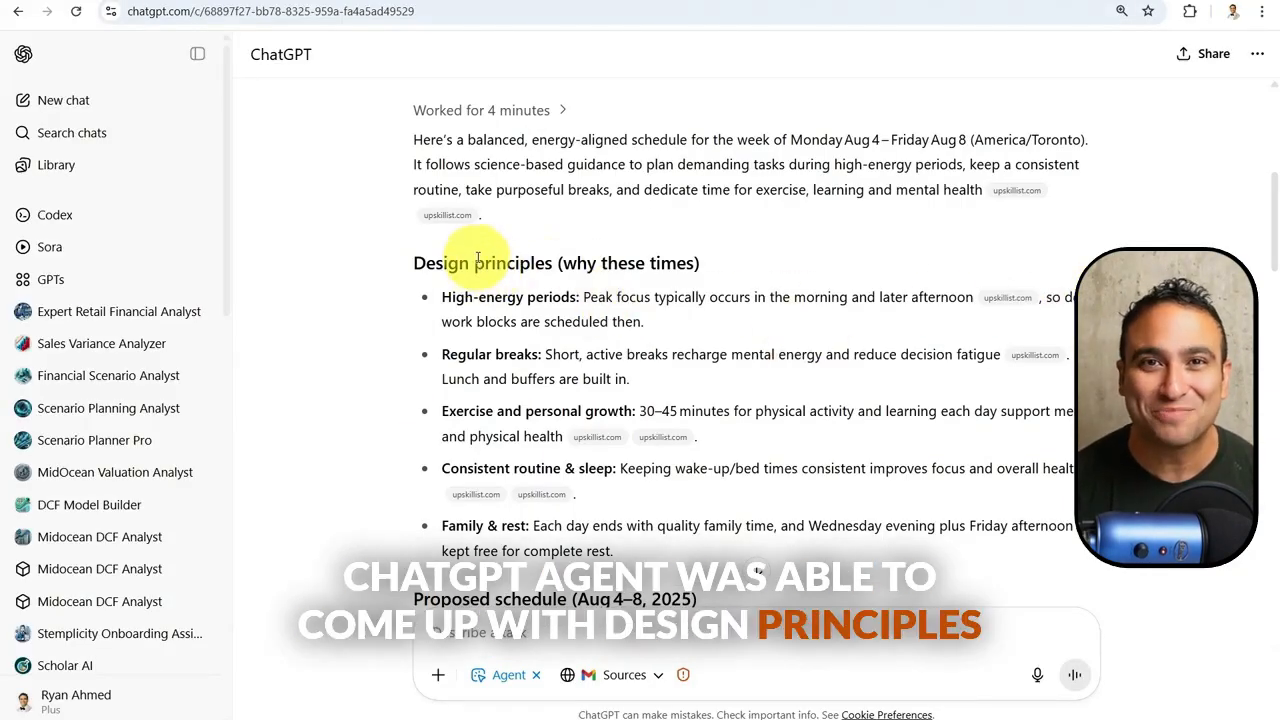
- Scroll through the Aug 4–8 schedule's design principles, proposed timetable and next steps
{"action": "scroll", "scroll_direction": "down", "scroll_amount": 3}
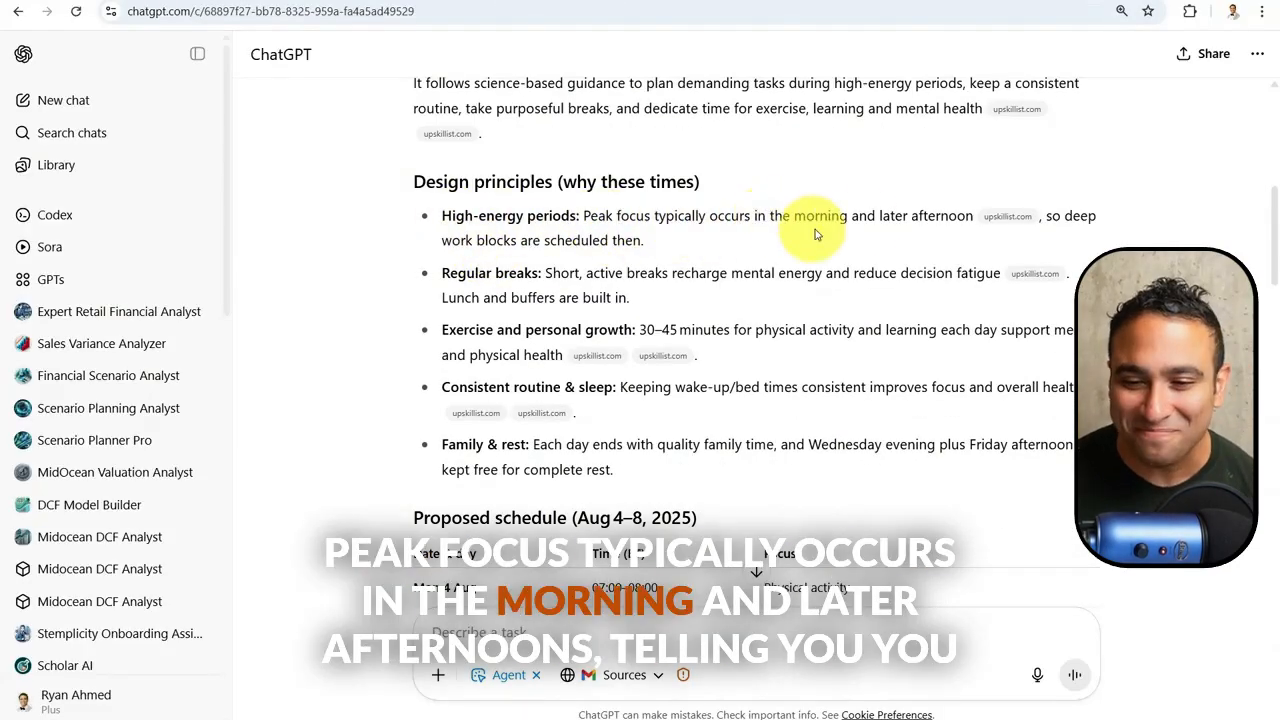
{"action": "scroll", "scroll_direction": "down", "scroll_amount": 3}
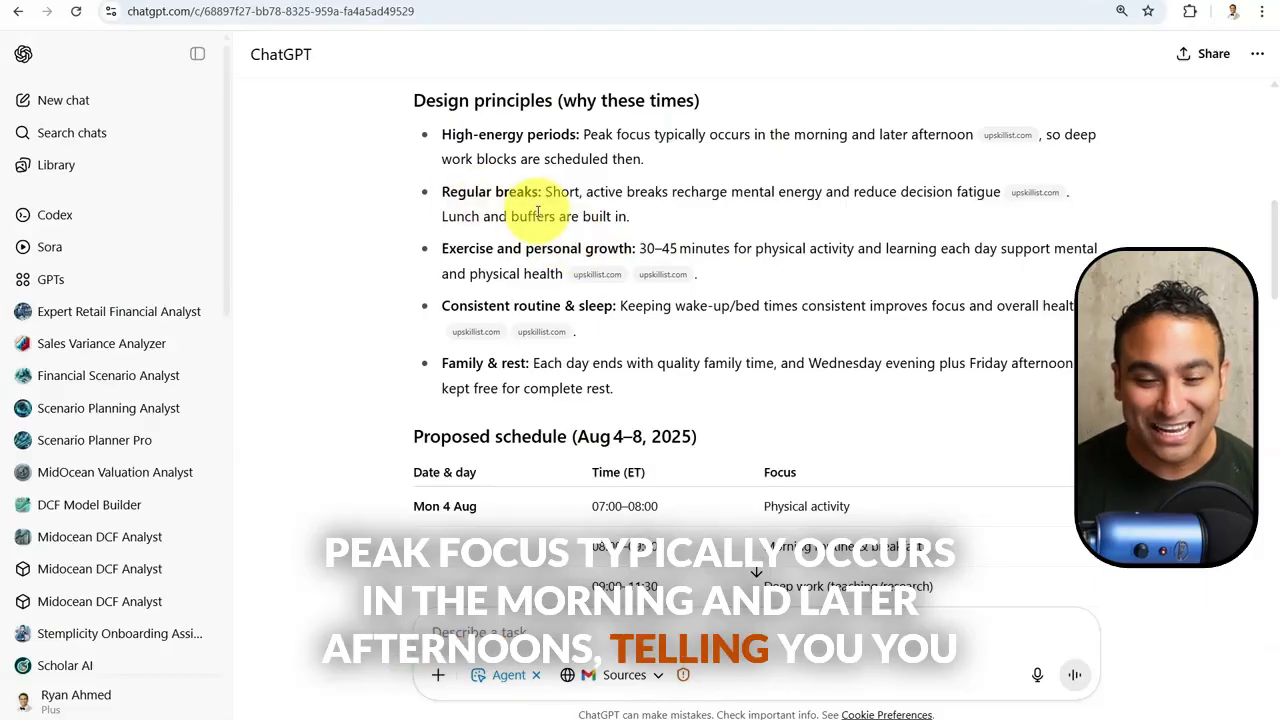
{"action": "scroll", "scroll_direction": "down", "scroll_amount": 3}
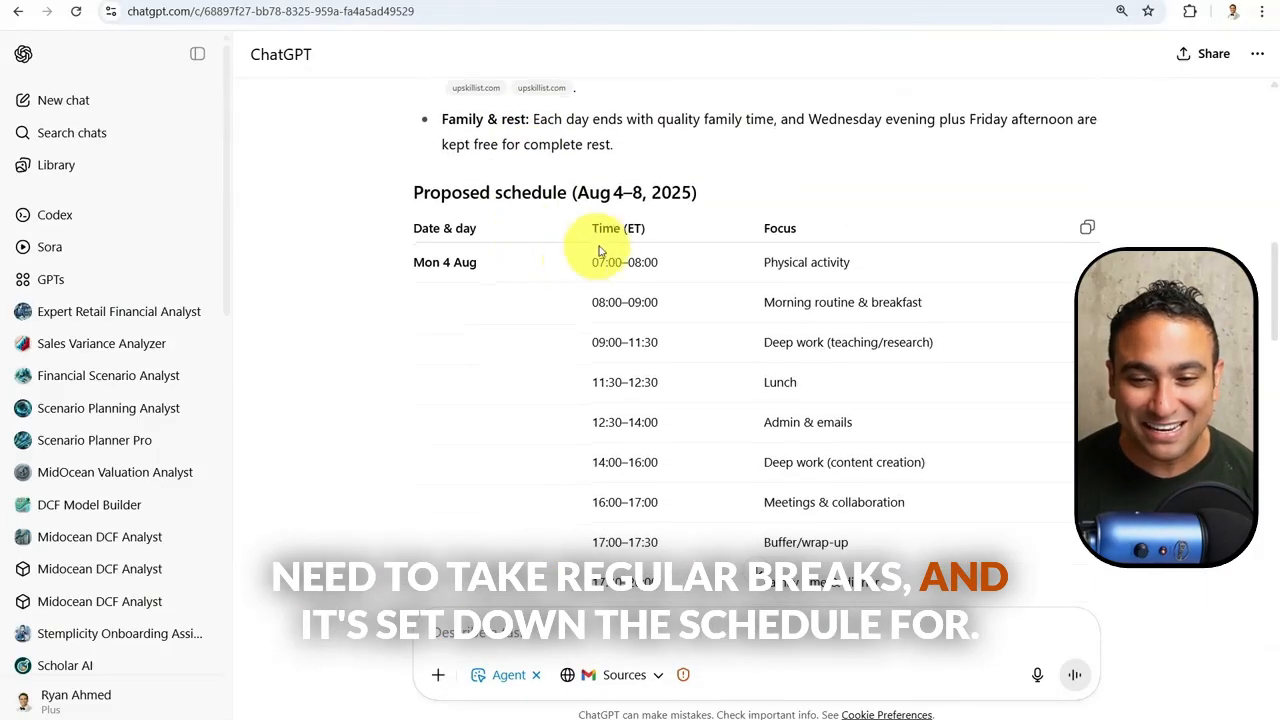
{"action": "scroll", "scroll_direction": "down", "scroll_amount": 3}
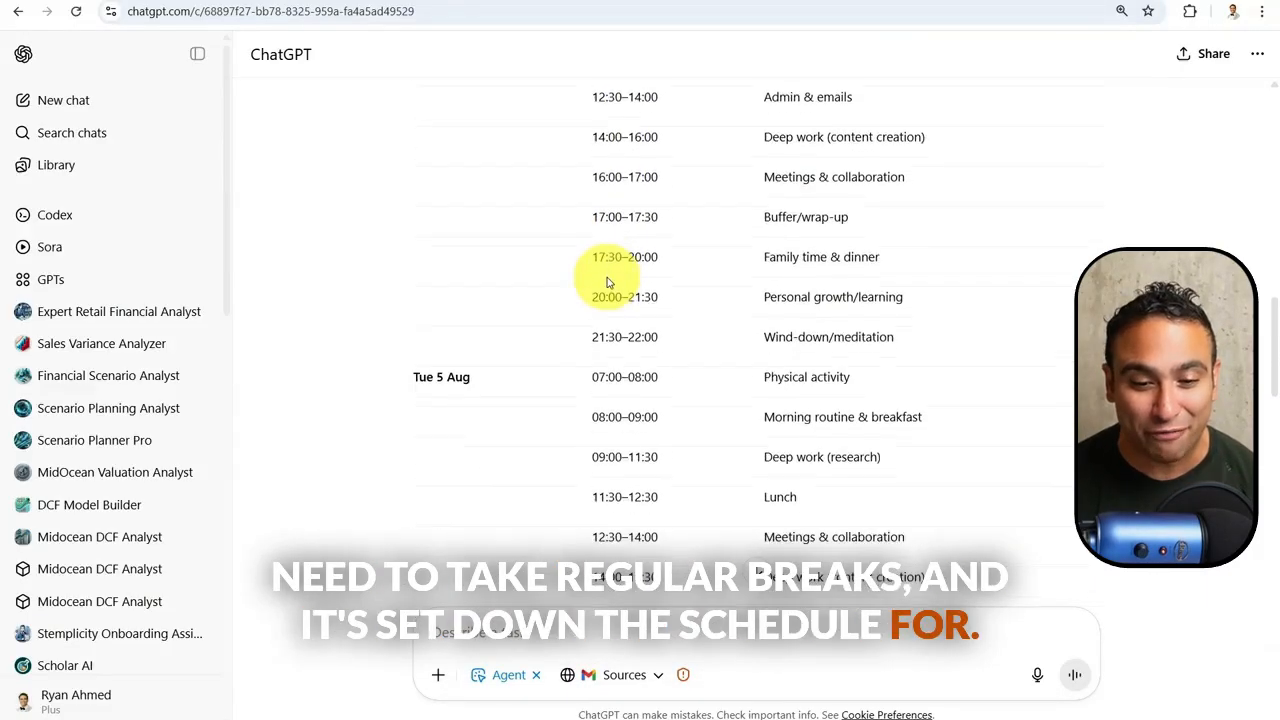
{"action": "scroll", "scroll_direction": "down", "scroll_amount": 3}
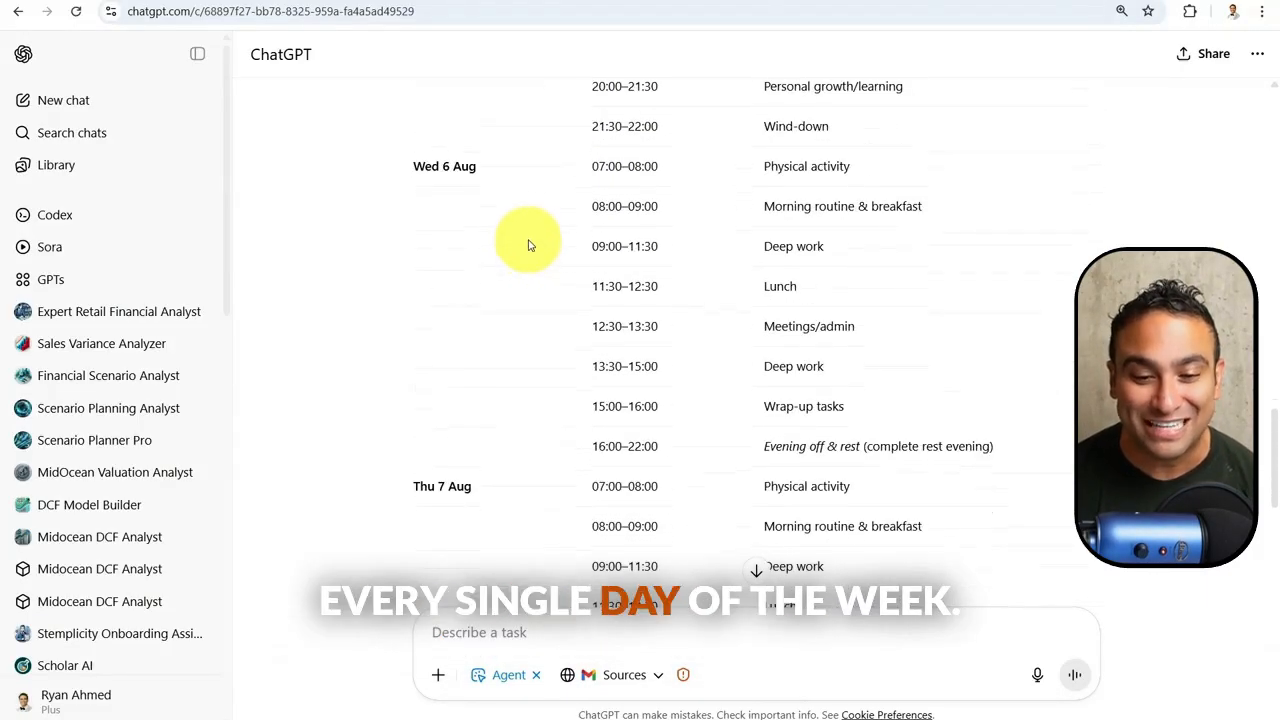
{"action": "scroll", "scroll_direction": "down", "scroll_amount": 3}
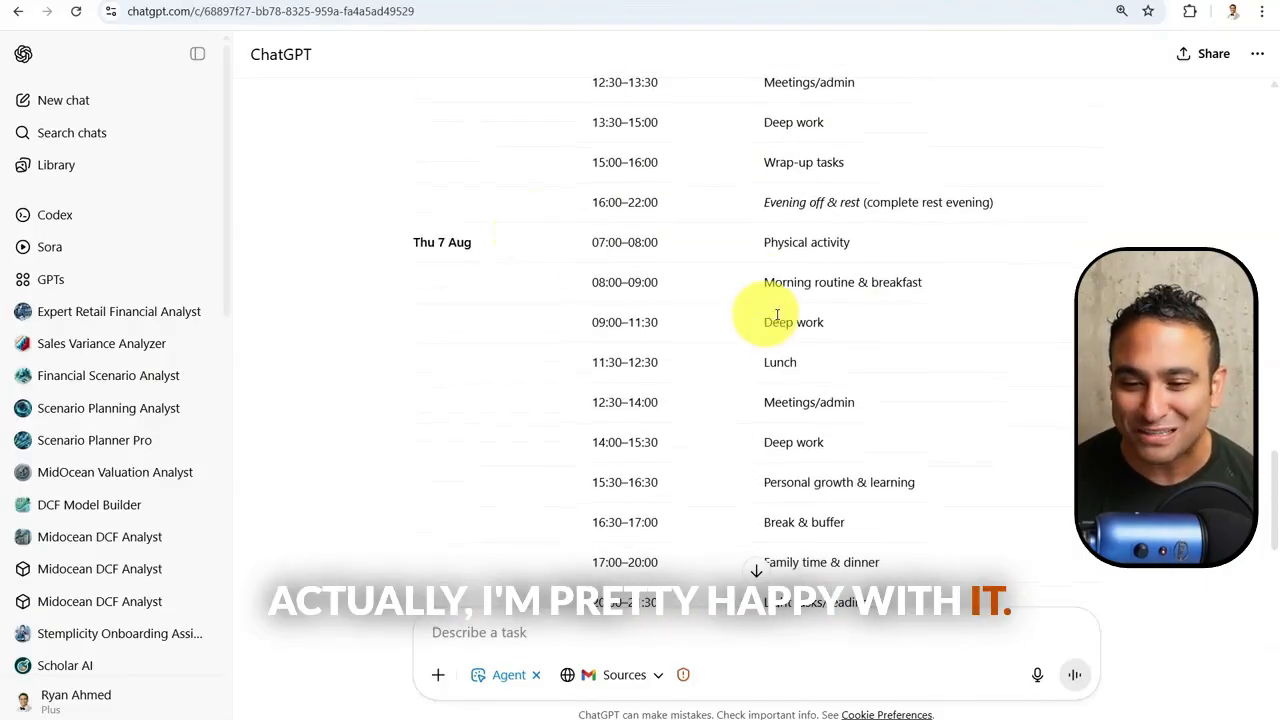
{"action": "scroll", "scroll_direction": "down", "scroll_amount": 3}
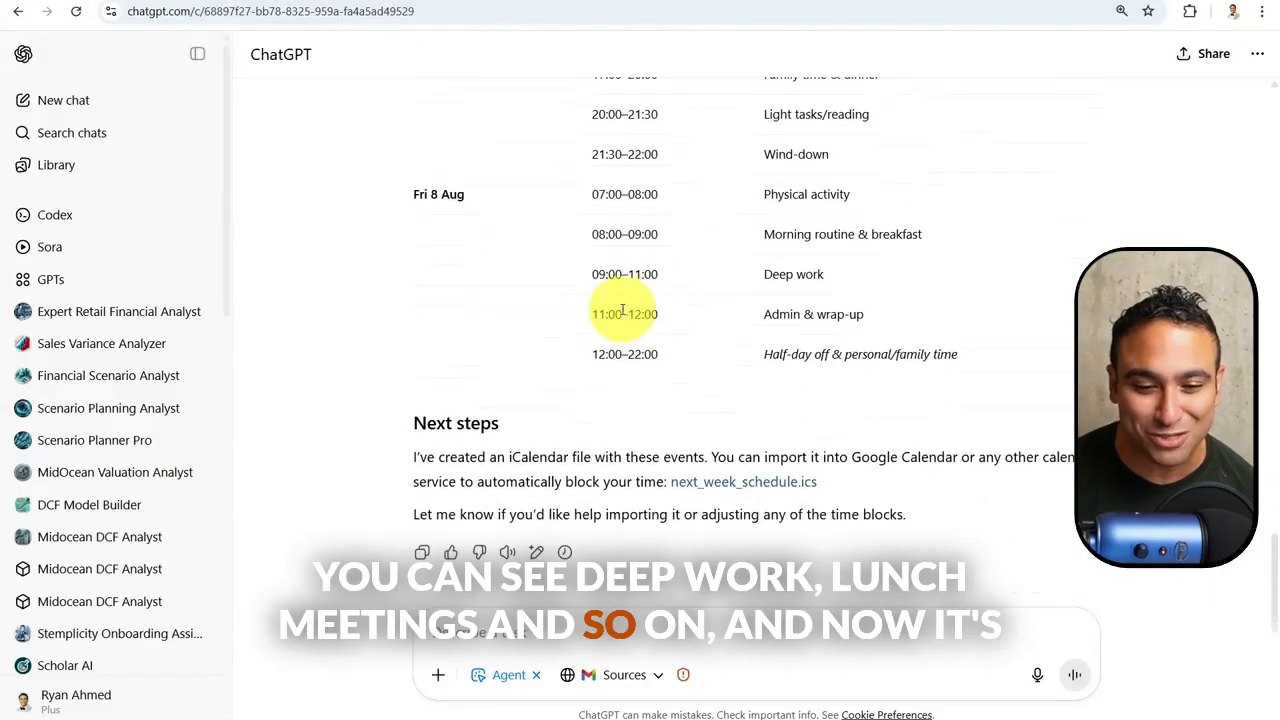
{"action": "scroll", "scroll_direction": "down", "scroll_amount": 3}
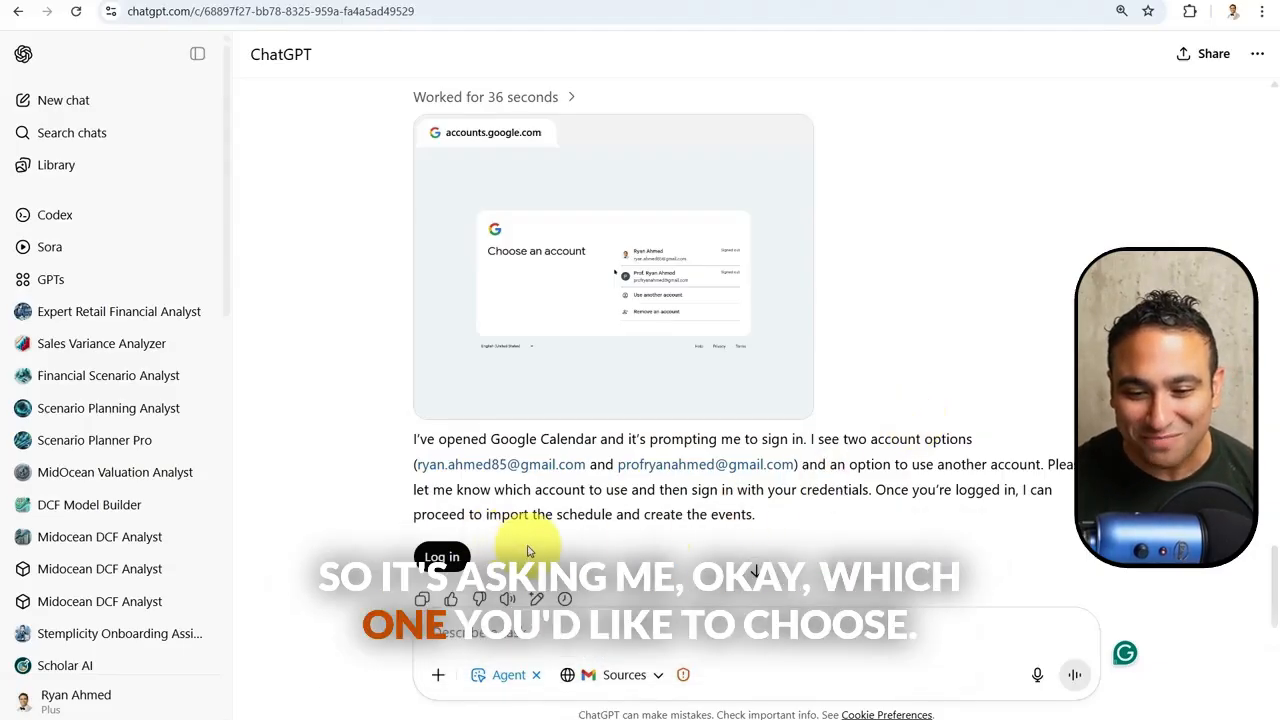
- Take over the agent's browser and sign in with the newly created Google account and password
{"action": "left_click", "coordinate": [440, 556]}
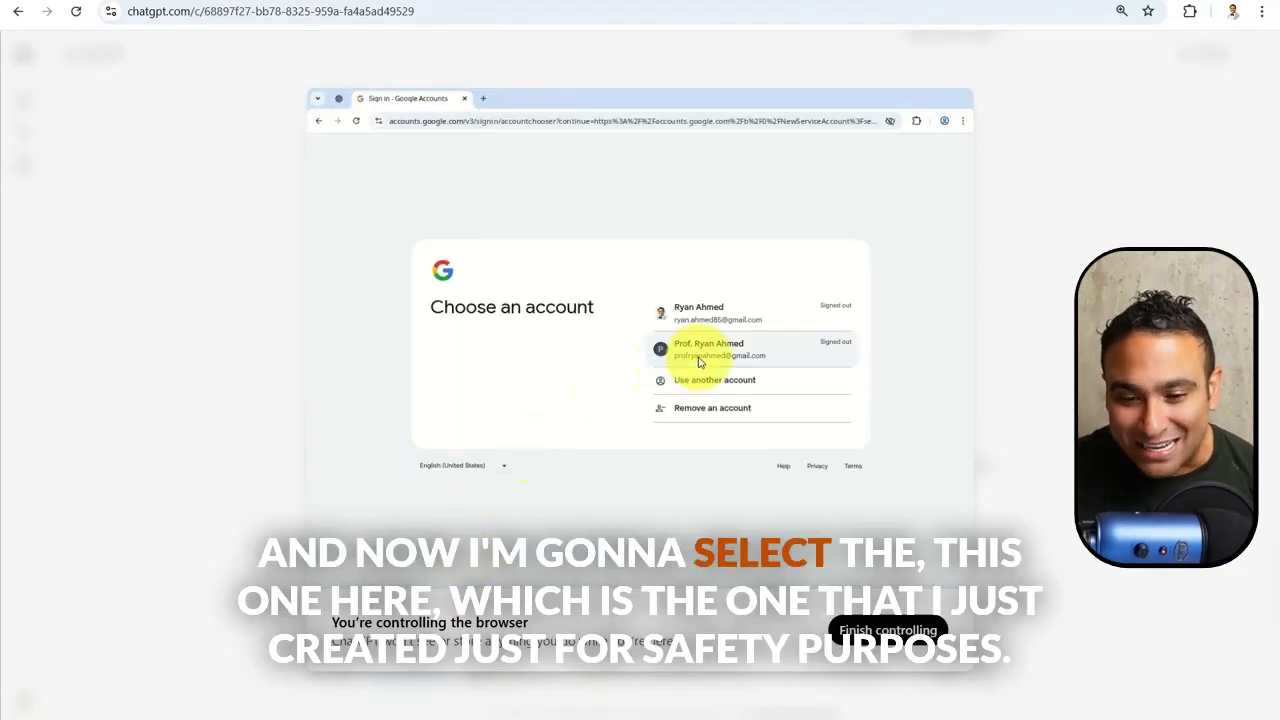
{"action": "left_click", "coordinate": [708, 348]}
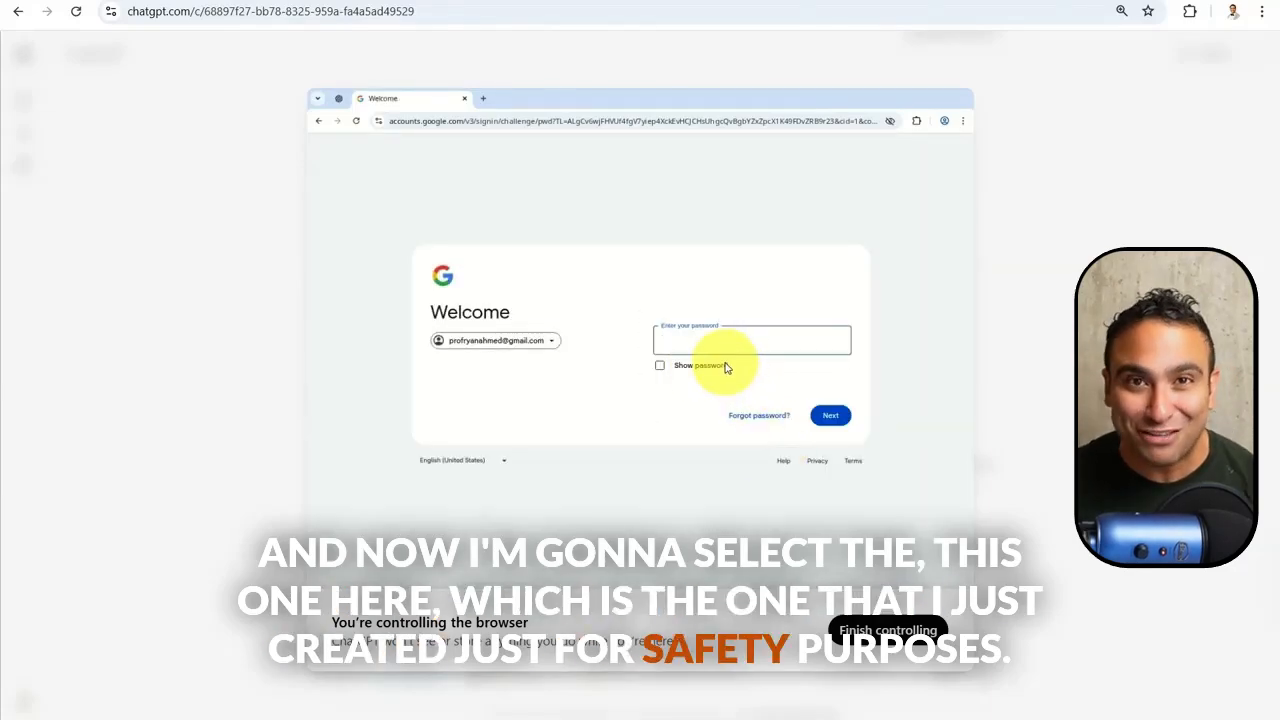
{"action": "left_click", "coordinate": [750, 340]}
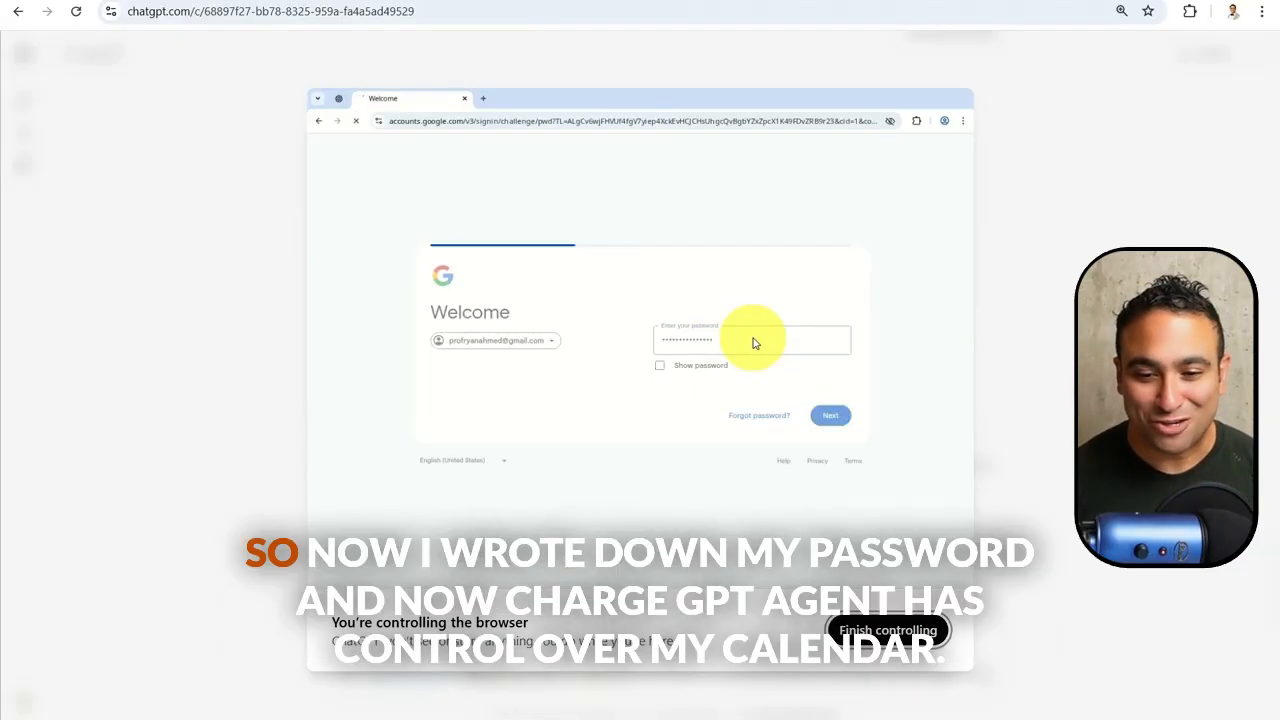
{"action": "left_click", "coordinate": [830, 414]}
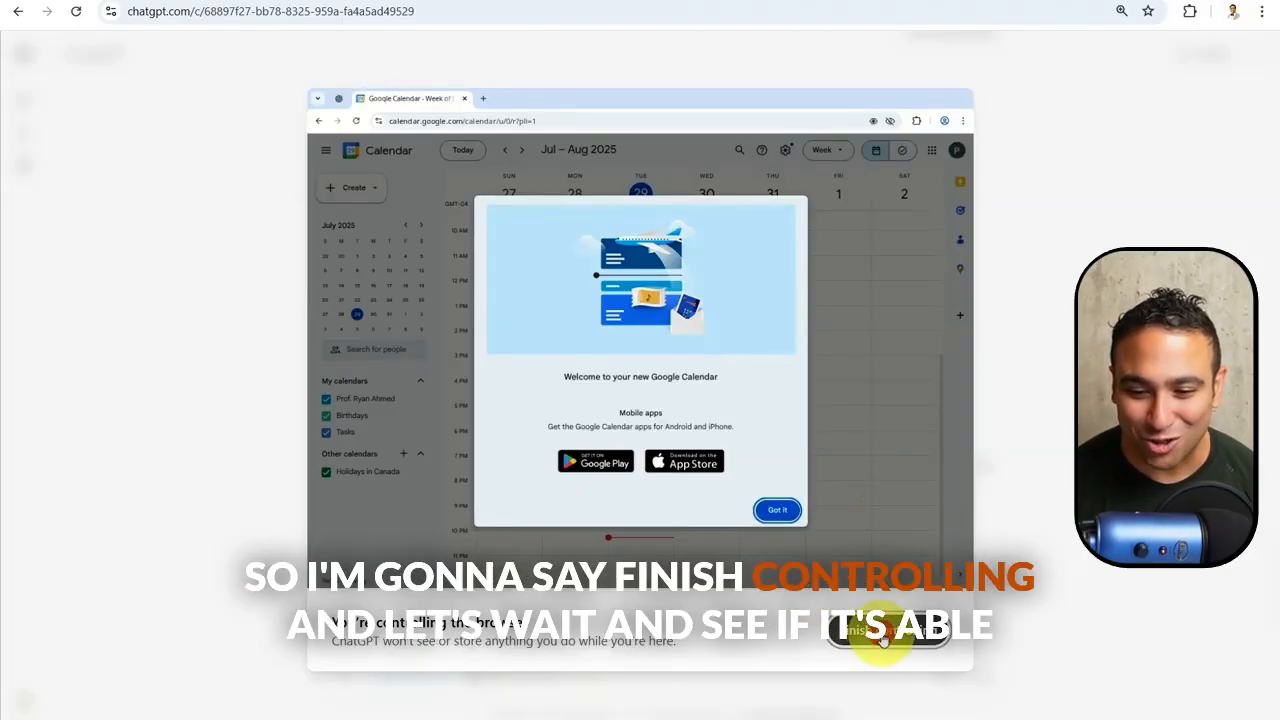
- Hand the browser back so the agent books the 6:30 morning routine event, briefly taking control for the title fix
{"action": "left_click", "coordinate": [886, 638]}
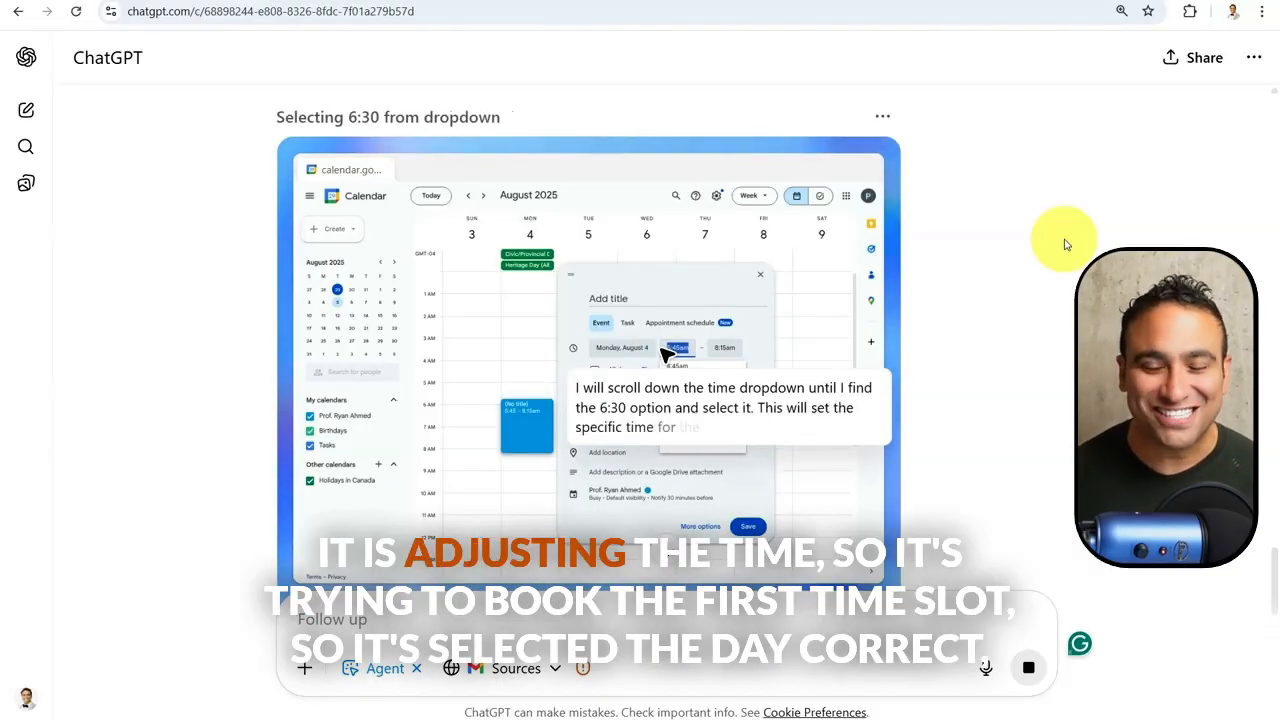
{"action": "left_click", "coordinate": [676, 348]}
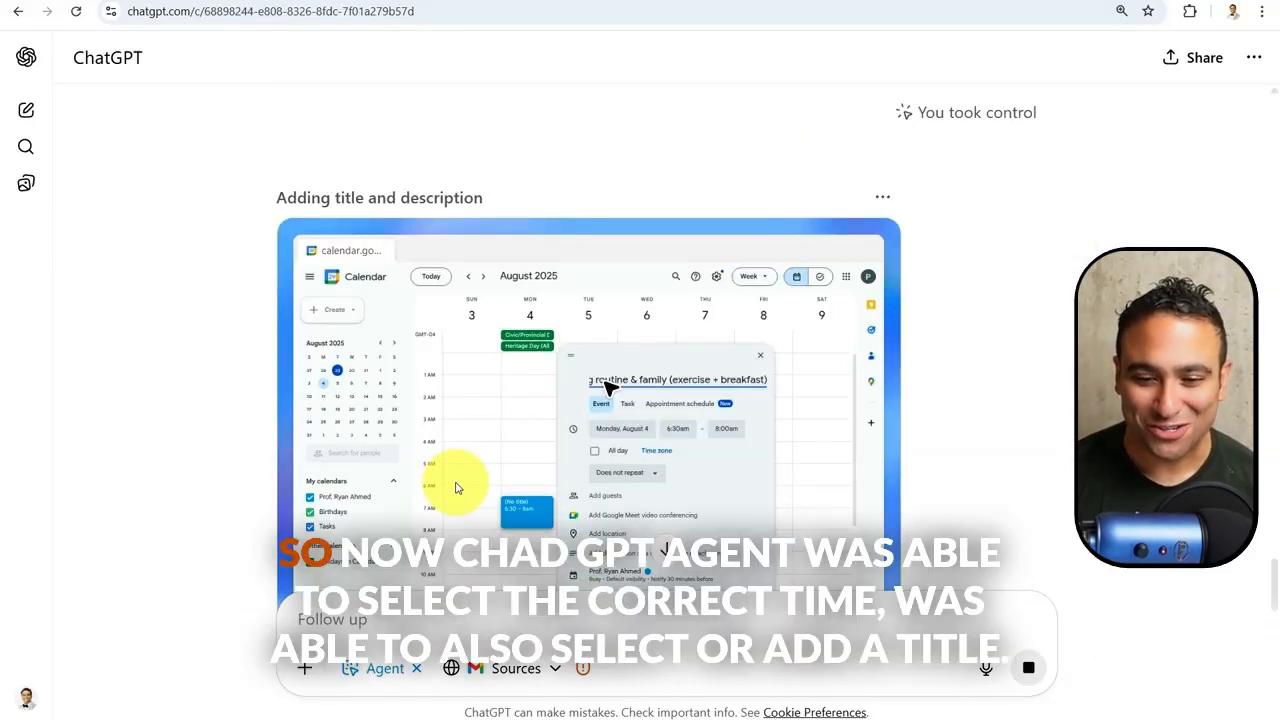
{"action": "mouse_move", "coordinate": [798, 508]}
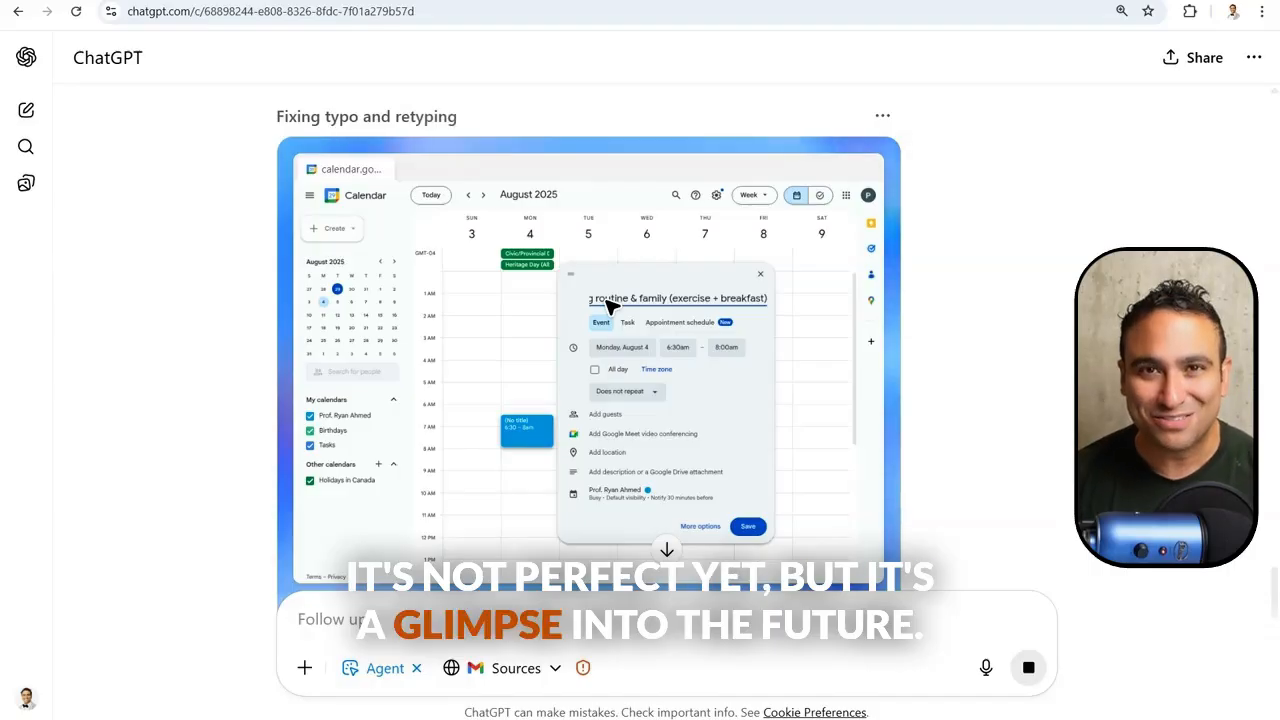
{"action": "left_click", "coordinate": [748, 526]}
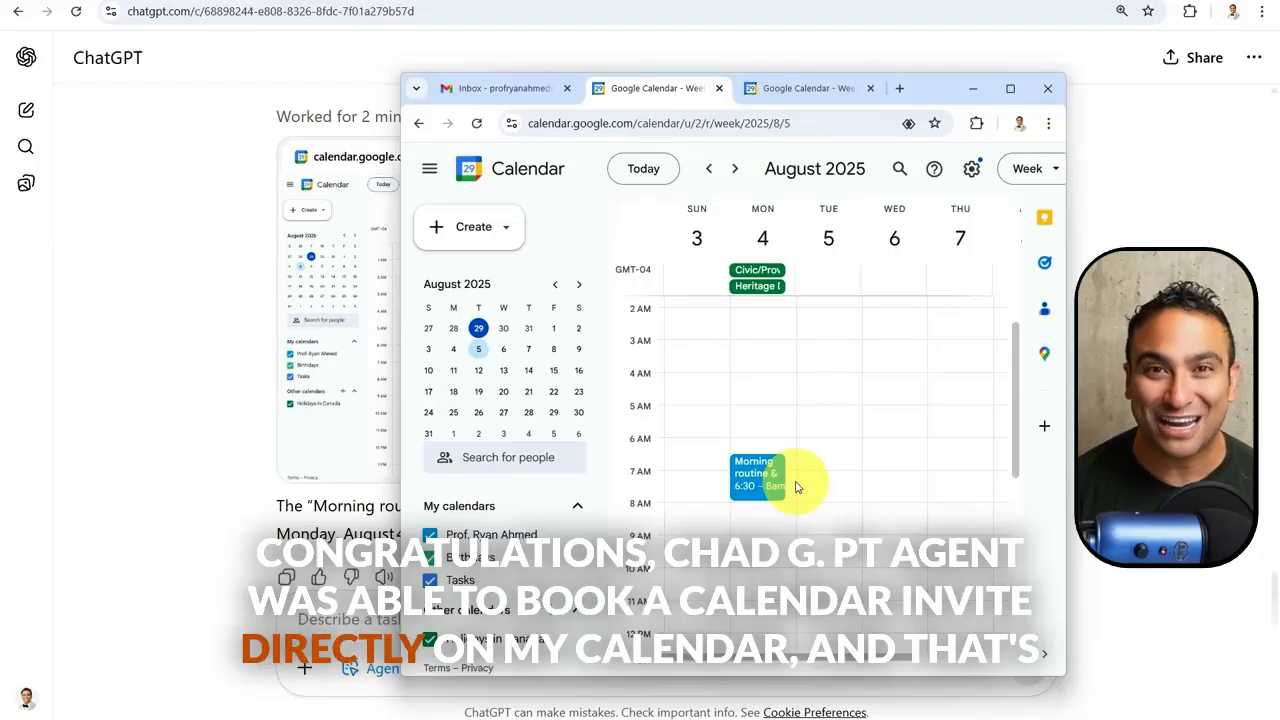
{"action": "mouse_move", "coordinate": [976, 88]}
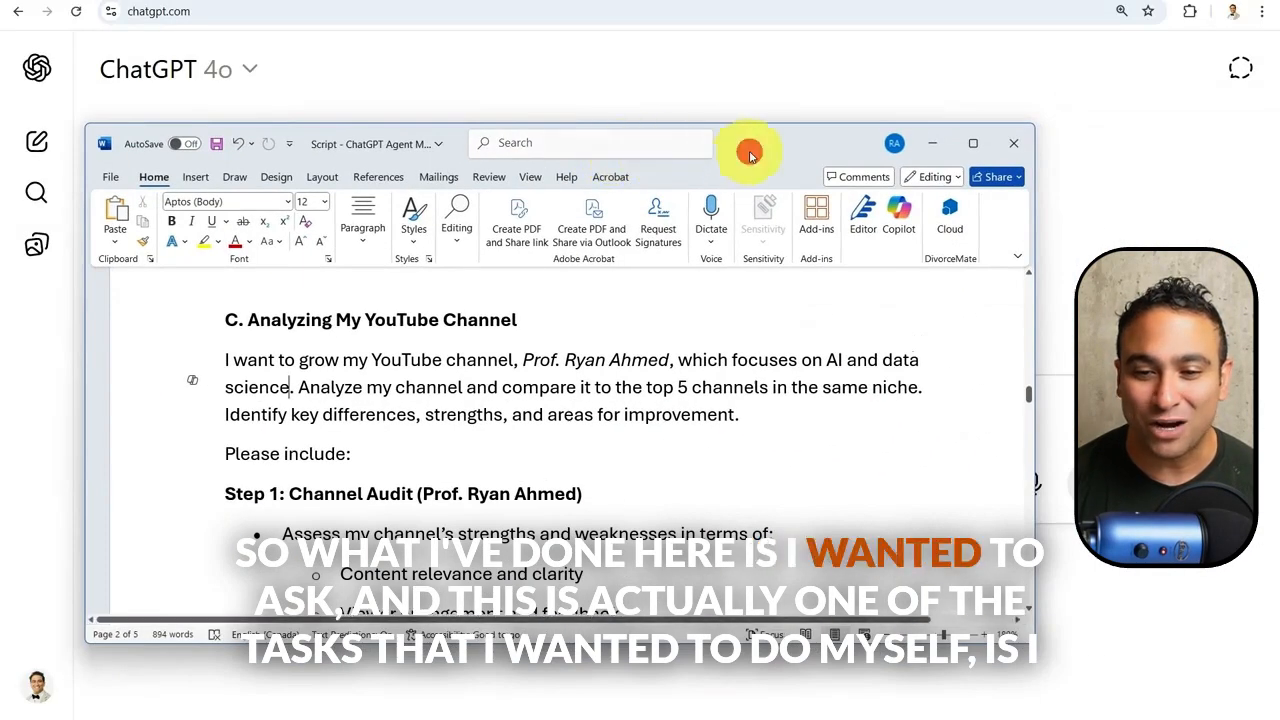
- Maximize the Word script and scroll through section C down to the Final Deliverable list
{"action": "left_click", "coordinate": [972, 144]}
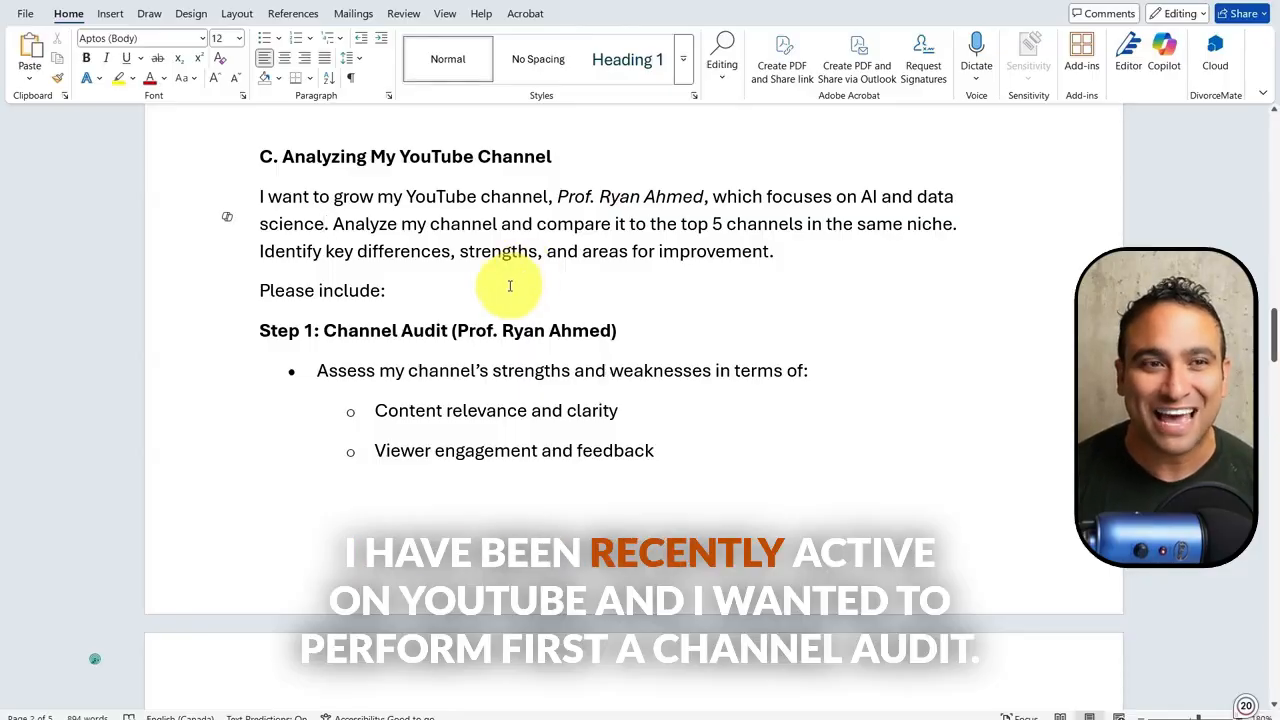
{"action": "scroll", "scroll_direction": "down", "scroll_amount": 3}
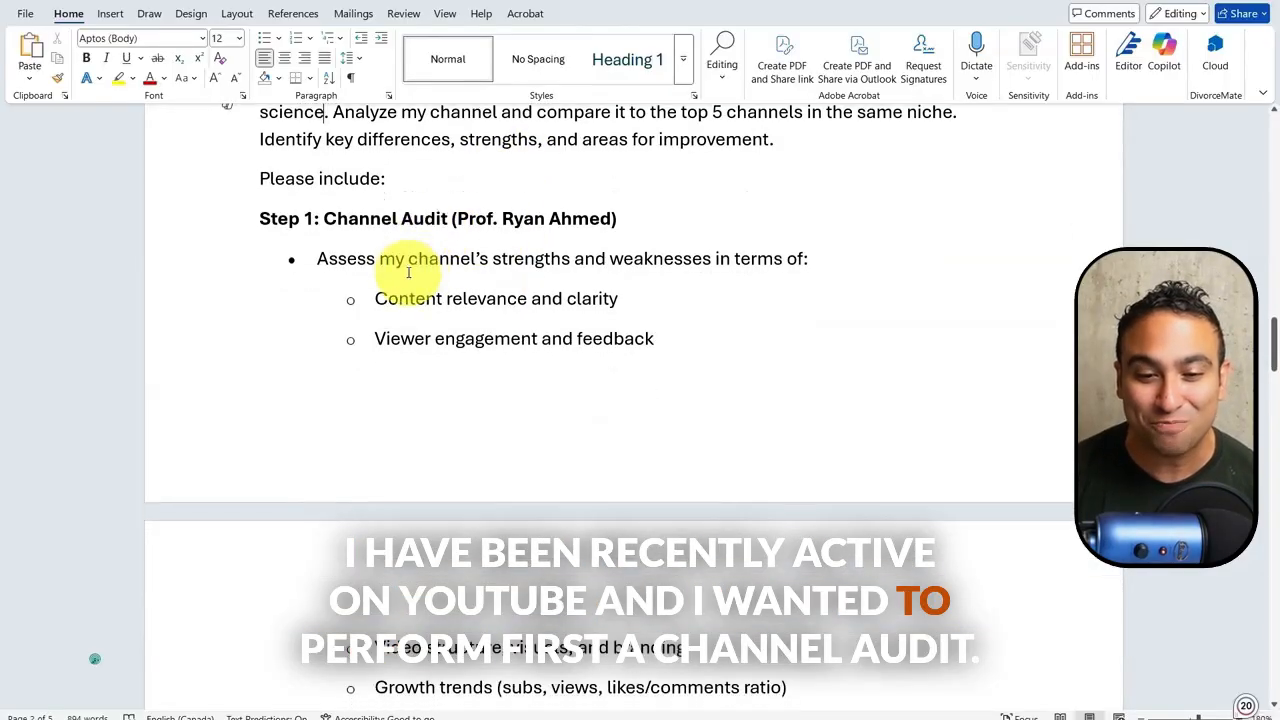
{"action": "scroll", "scroll_direction": "down", "scroll_amount": 3}
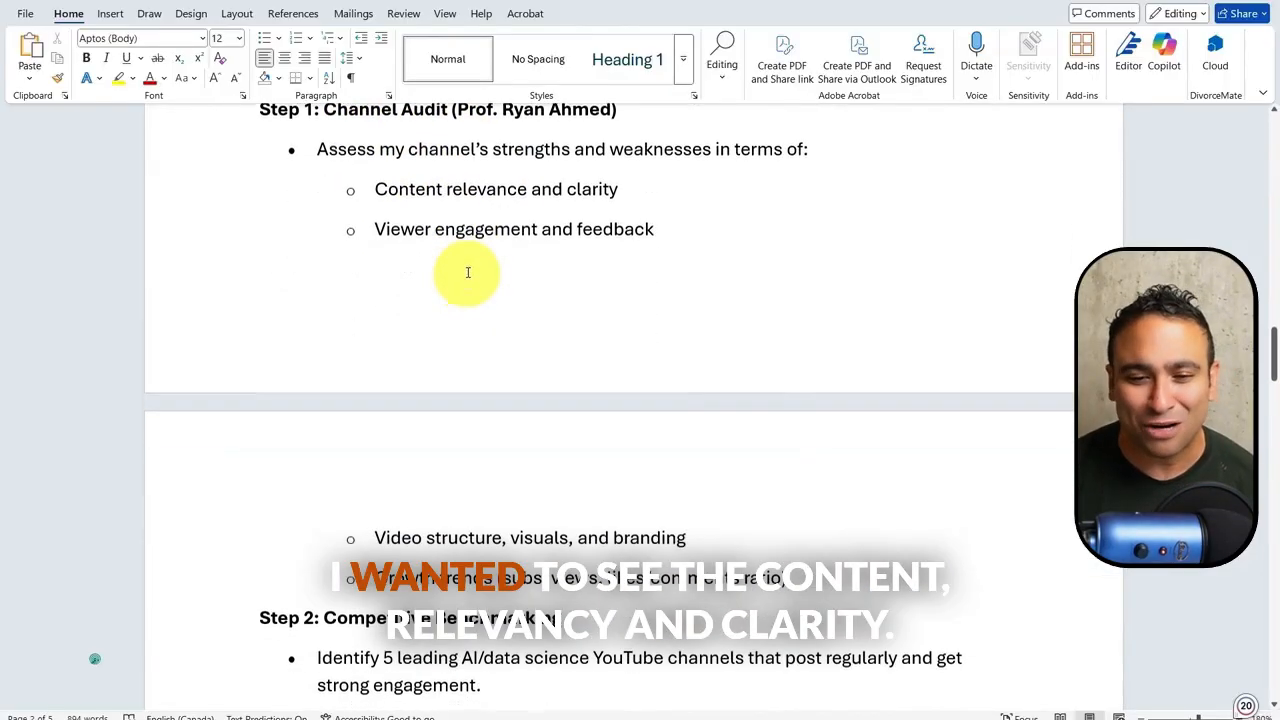
{"action": "scroll", "scroll_direction": "down", "scroll_amount": 3}
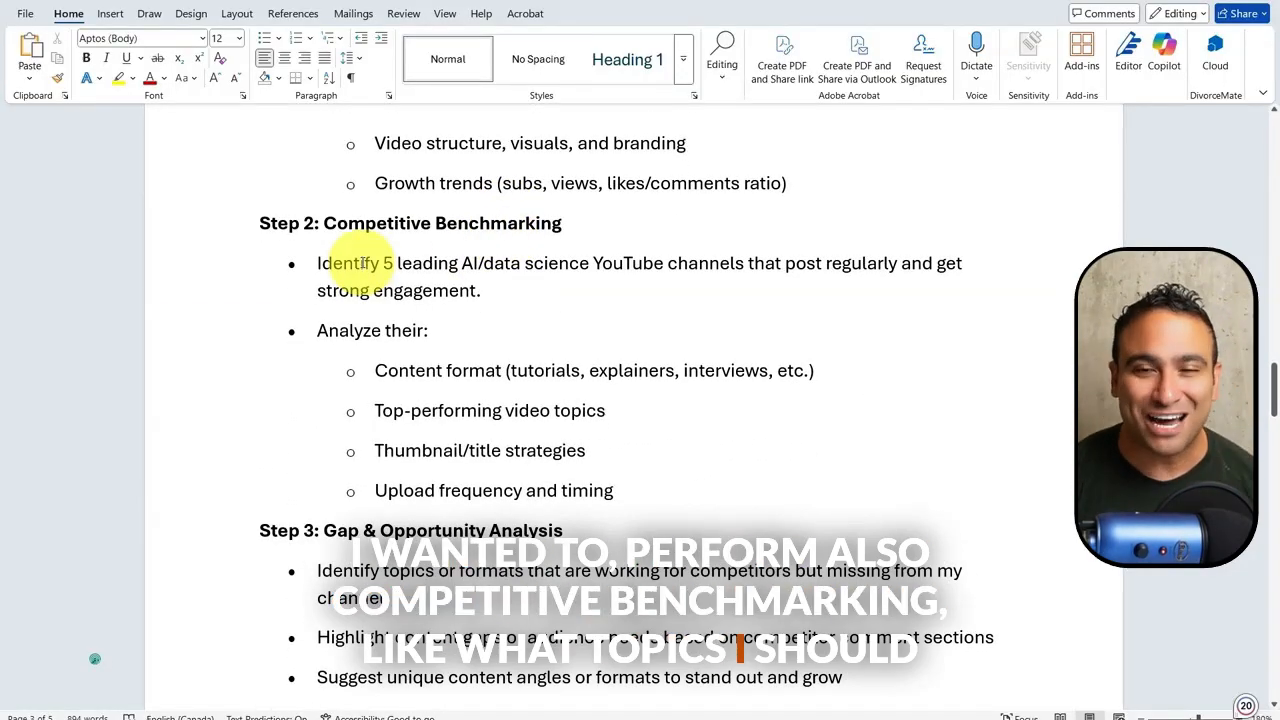
{"action": "scroll", "scroll_direction": "down", "scroll_amount": 3}
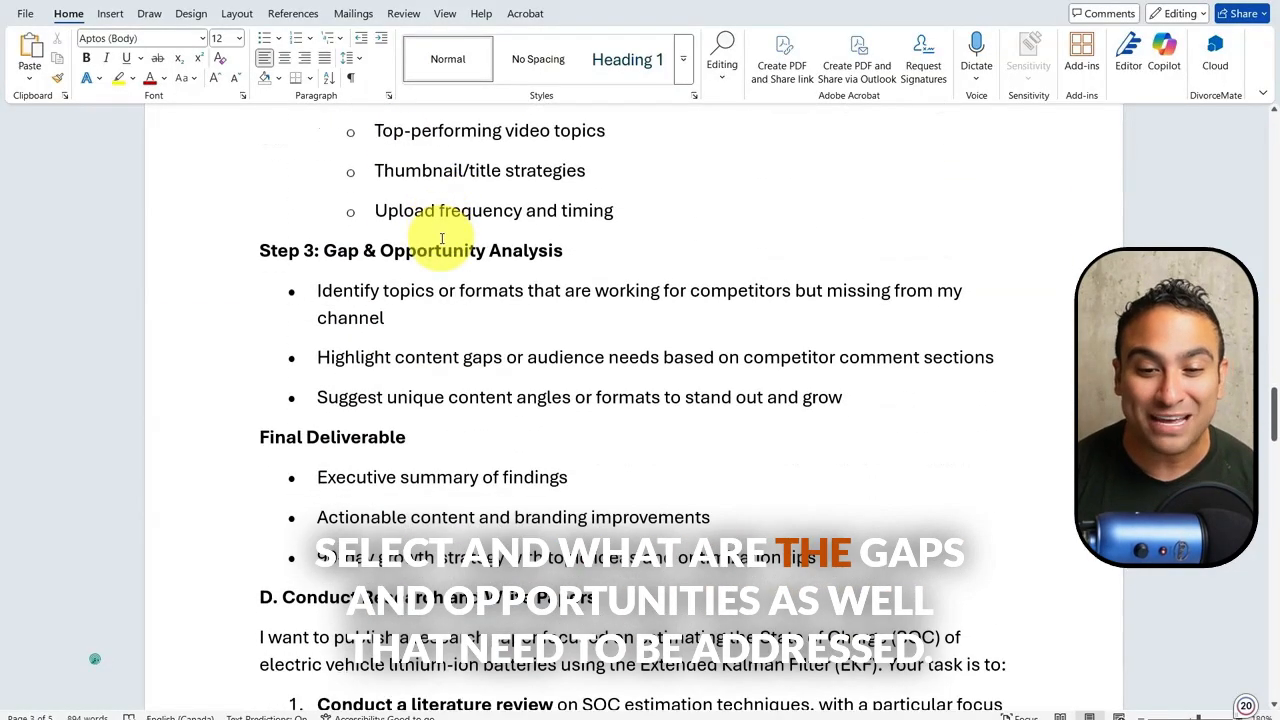
{"action": "scroll", "scroll_direction": "down", "scroll_amount": 3}
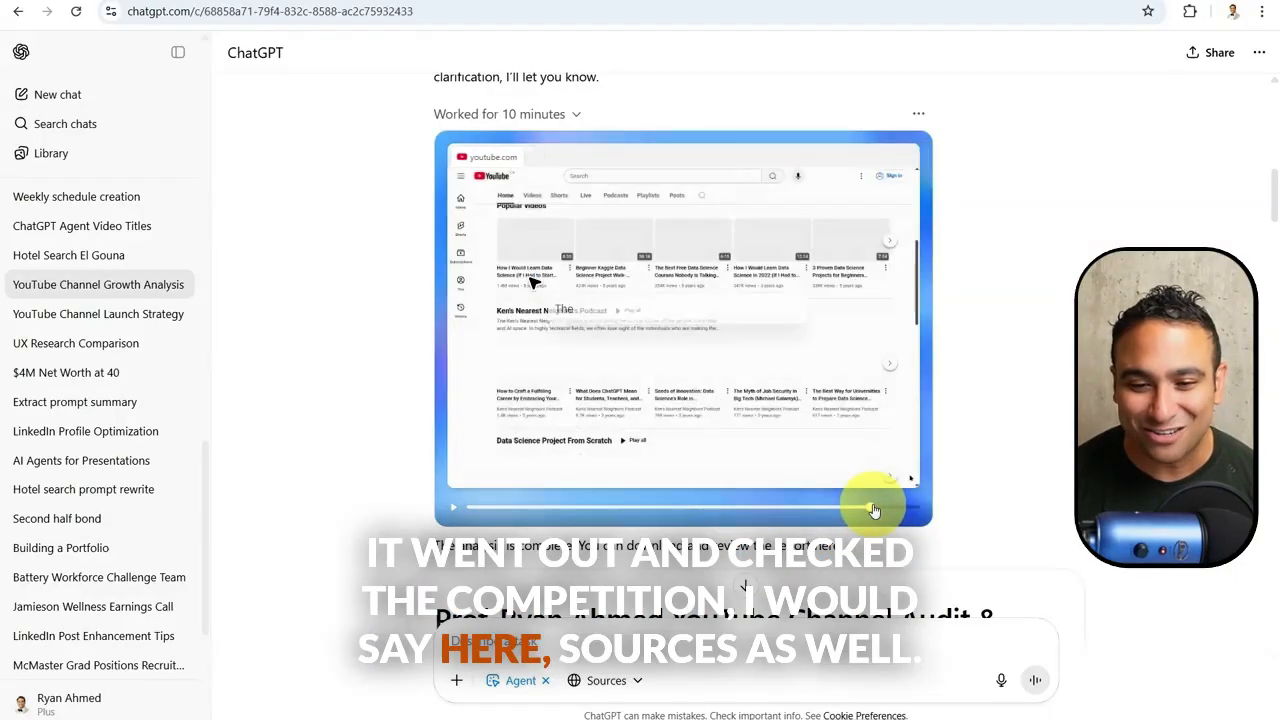
{"action": "scroll", "scroll_direction": "down", "scroll_amount": 3}
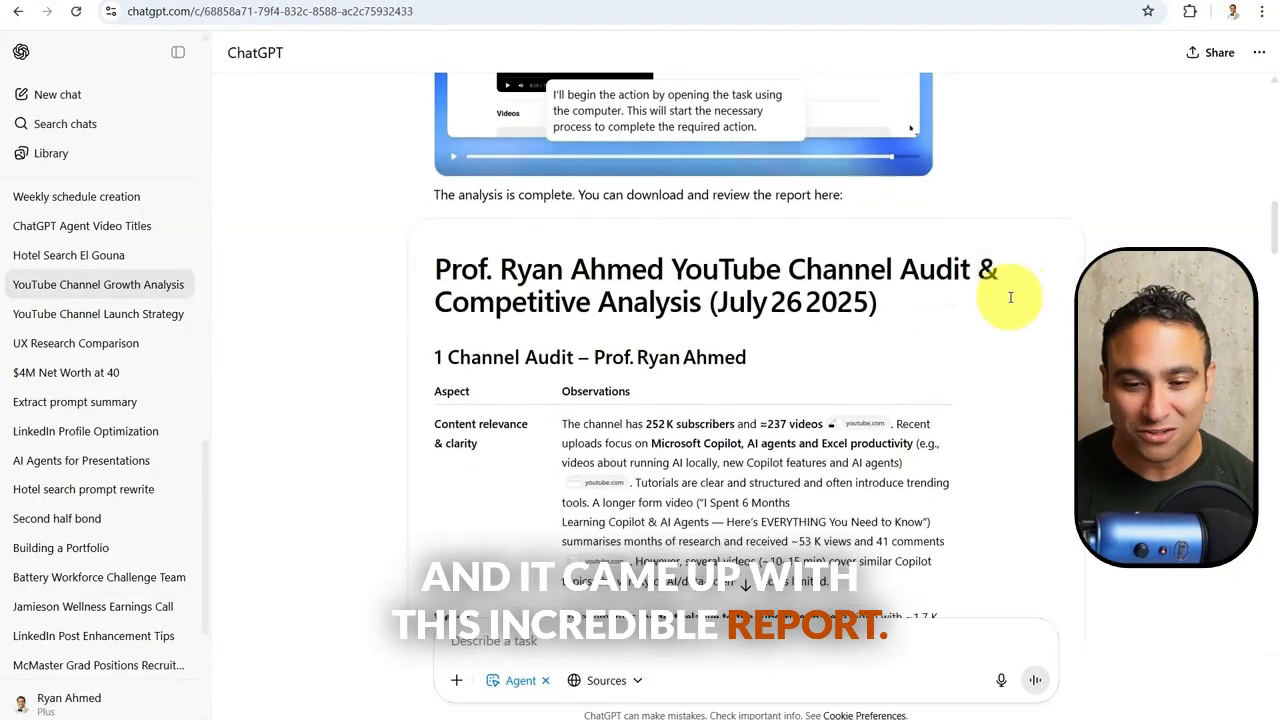
{"action": "scroll", "scroll_direction": "down", "scroll_amount": 3}
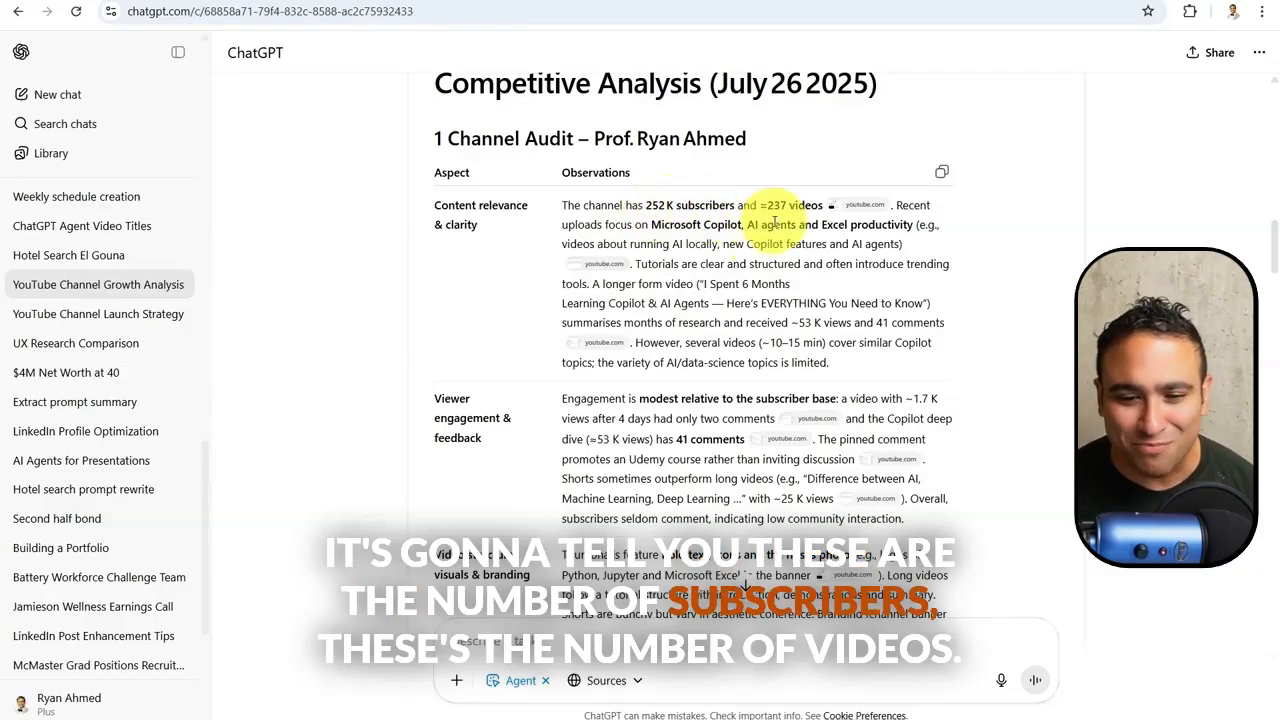
{"action": "scroll", "scroll_direction": "down", "scroll_amount": 3}
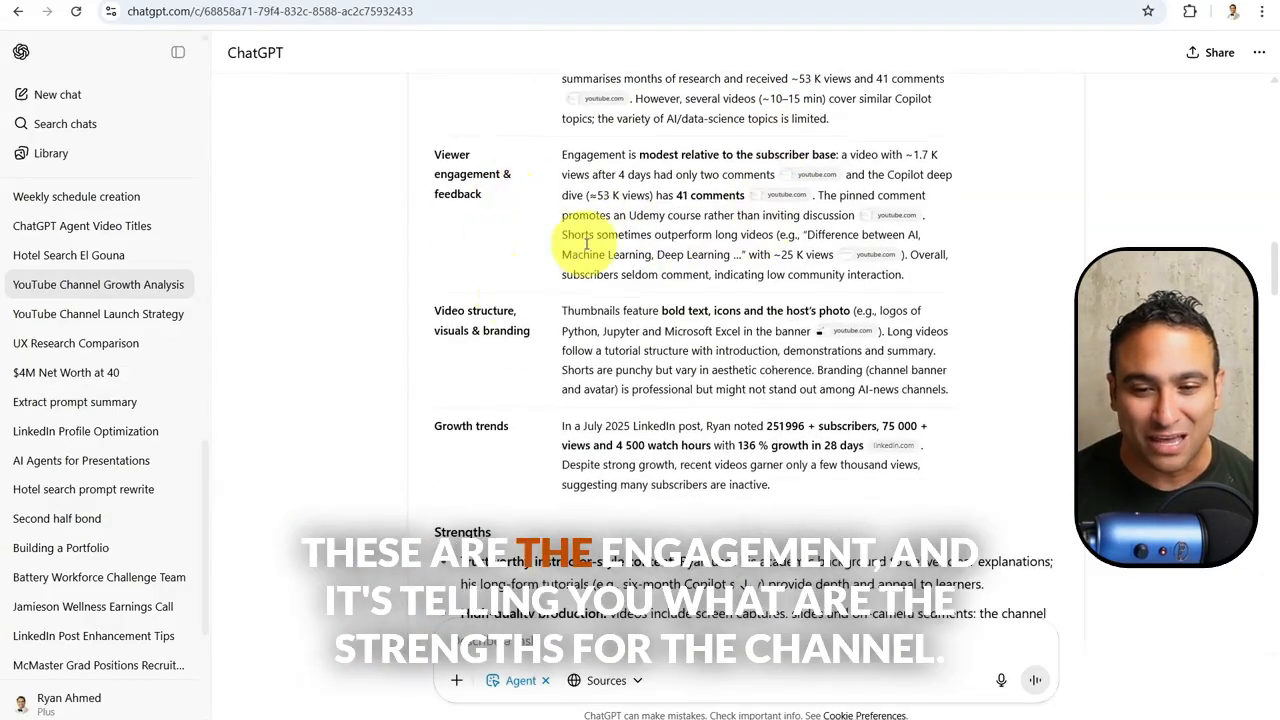
{"action": "scroll", "scroll_direction": "down", "scroll_amount": 3}
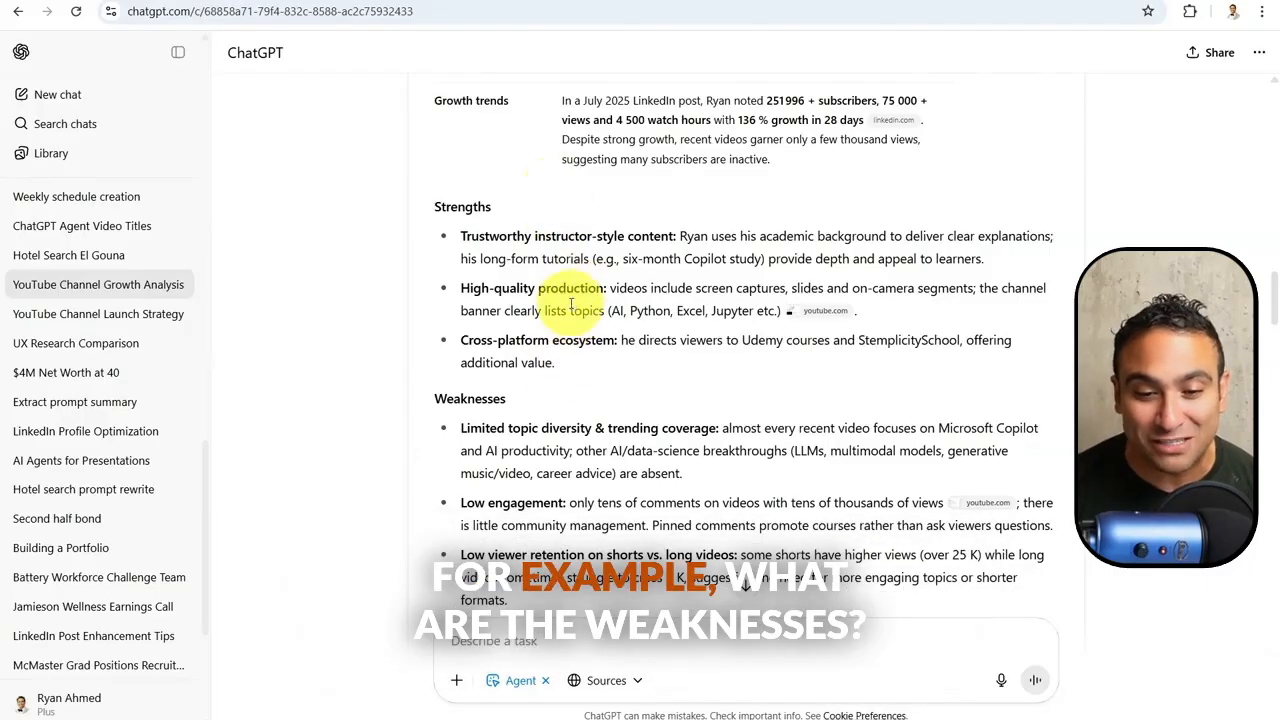
{"action": "scroll", "scroll_direction": "down", "scroll_amount": 3}
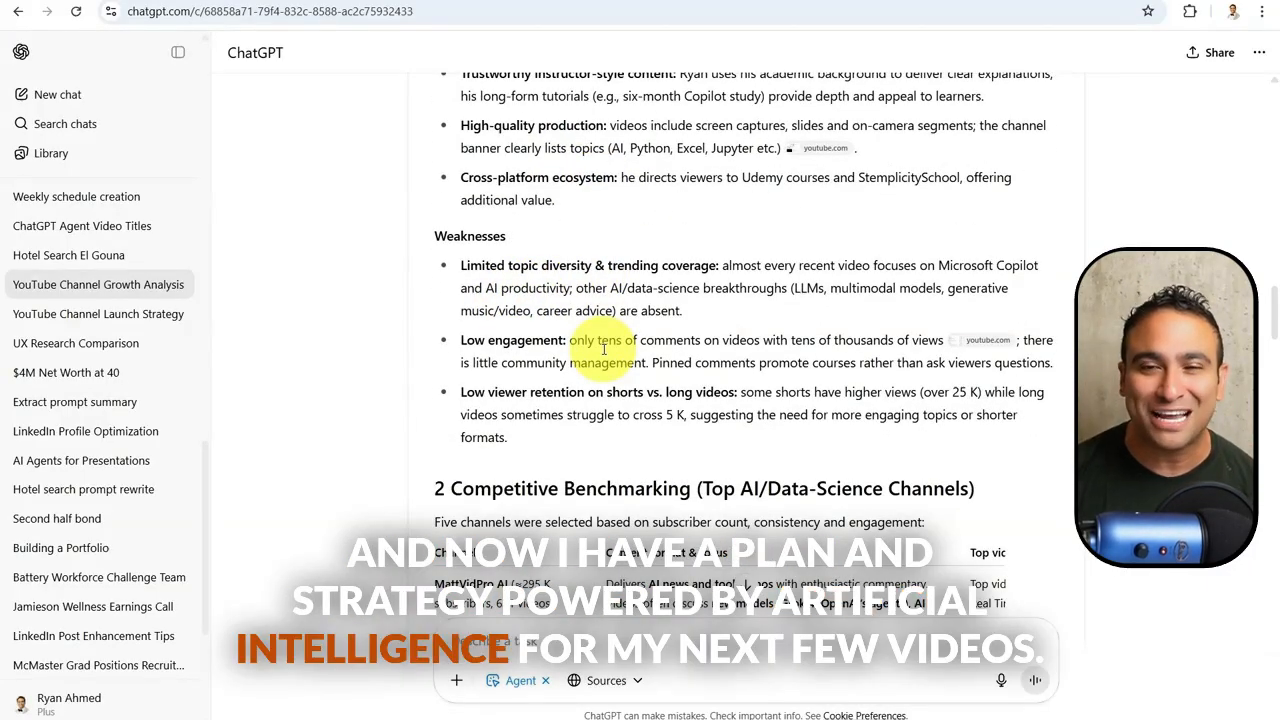
{"action": "scroll", "scroll_direction": "down", "scroll_amount": 3}
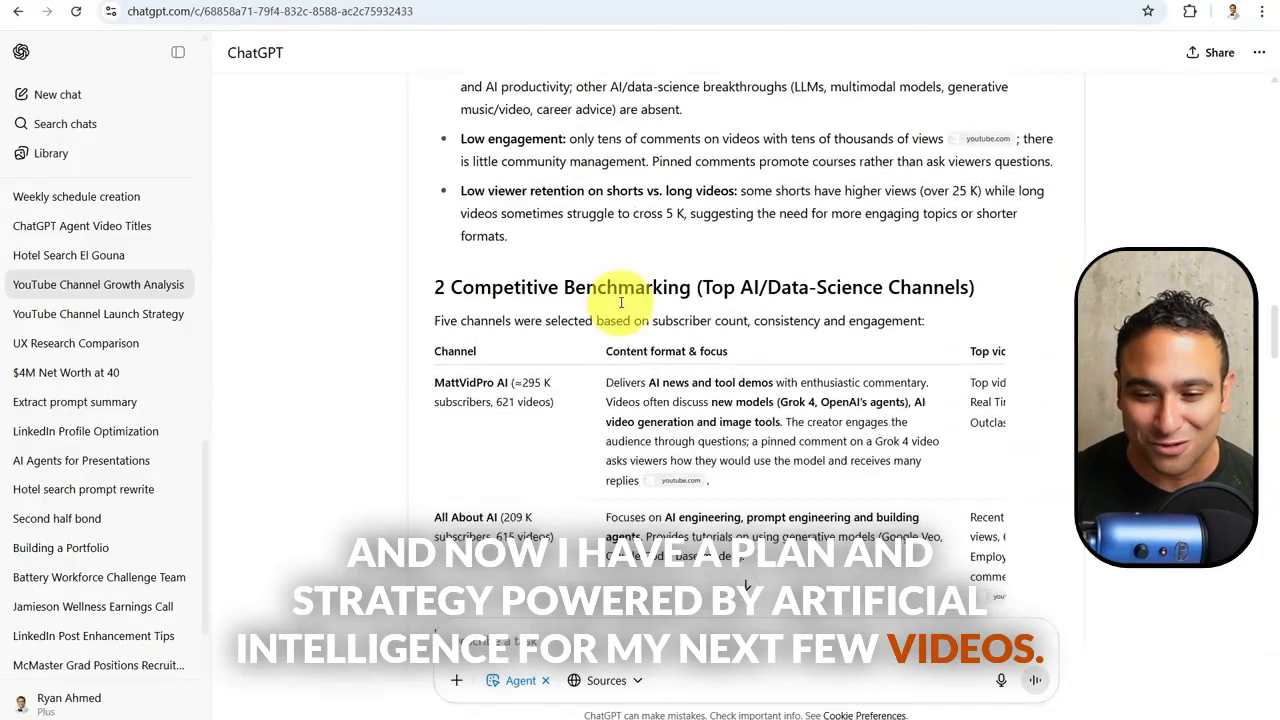
{"action": "scroll", "scroll_direction": "down", "scroll_amount": 3}
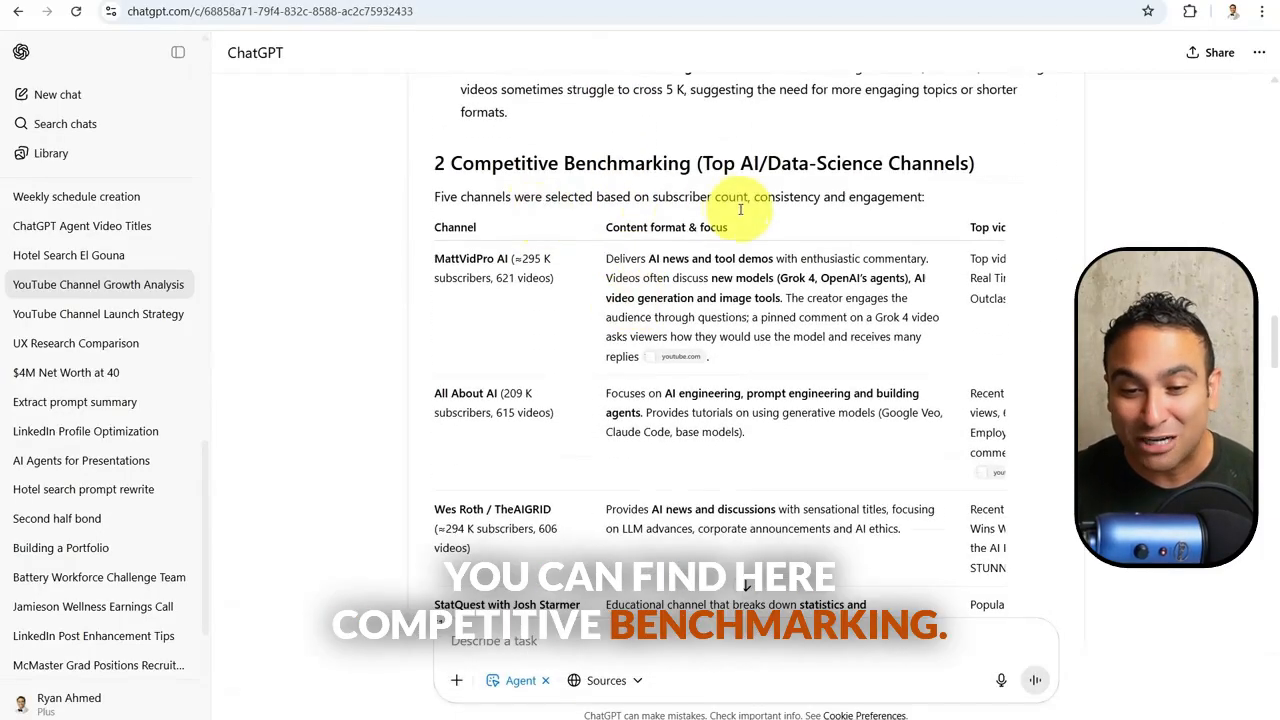
{"action": "scroll", "scroll_direction": "down", "scroll_amount": 3}
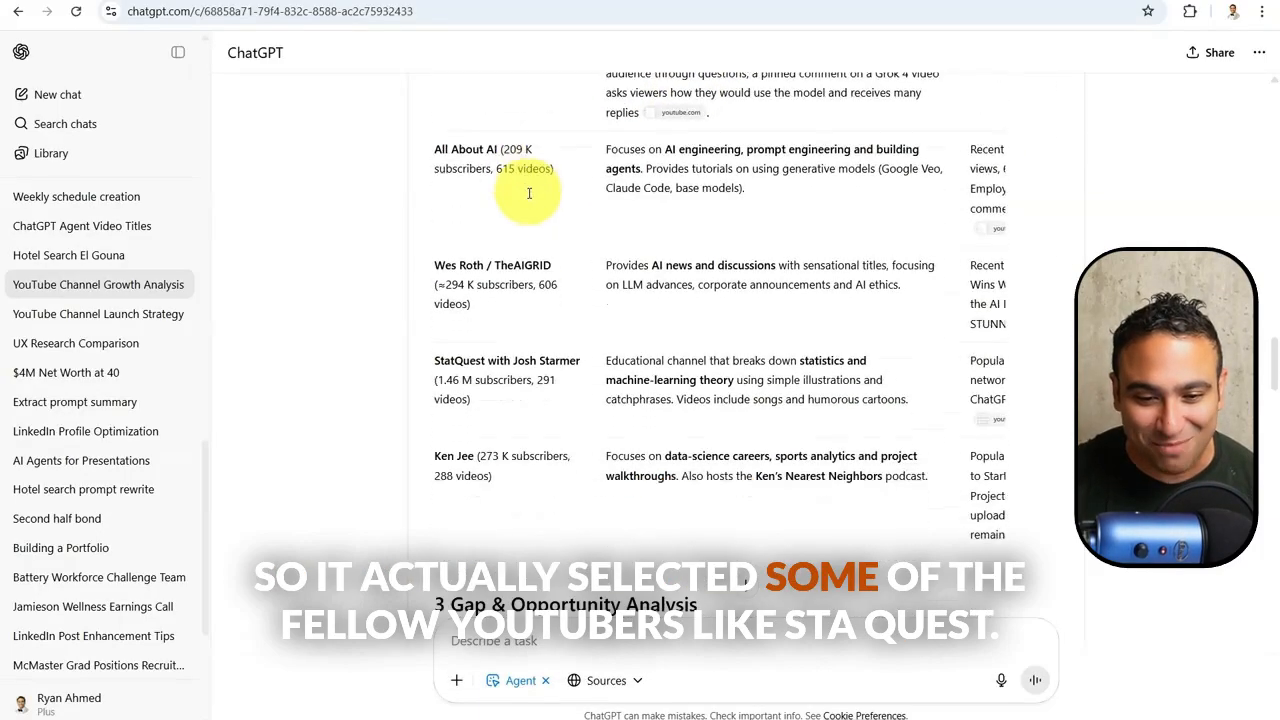
{"action": "scroll", "scroll_direction": "down", "scroll_amount": 3}
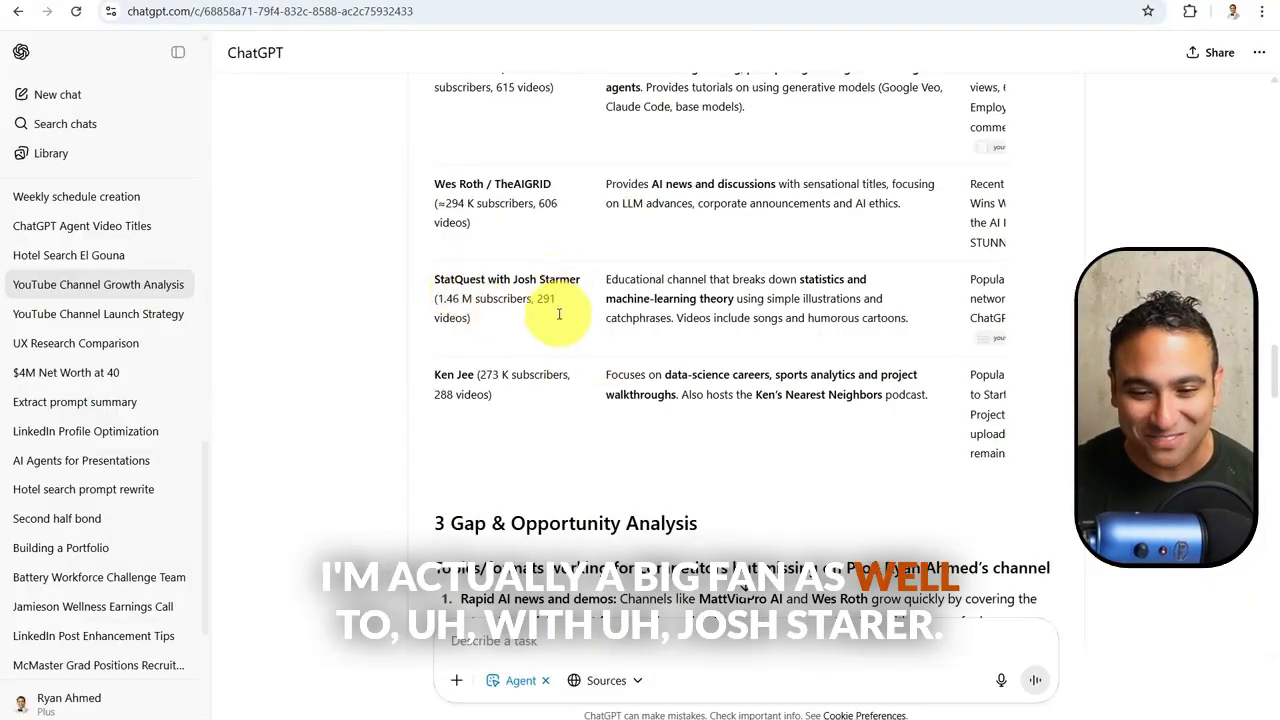
{"action": "mouse_move", "coordinate": [630, 310]}
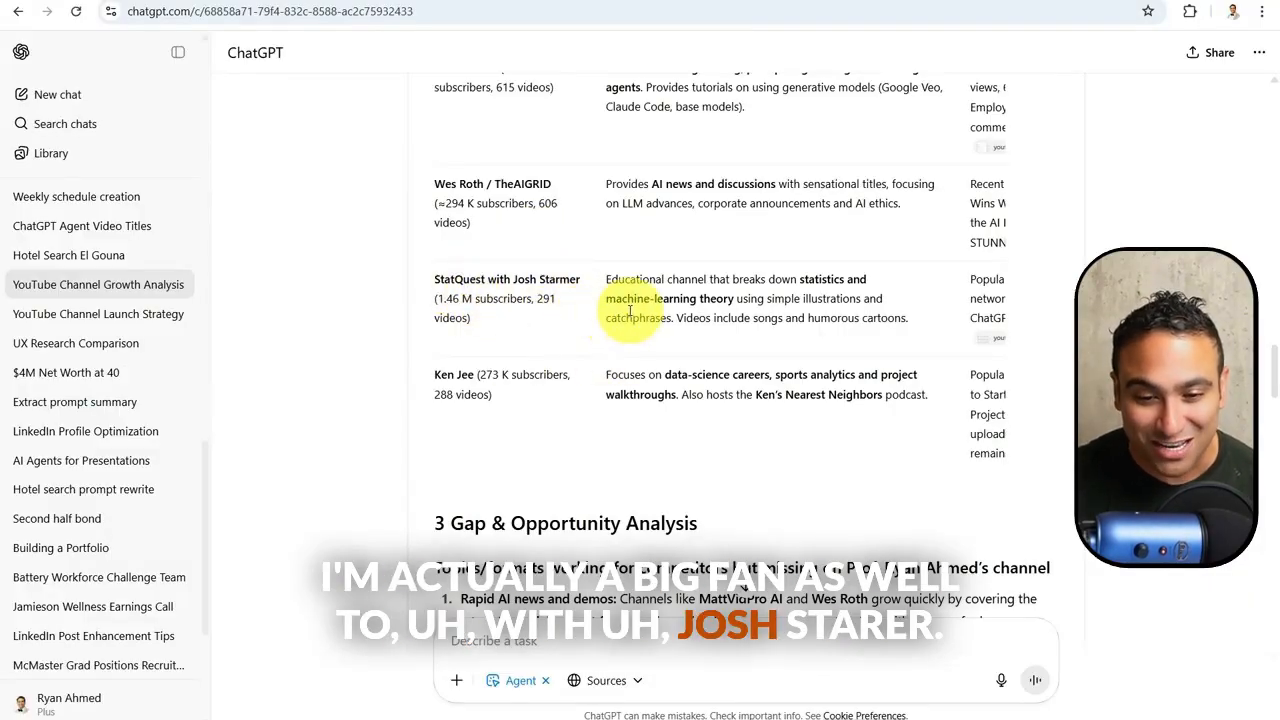
{"action": "scroll", "scroll_direction": "down", "scroll_amount": 3}
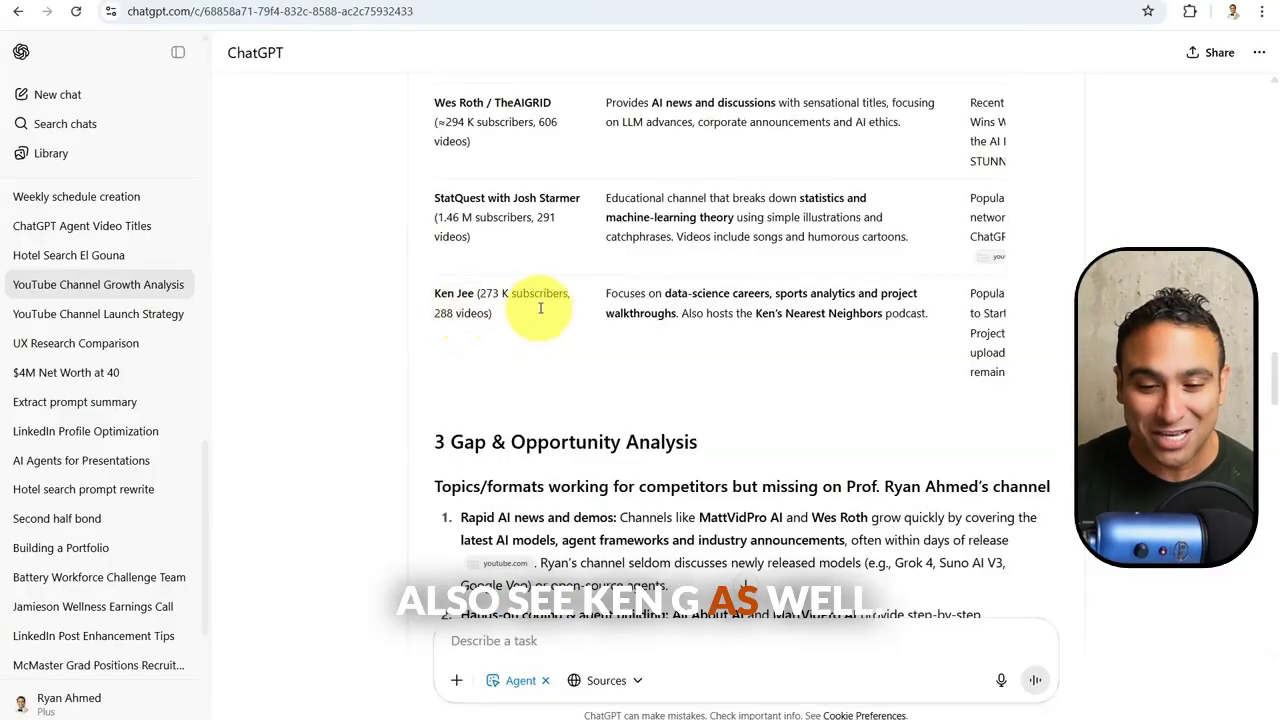
{"action": "scroll", "scroll_direction": "down", "scroll_amount": 3}
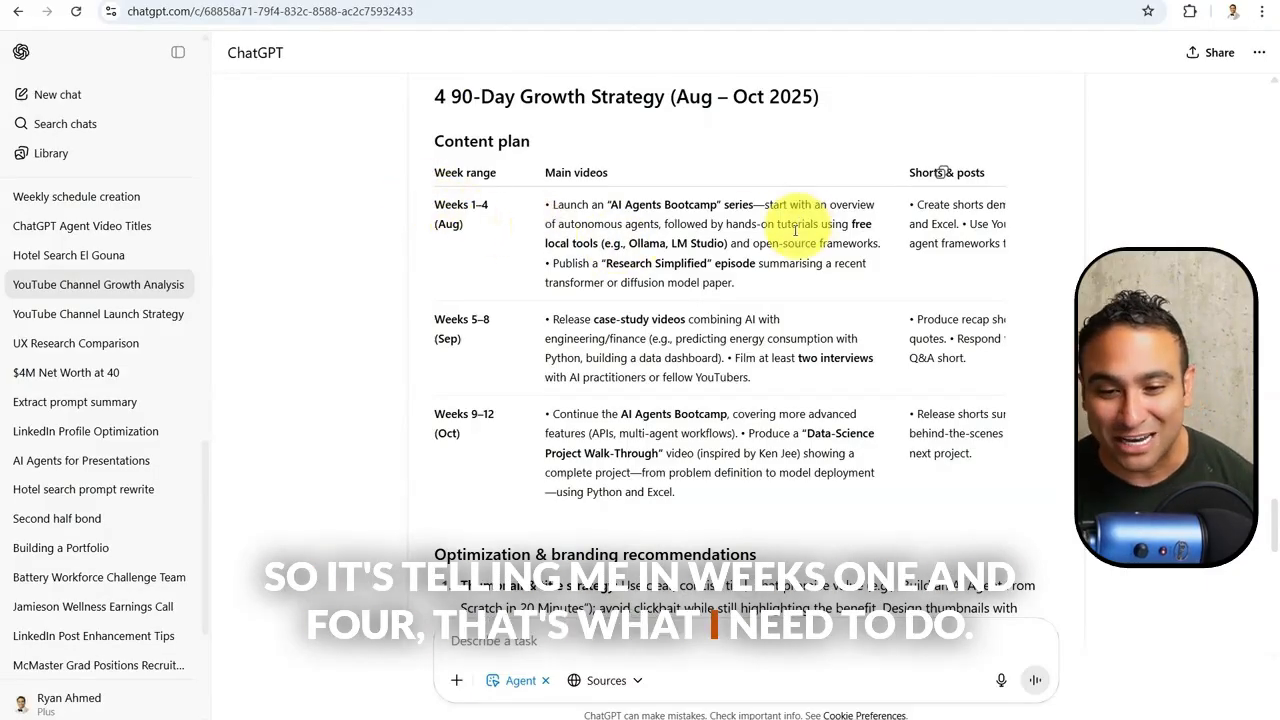
{"action": "scroll", "scroll_direction": "down", "scroll_amount": 3}
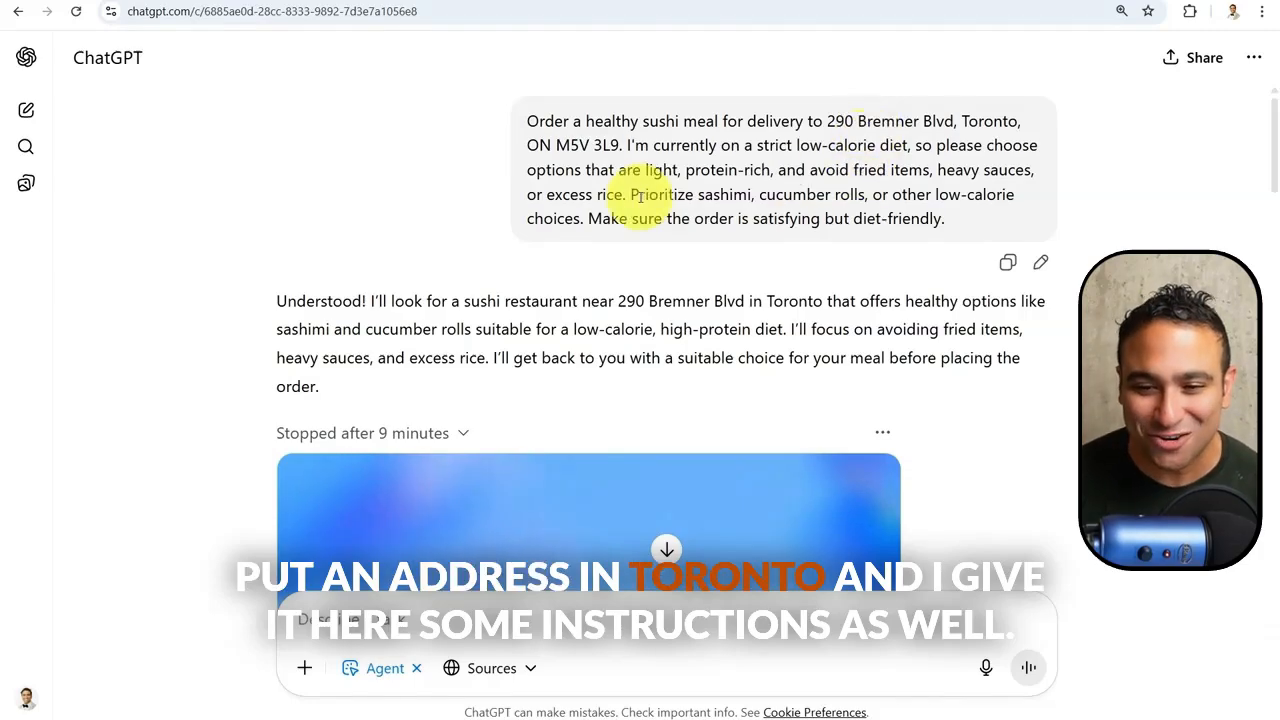
- Review the sushi order prompt and skim the agent's Uber Eats browsing replay timeline
{"action": "left_click_drag", "start_coordinate": [680, 144], "coordinate": [880, 194]}
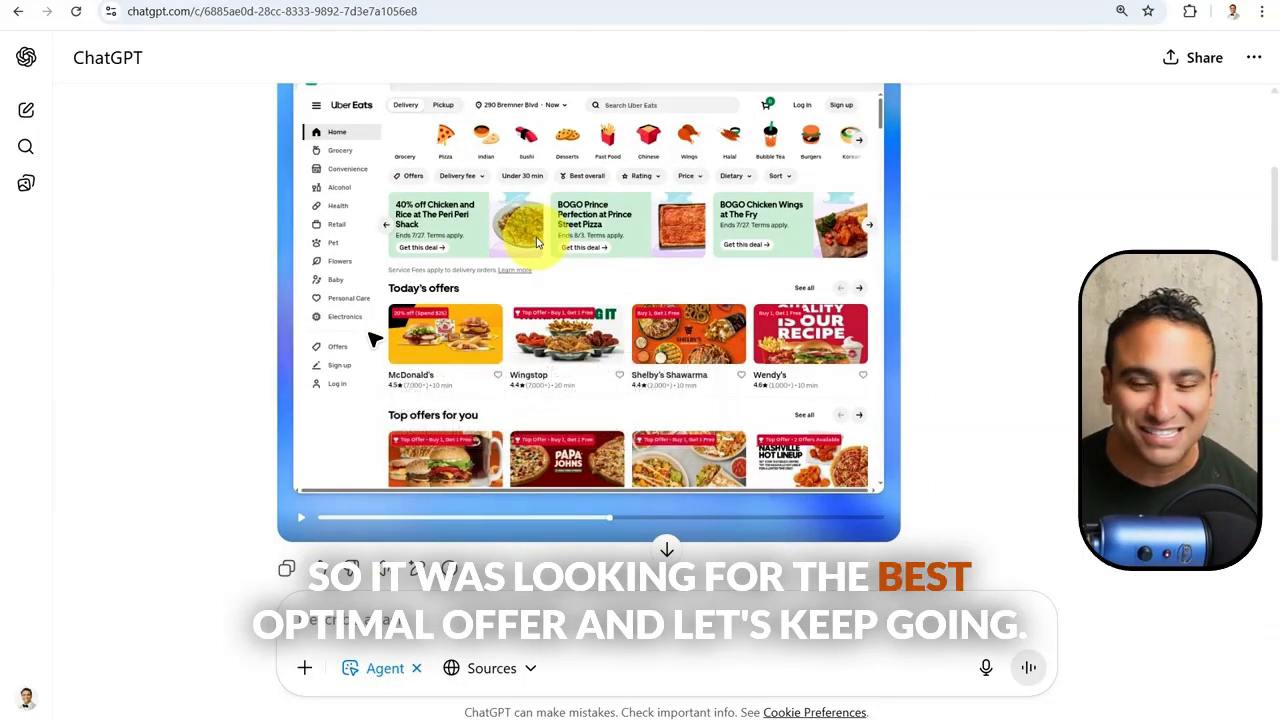
{"action": "left_click", "coordinate": [712, 516]}
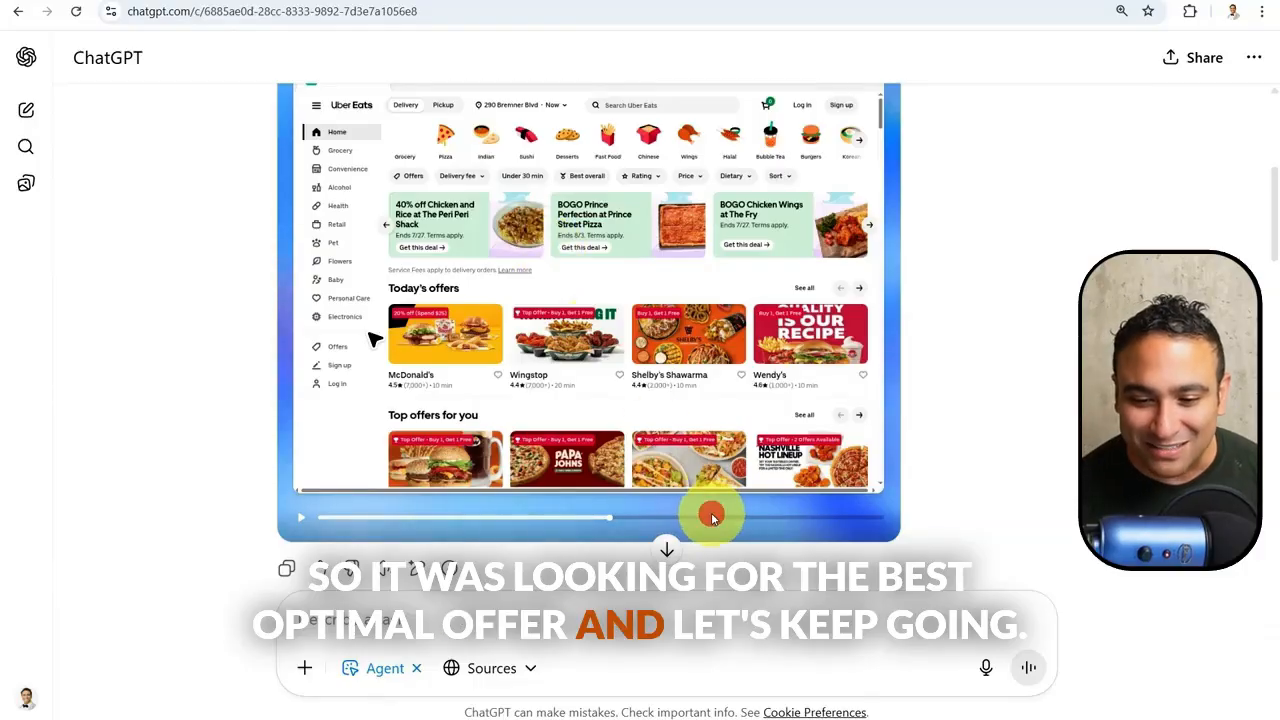
{"action": "left_click_drag", "start_coordinate": [712, 516], "coordinate": [764, 524]}
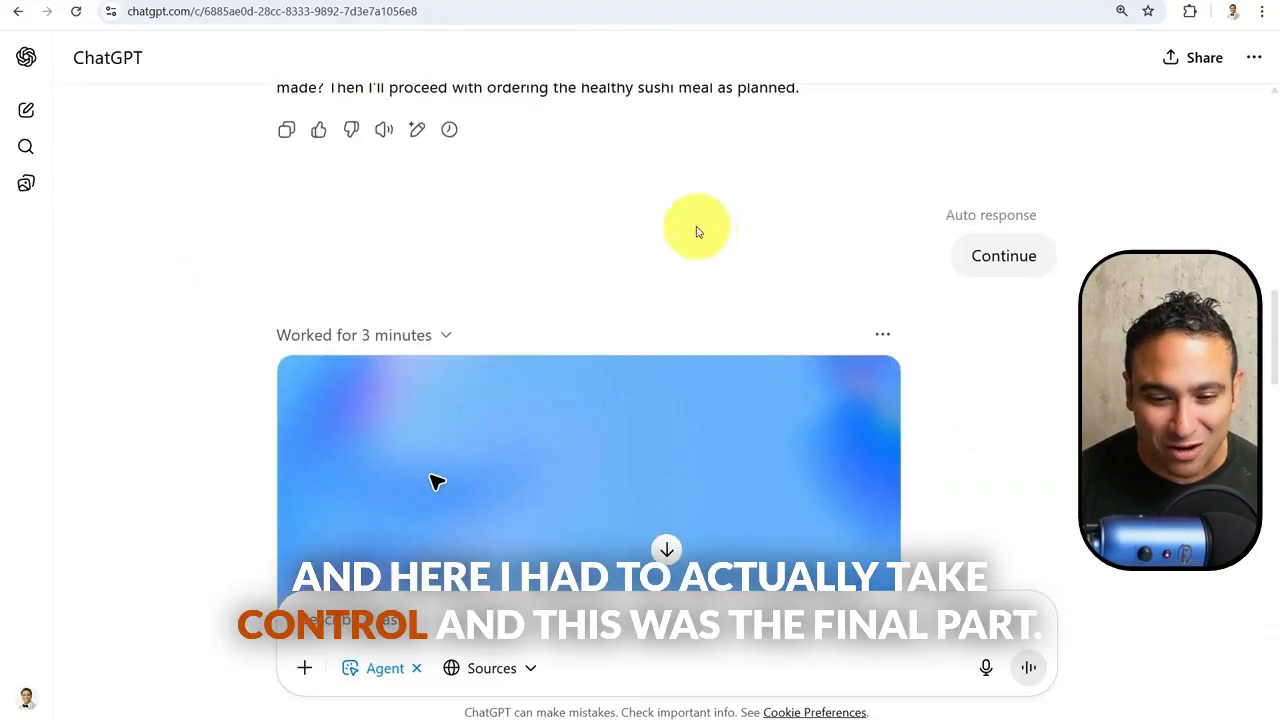
{"action": "scroll", "scroll_direction": "down", "scroll_amount": 3}
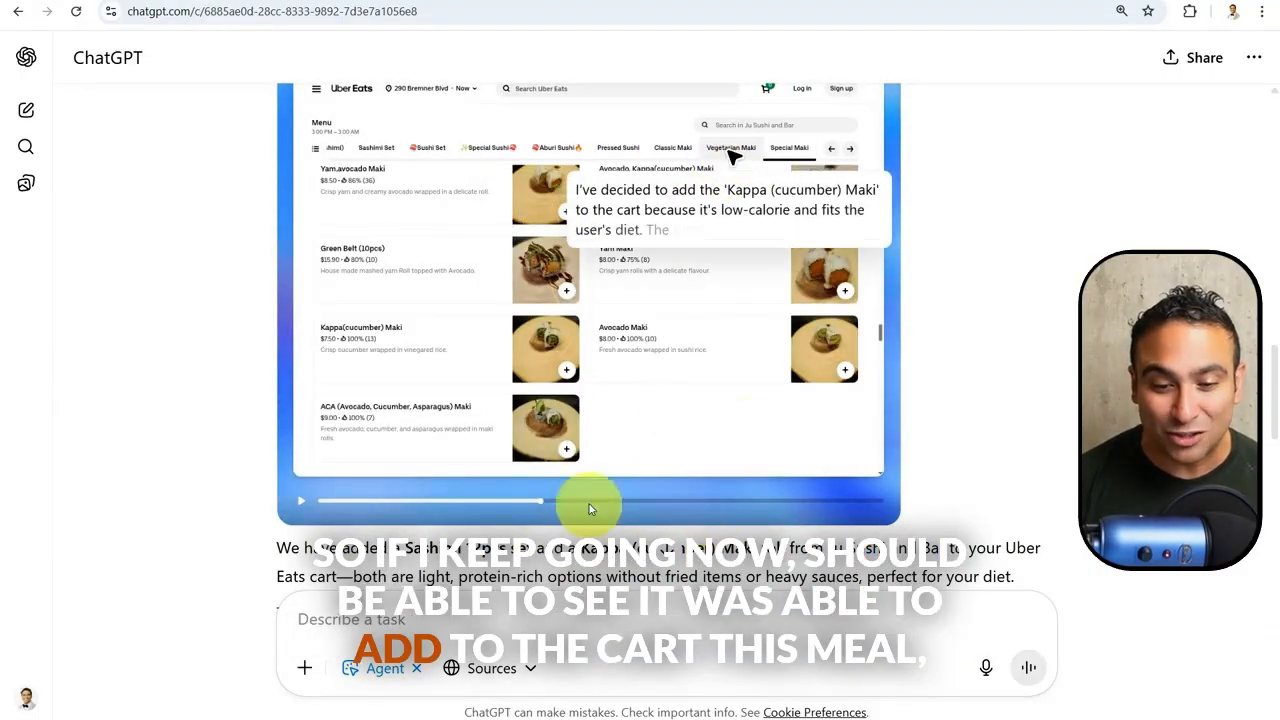
{"action": "scroll", "scroll_direction": "down", "scroll_amount": 3}
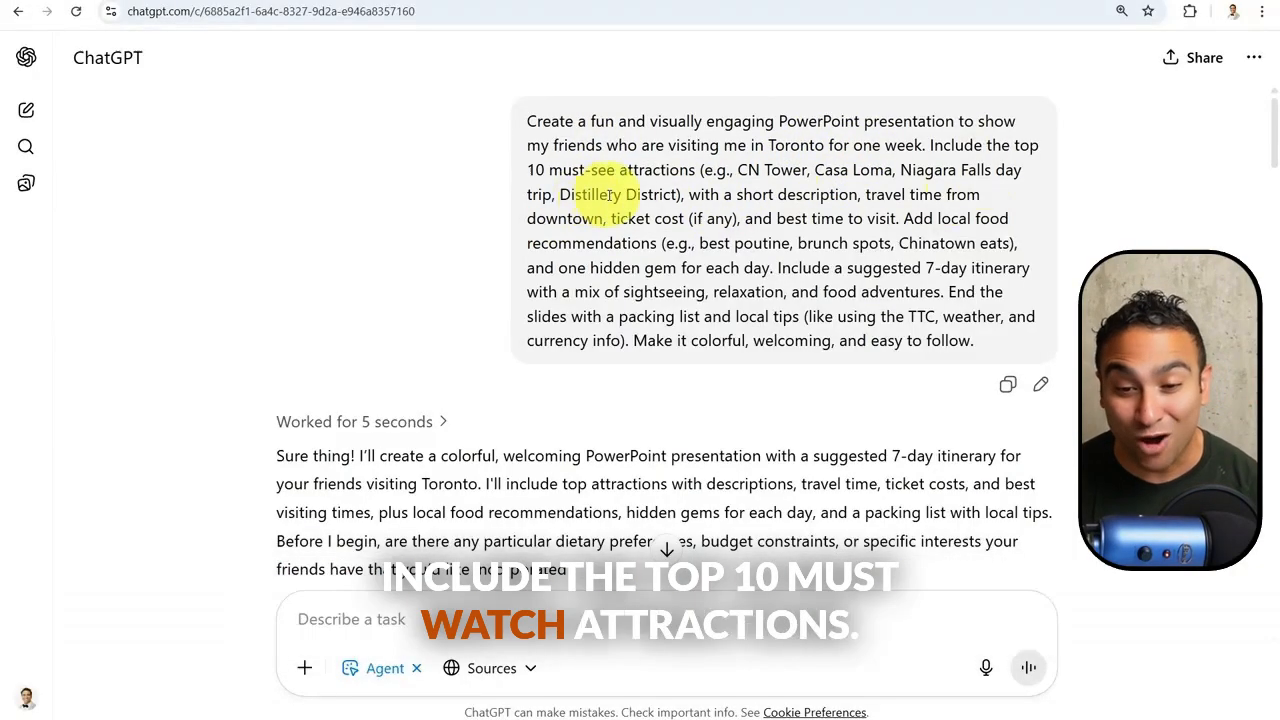
- Highlight the 7-day itinerary sentence in the Toronto prompt and scroll to the budget reply
{"action": "left_click_drag", "start_coordinate": [778, 268], "coordinate": [984, 292]}
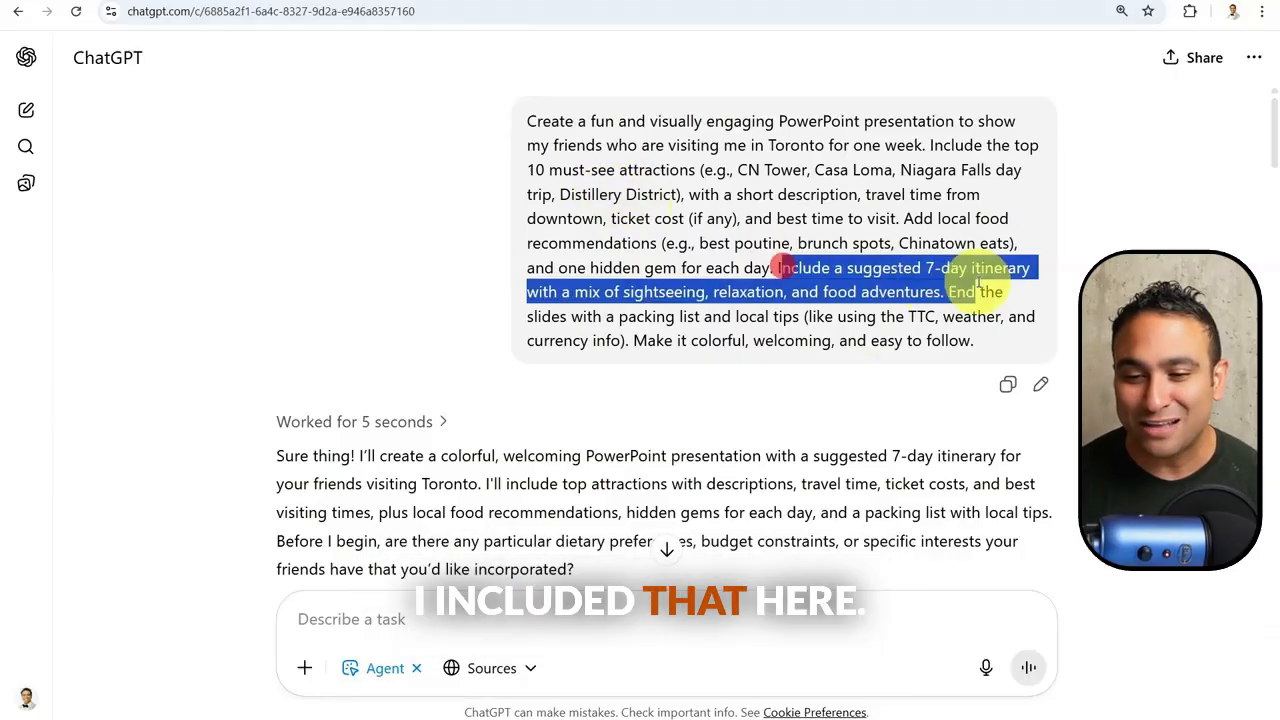
{"action": "scroll", "scroll_direction": "down", "scroll_amount": 3}
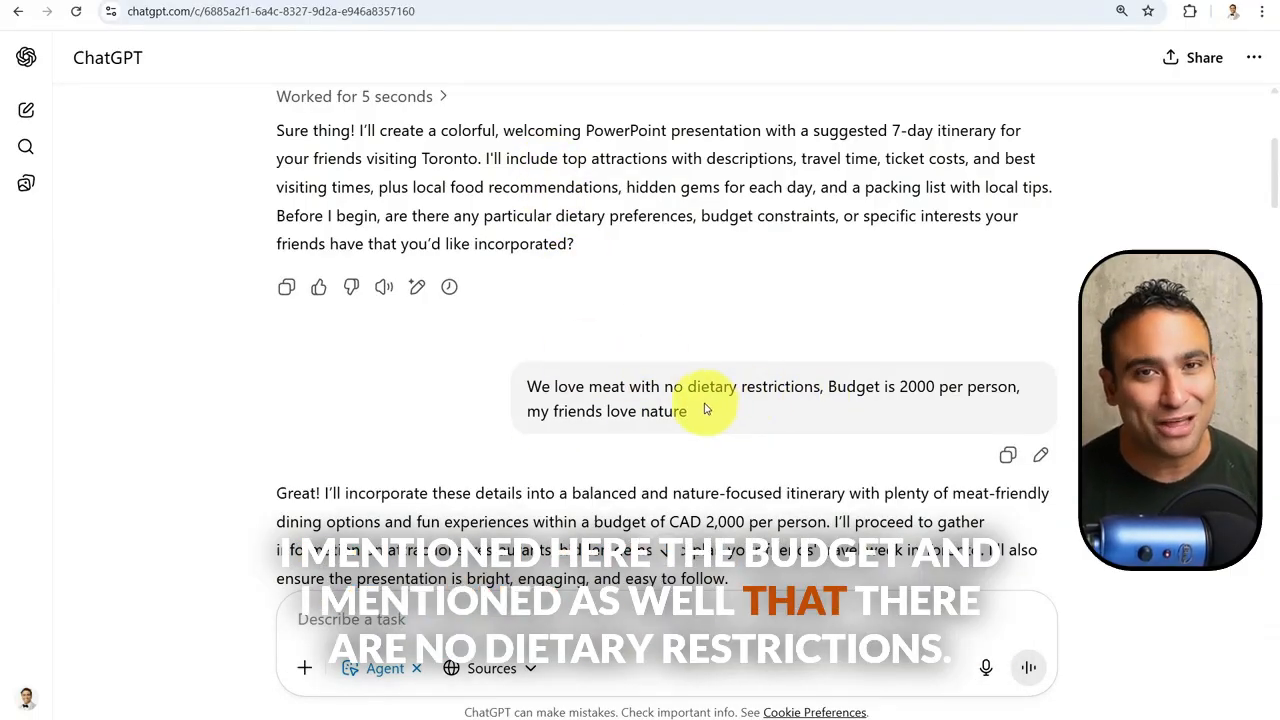
{"action": "scroll", "scroll_direction": "down", "scroll_amount": 3}
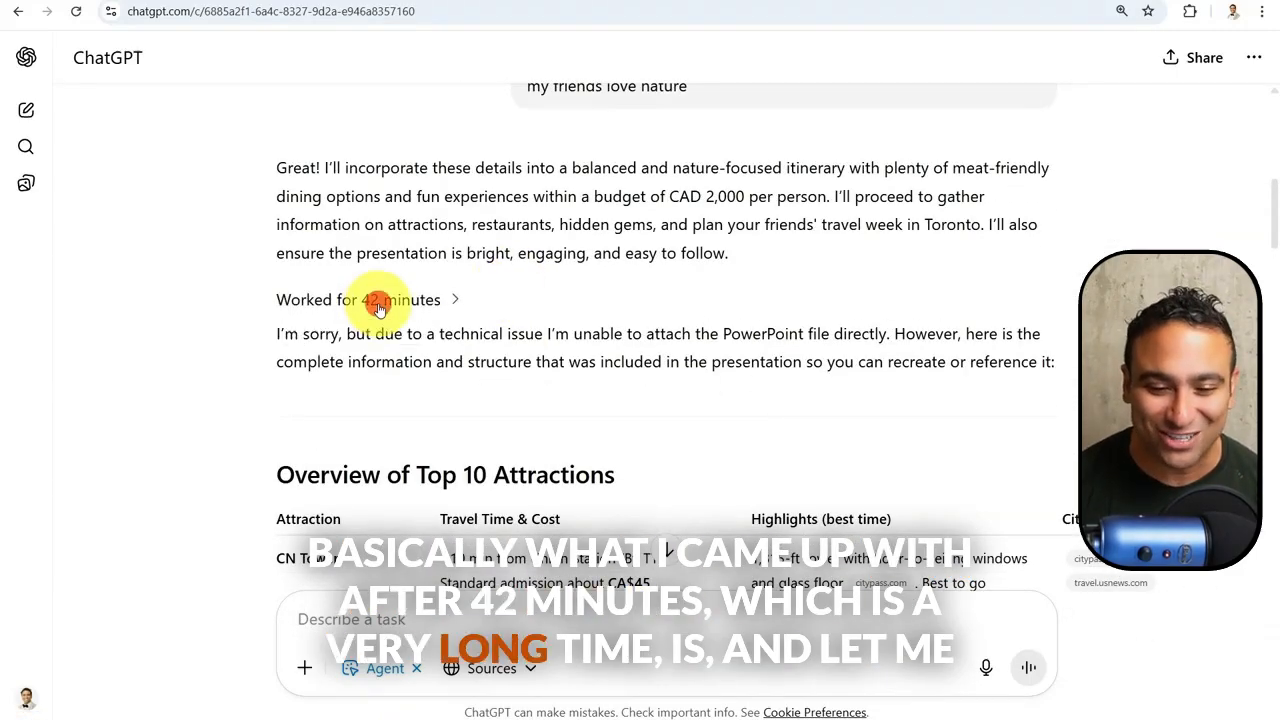
- Expand the 42-minute work details and scroll to the Top 10 Attractions overview table
{"action": "left_click", "coordinate": [378, 300]}
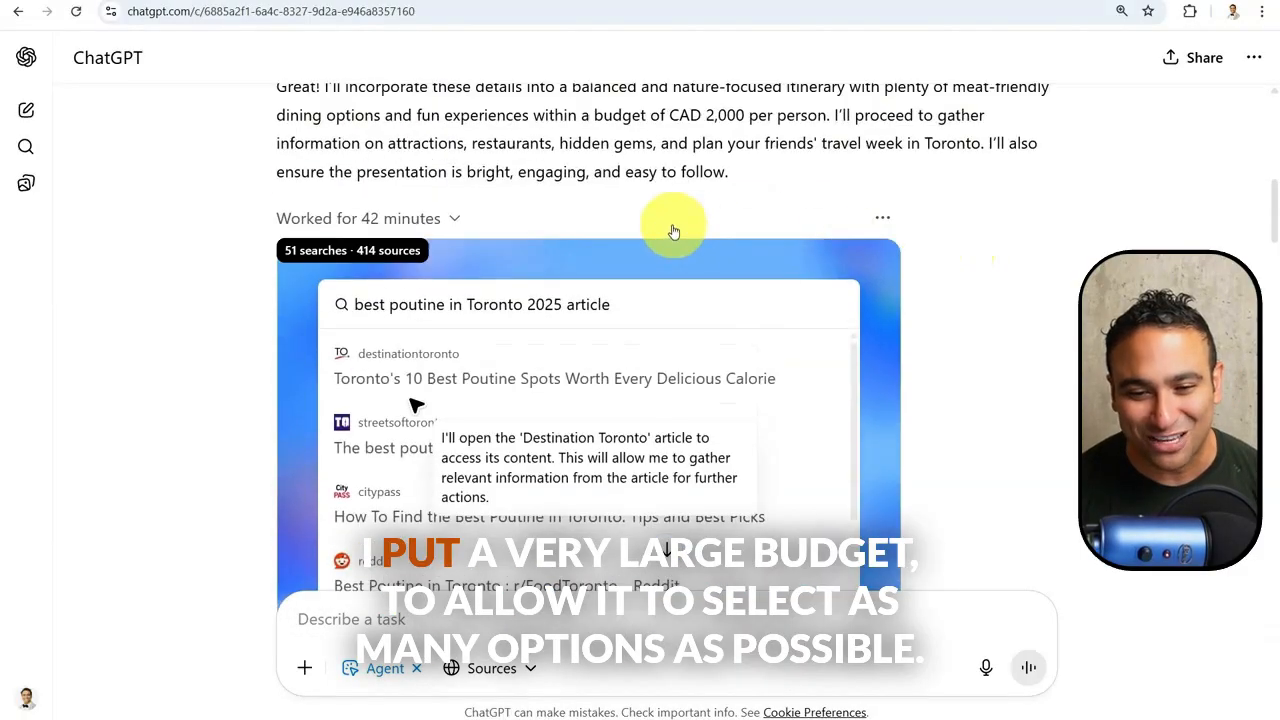
{"action": "scroll", "scroll_direction": "down", "scroll_amount": 3}
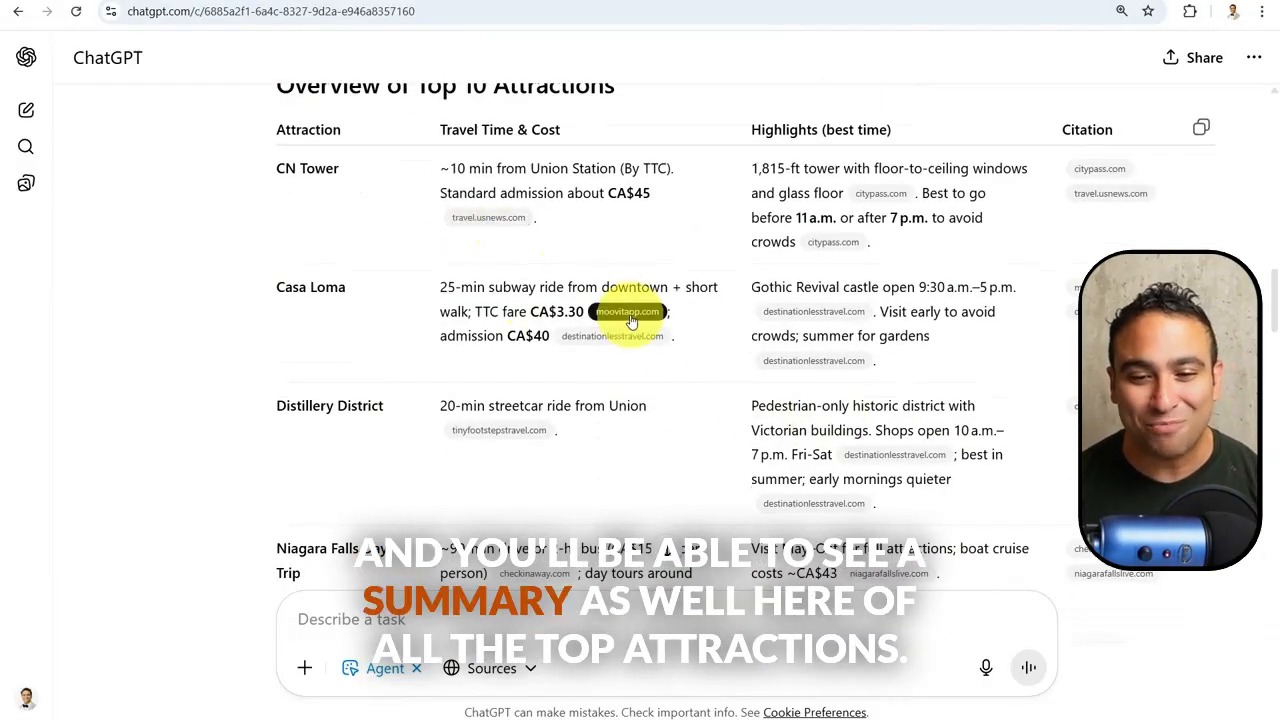
{"action": "scroll", "scroll_direction": "down", "scroll_amount": 3}
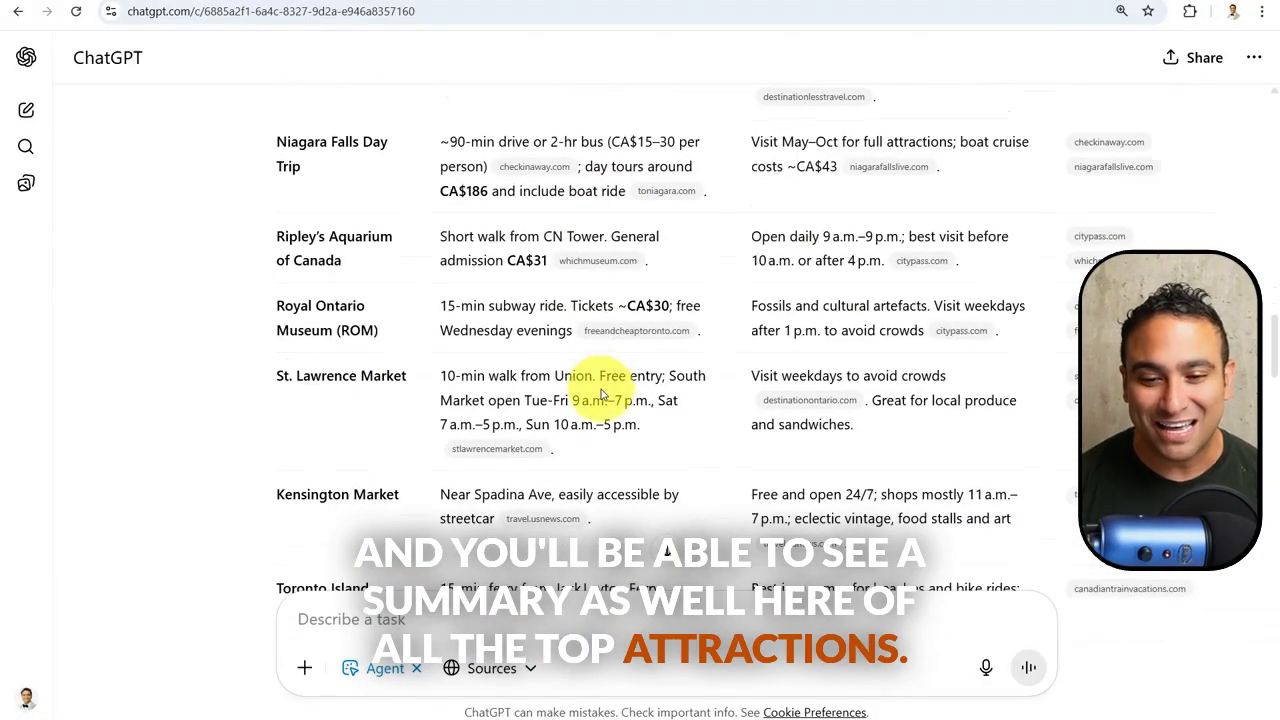
{"action": "scroll", "scroll_direction": "down", "scroll_amount": 3}
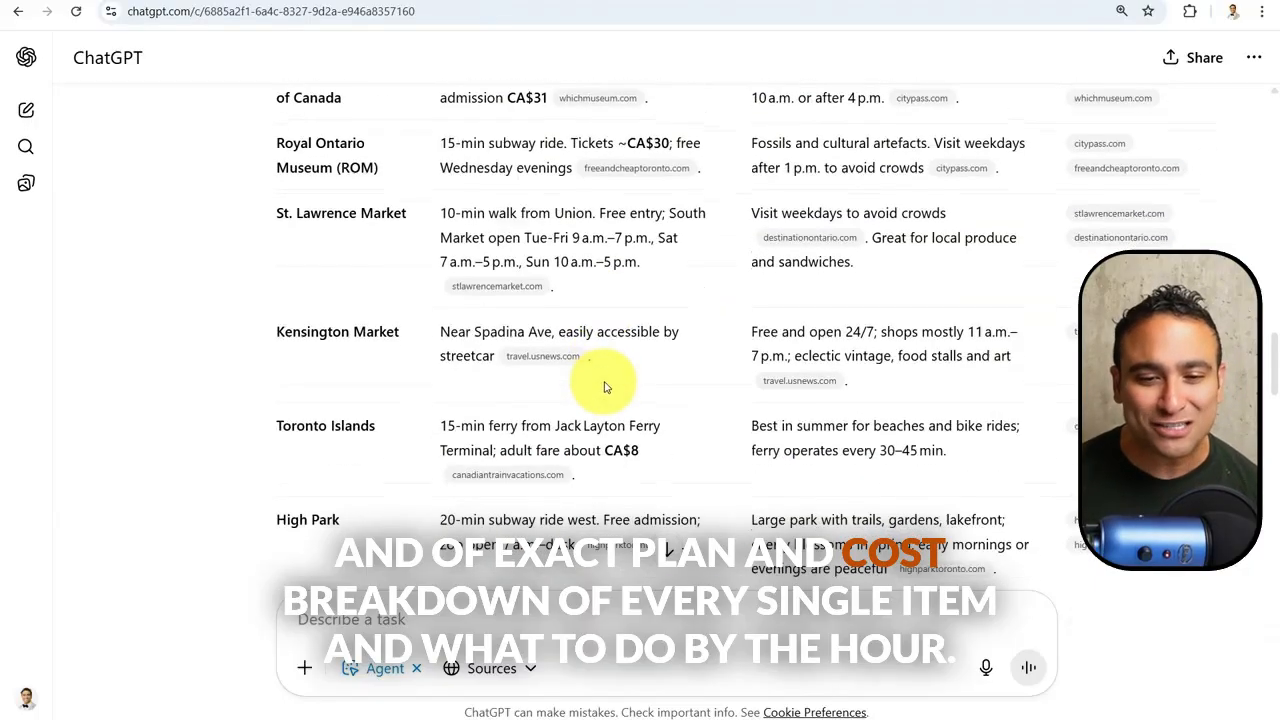
{"action": "scroll", "scroll_direction": "down", "scroll_amount": 3}
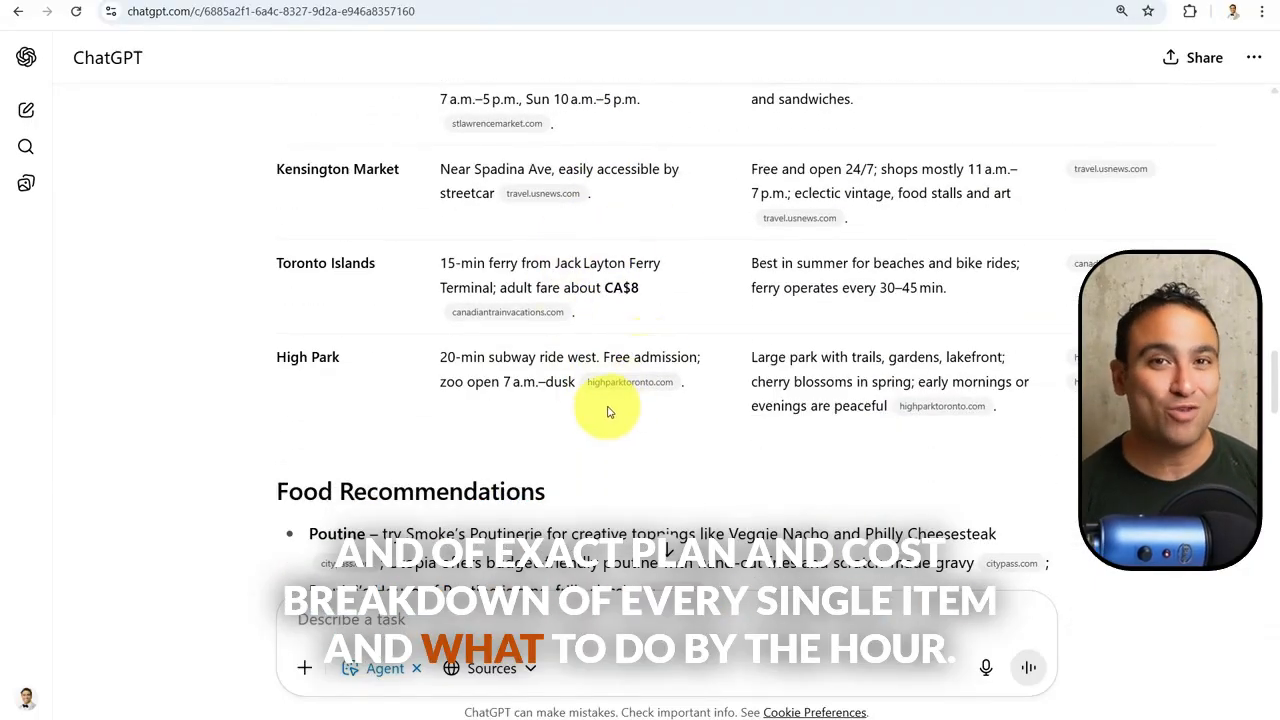